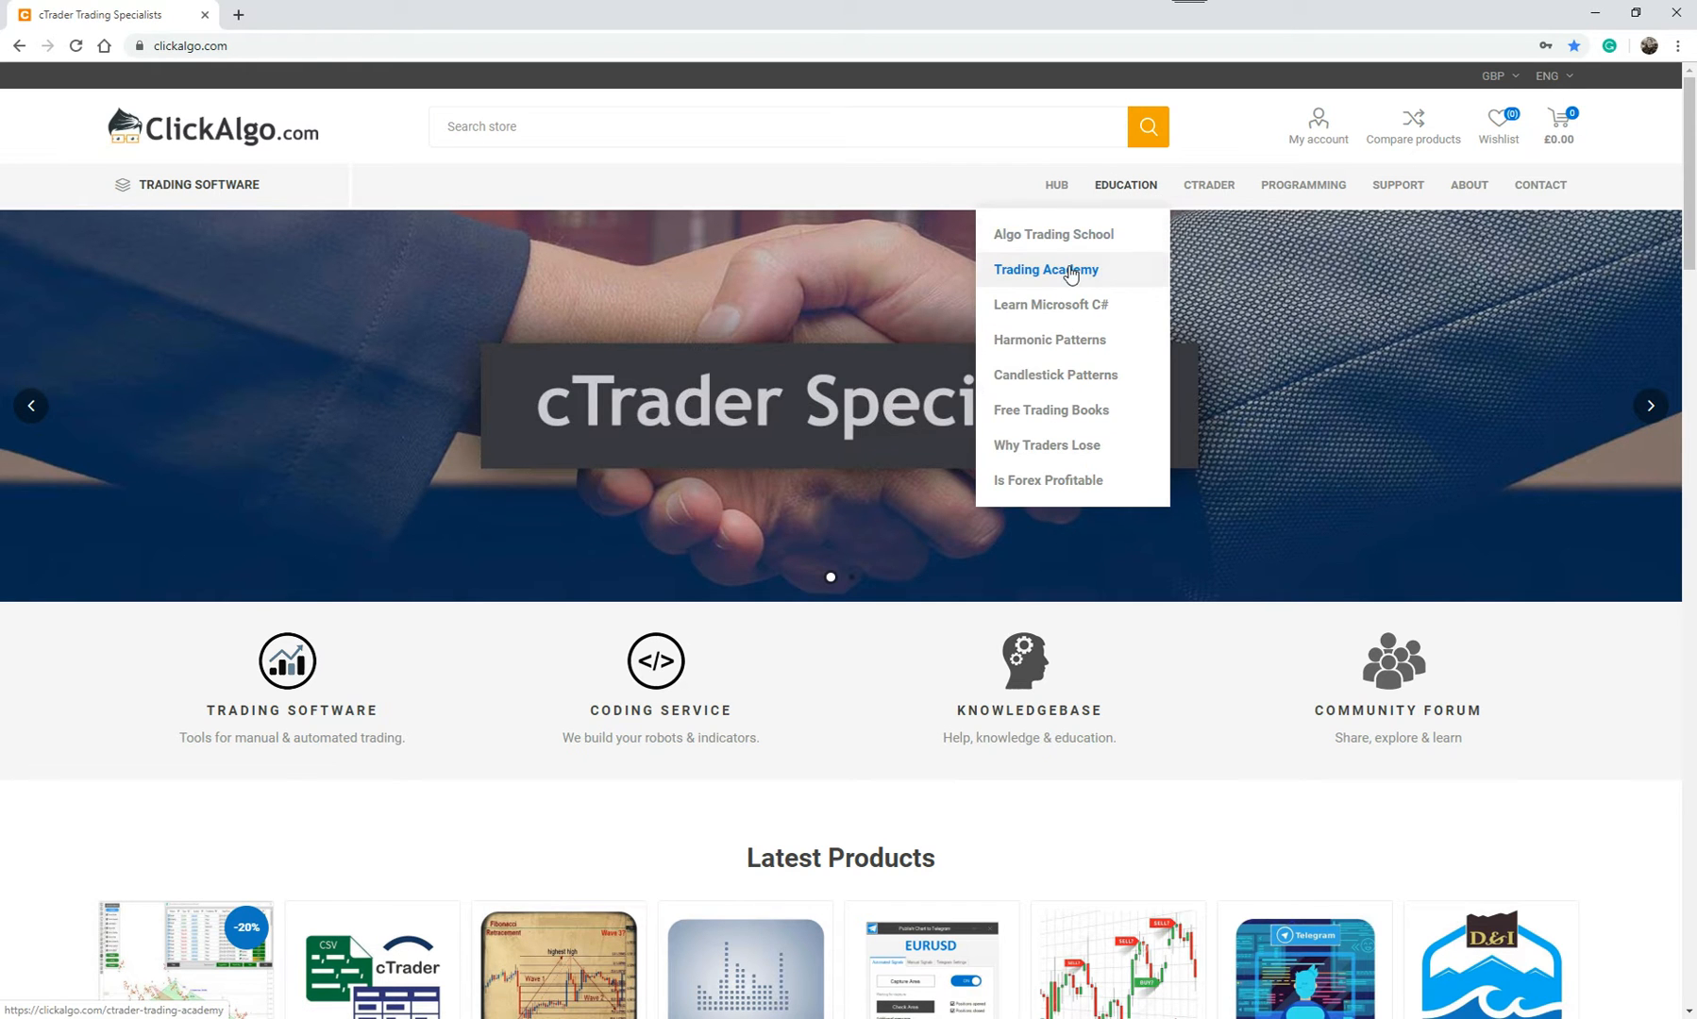
- Reach the Fibonacci Numbers Explained article via Trading Academy and the Harmonic Patterns lesson
left_click(1045, 268)
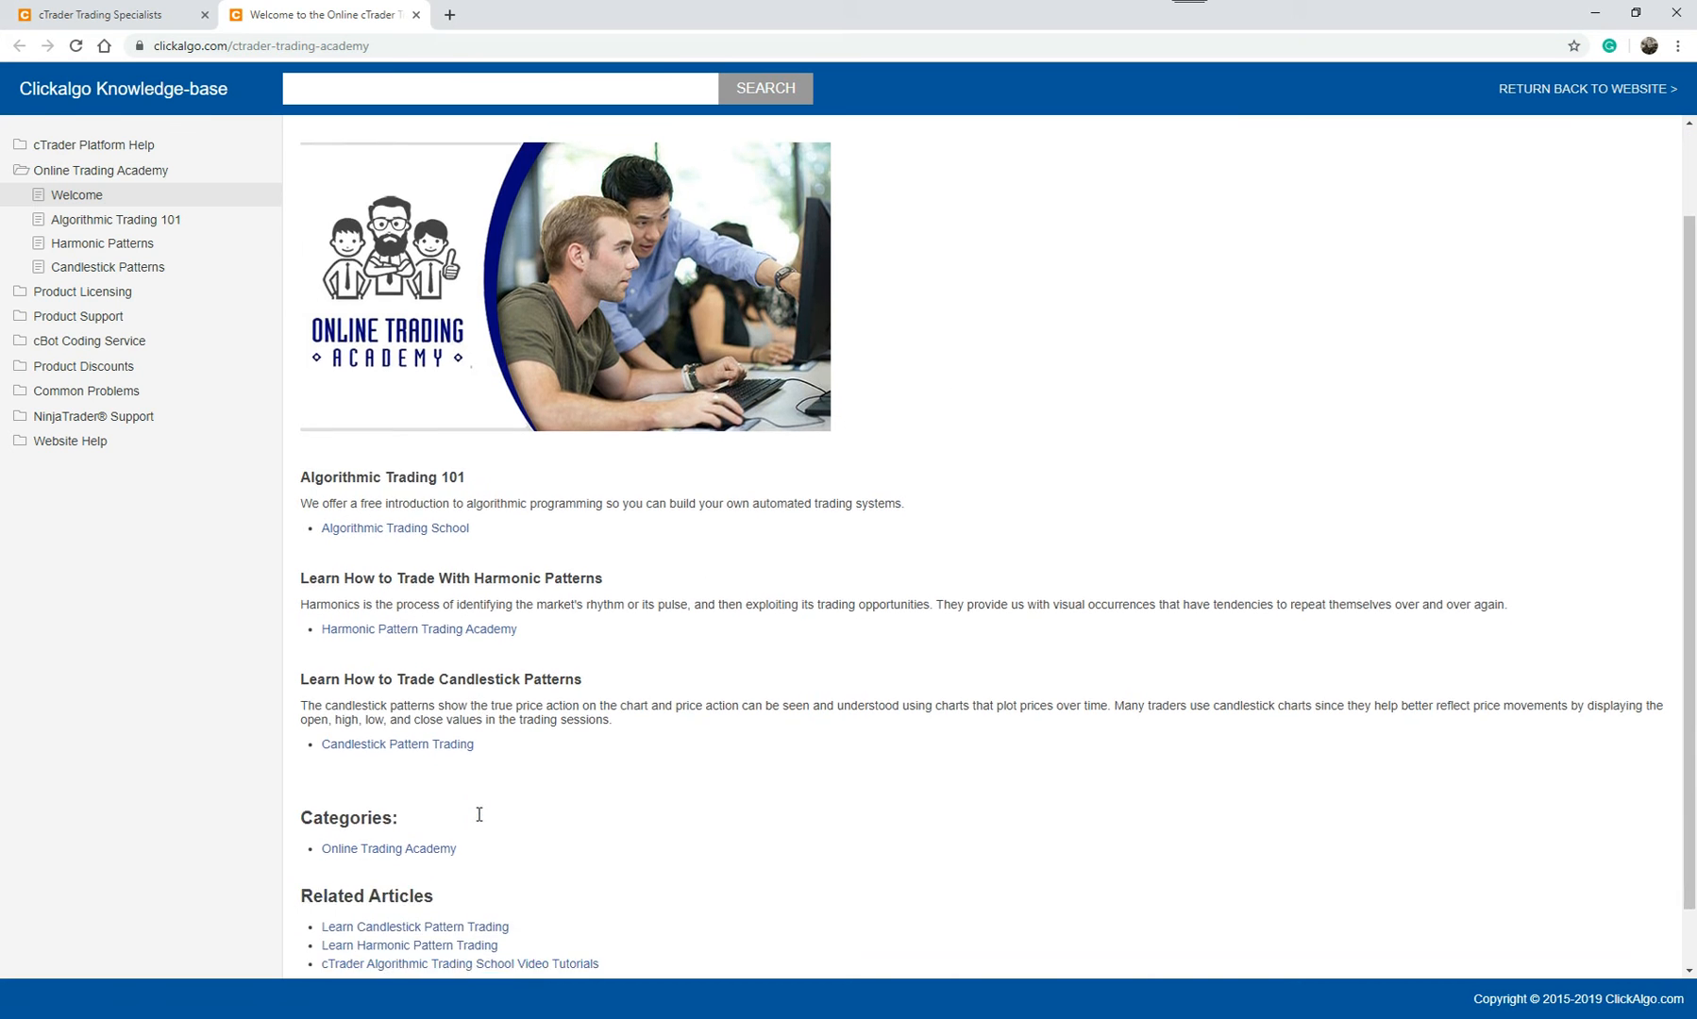
left_click(100, 241)
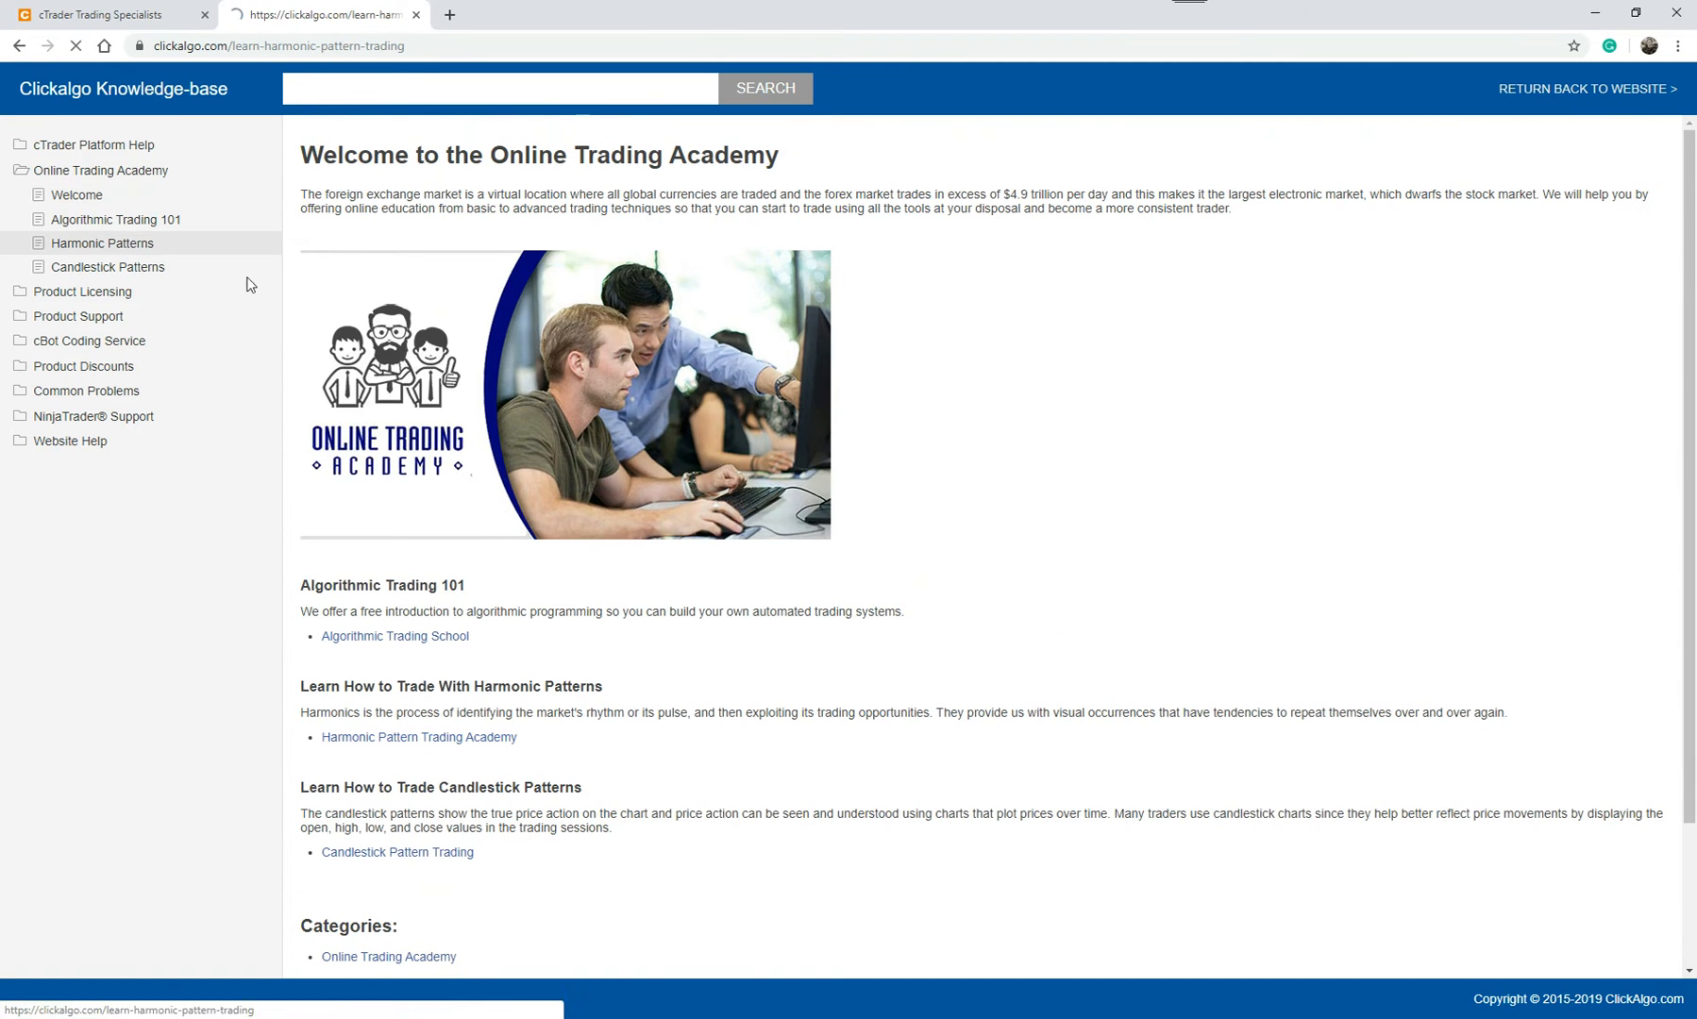
left_click(102, 242)
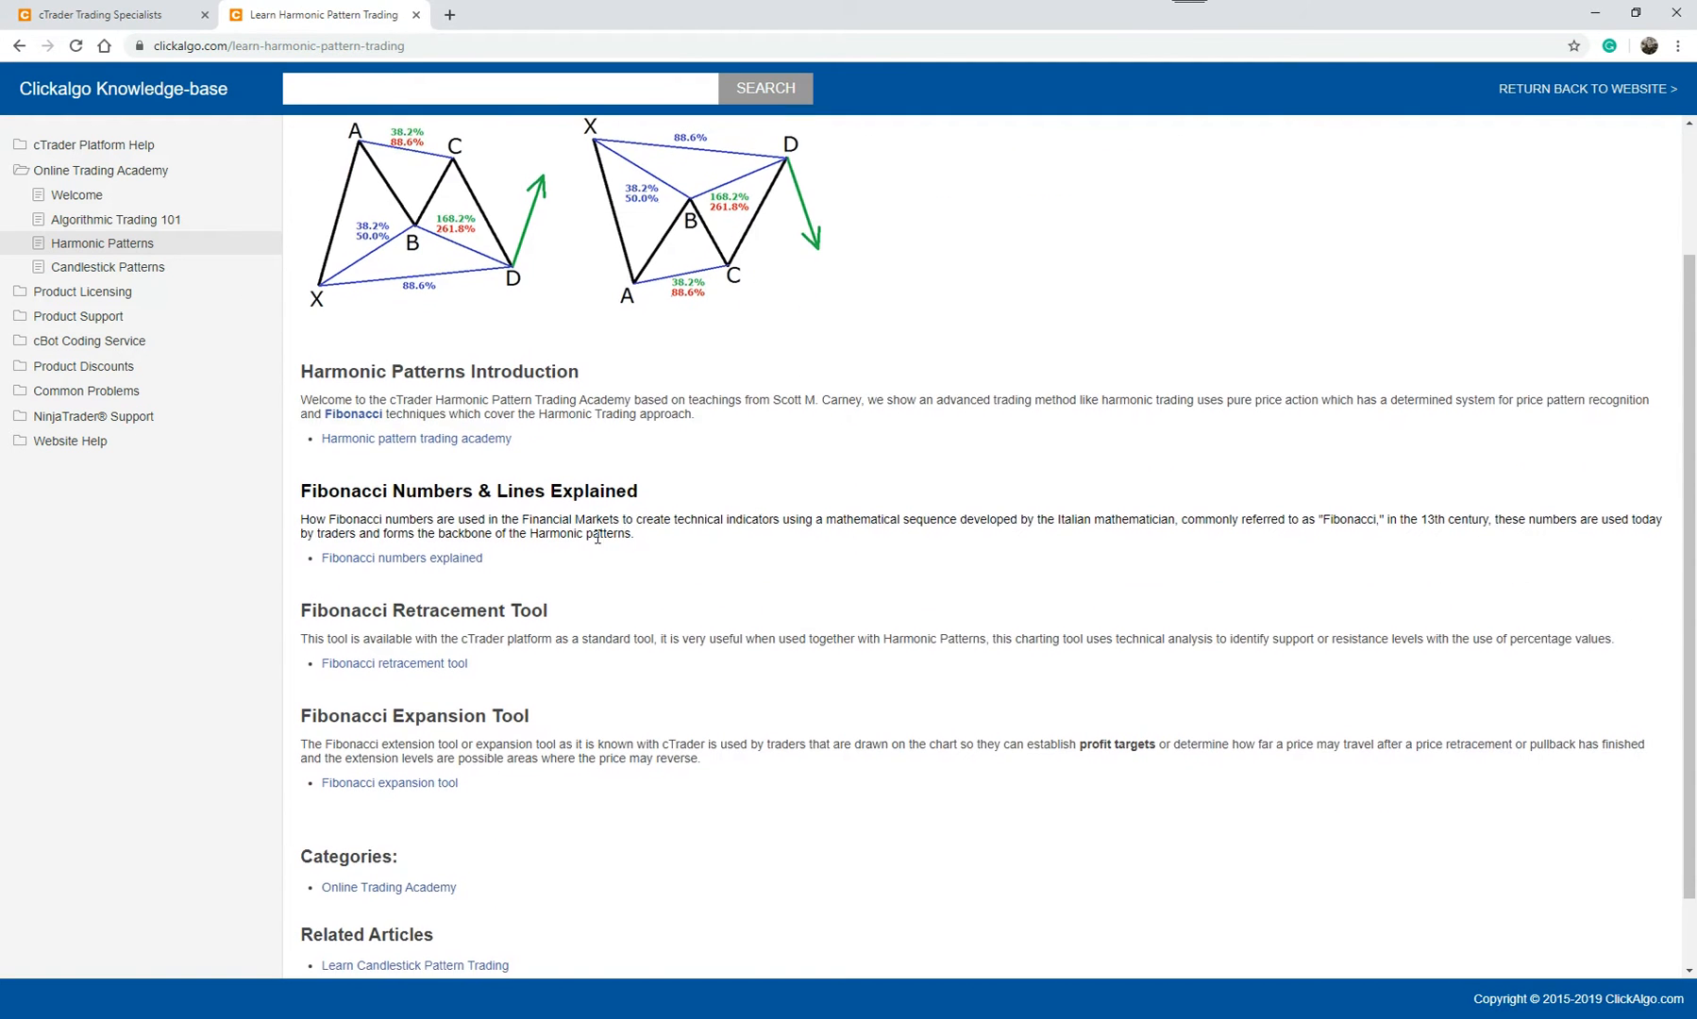
left_click(400, 557)
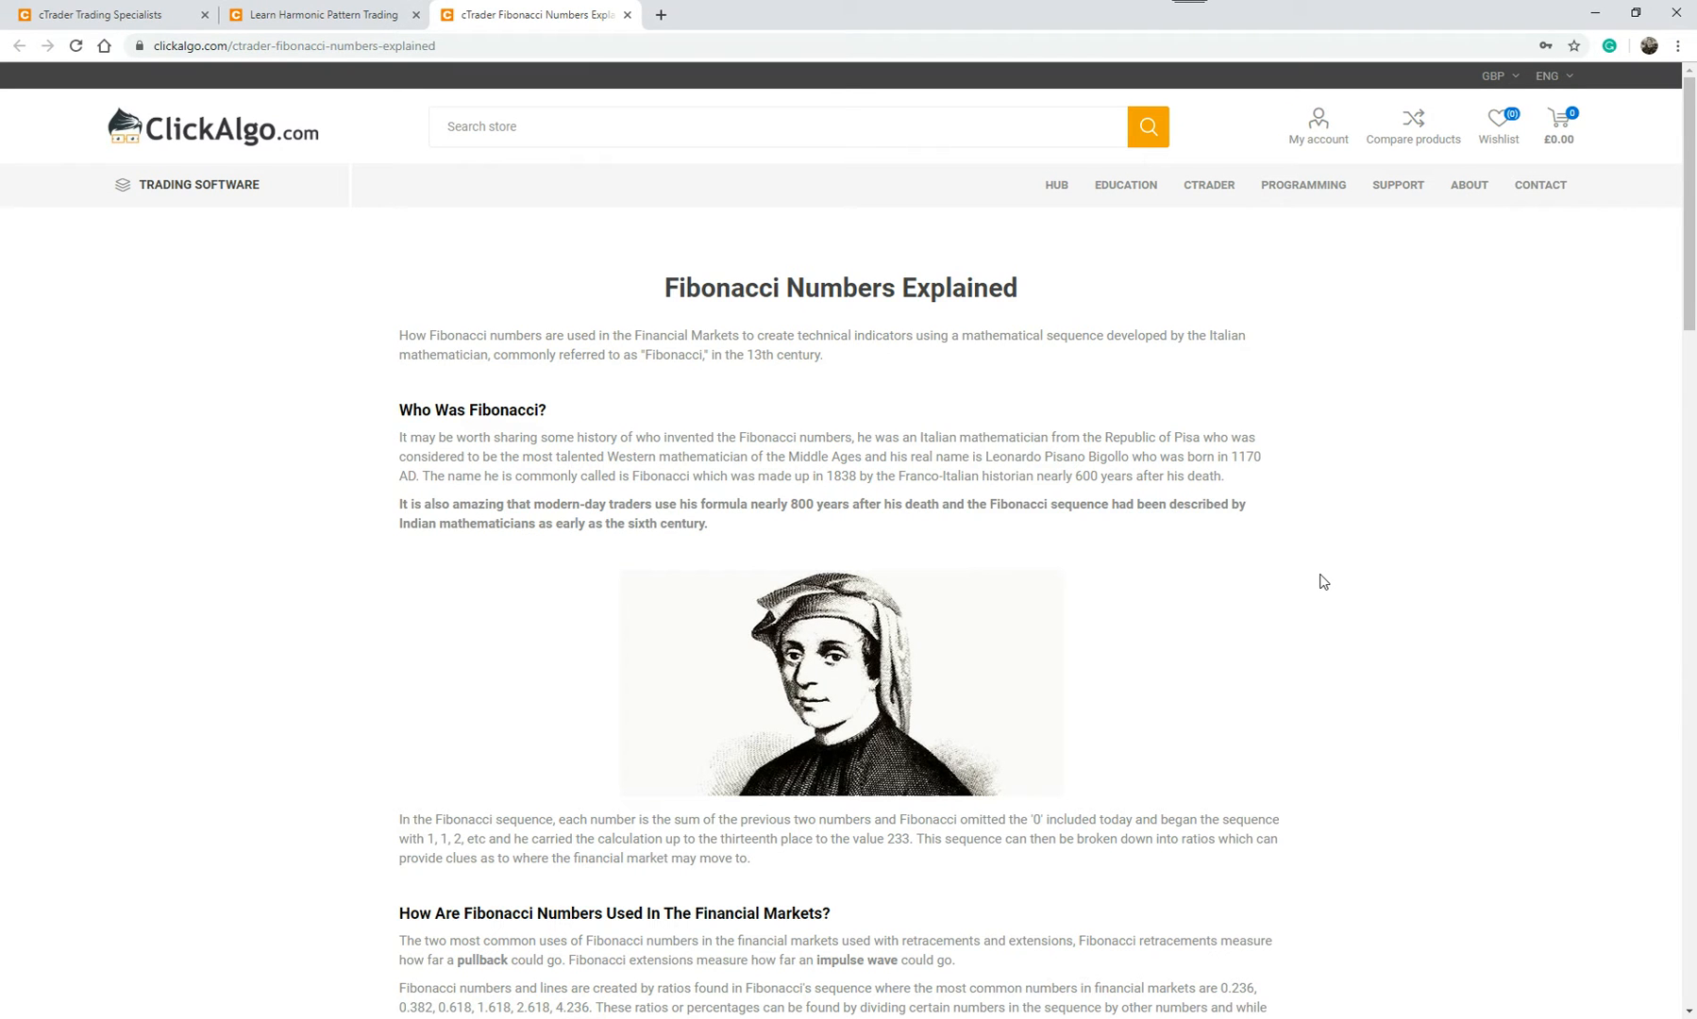
- Scroll the Fibonacci article down to the Golden Ratio in Forex section and its embedded video
scroll("down", 3)
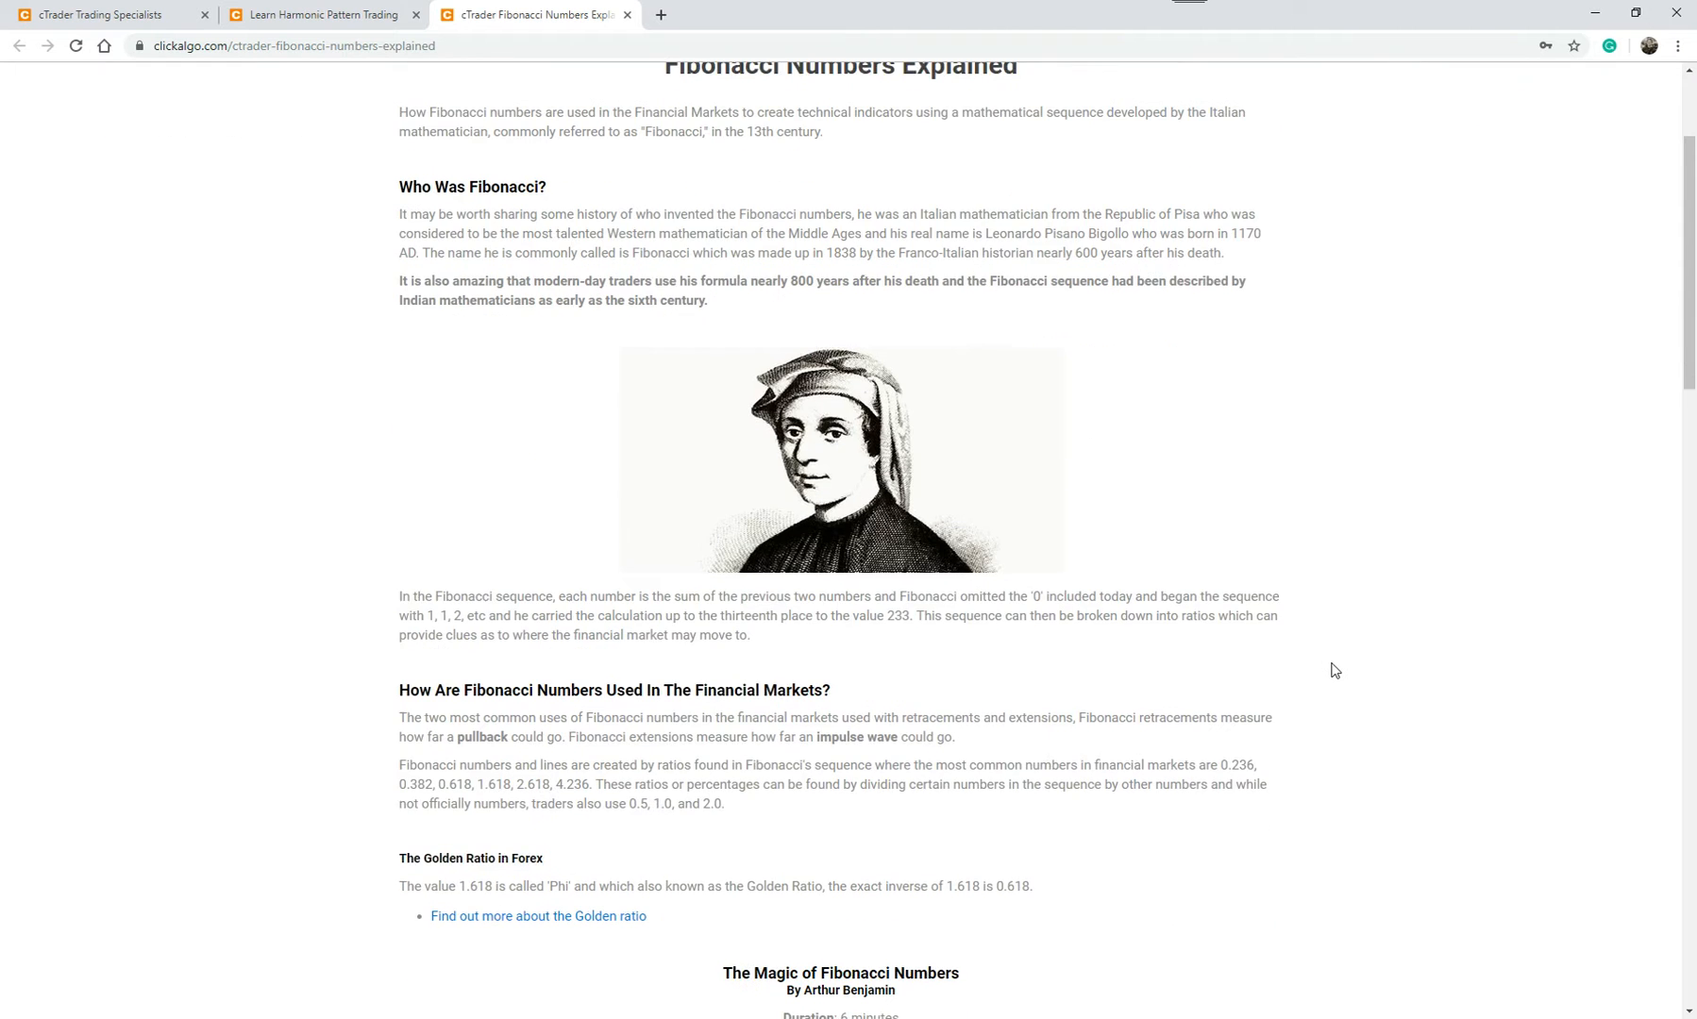
scroll("down", 3)
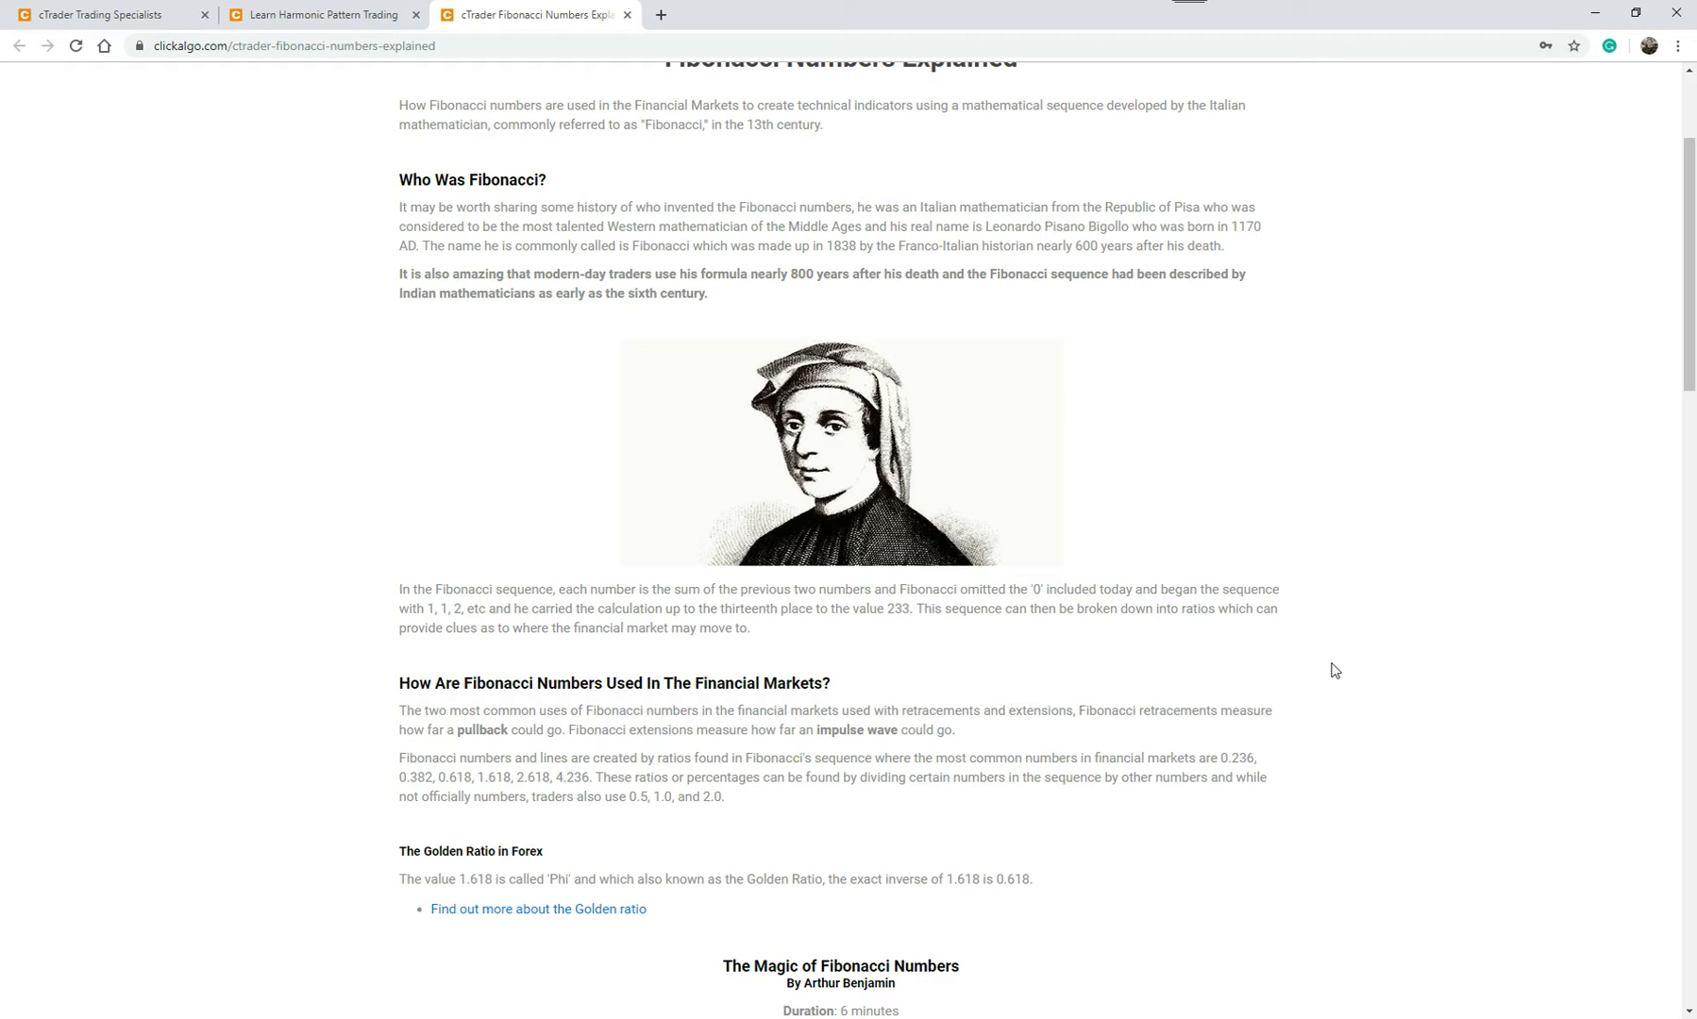
scroll("down", 3)
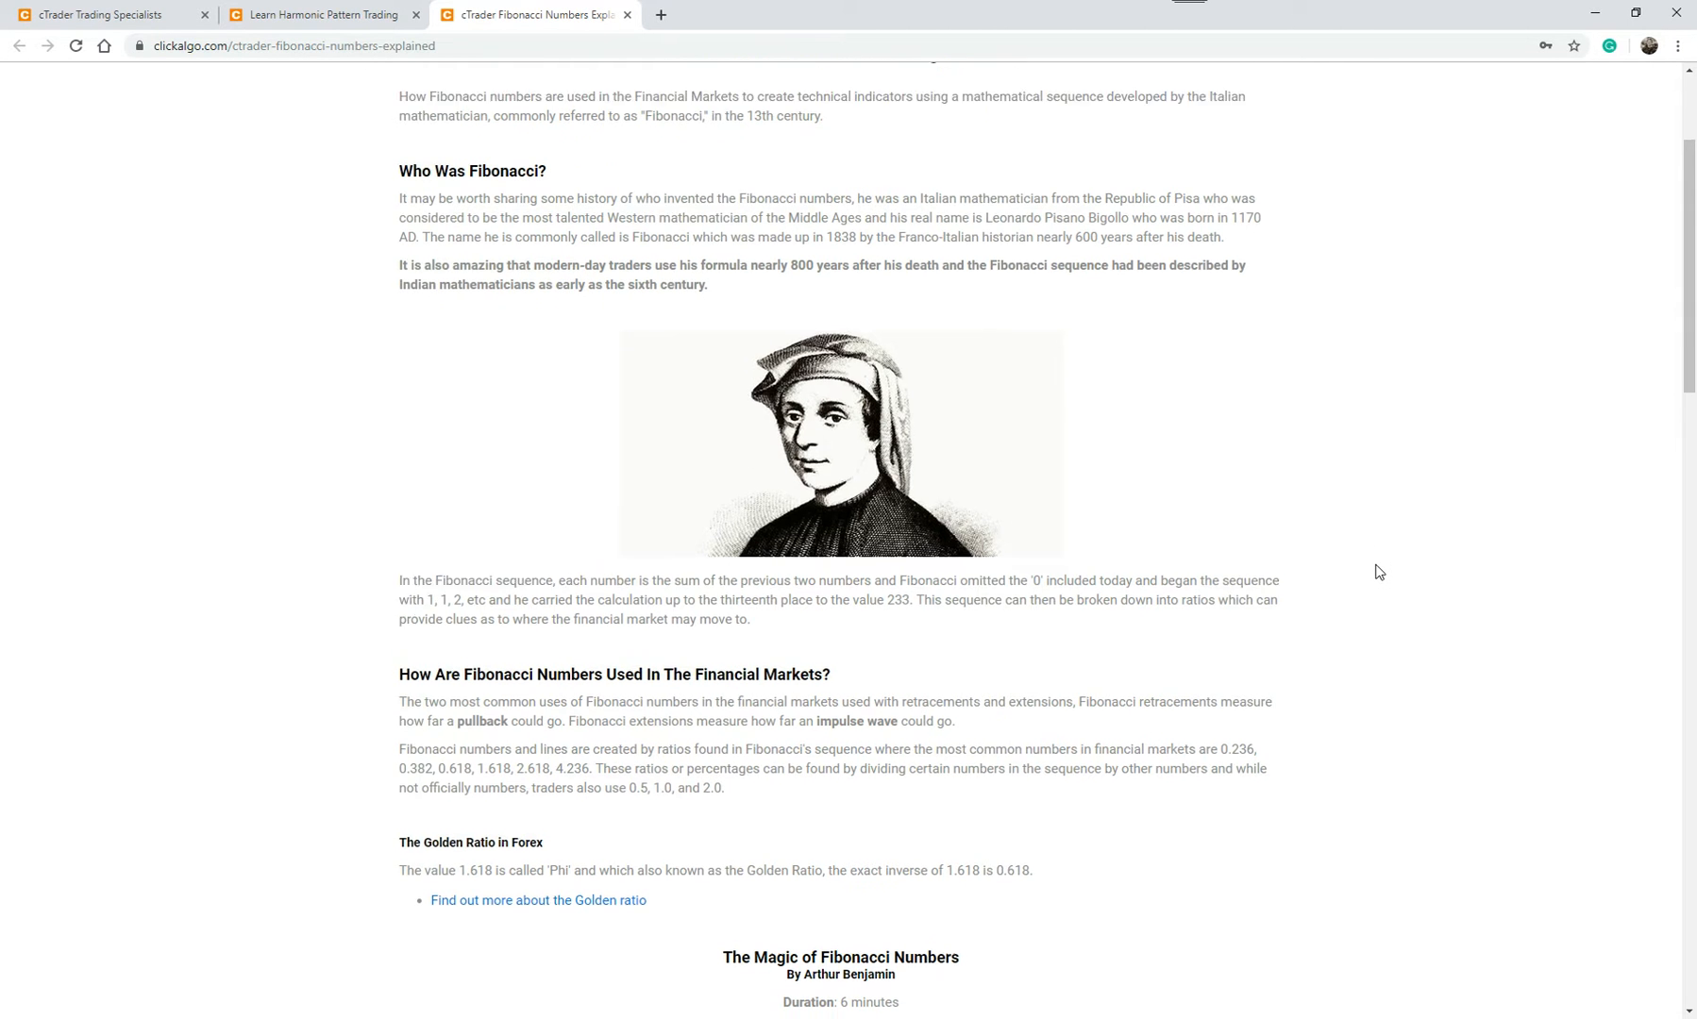
scroll("down", 3)
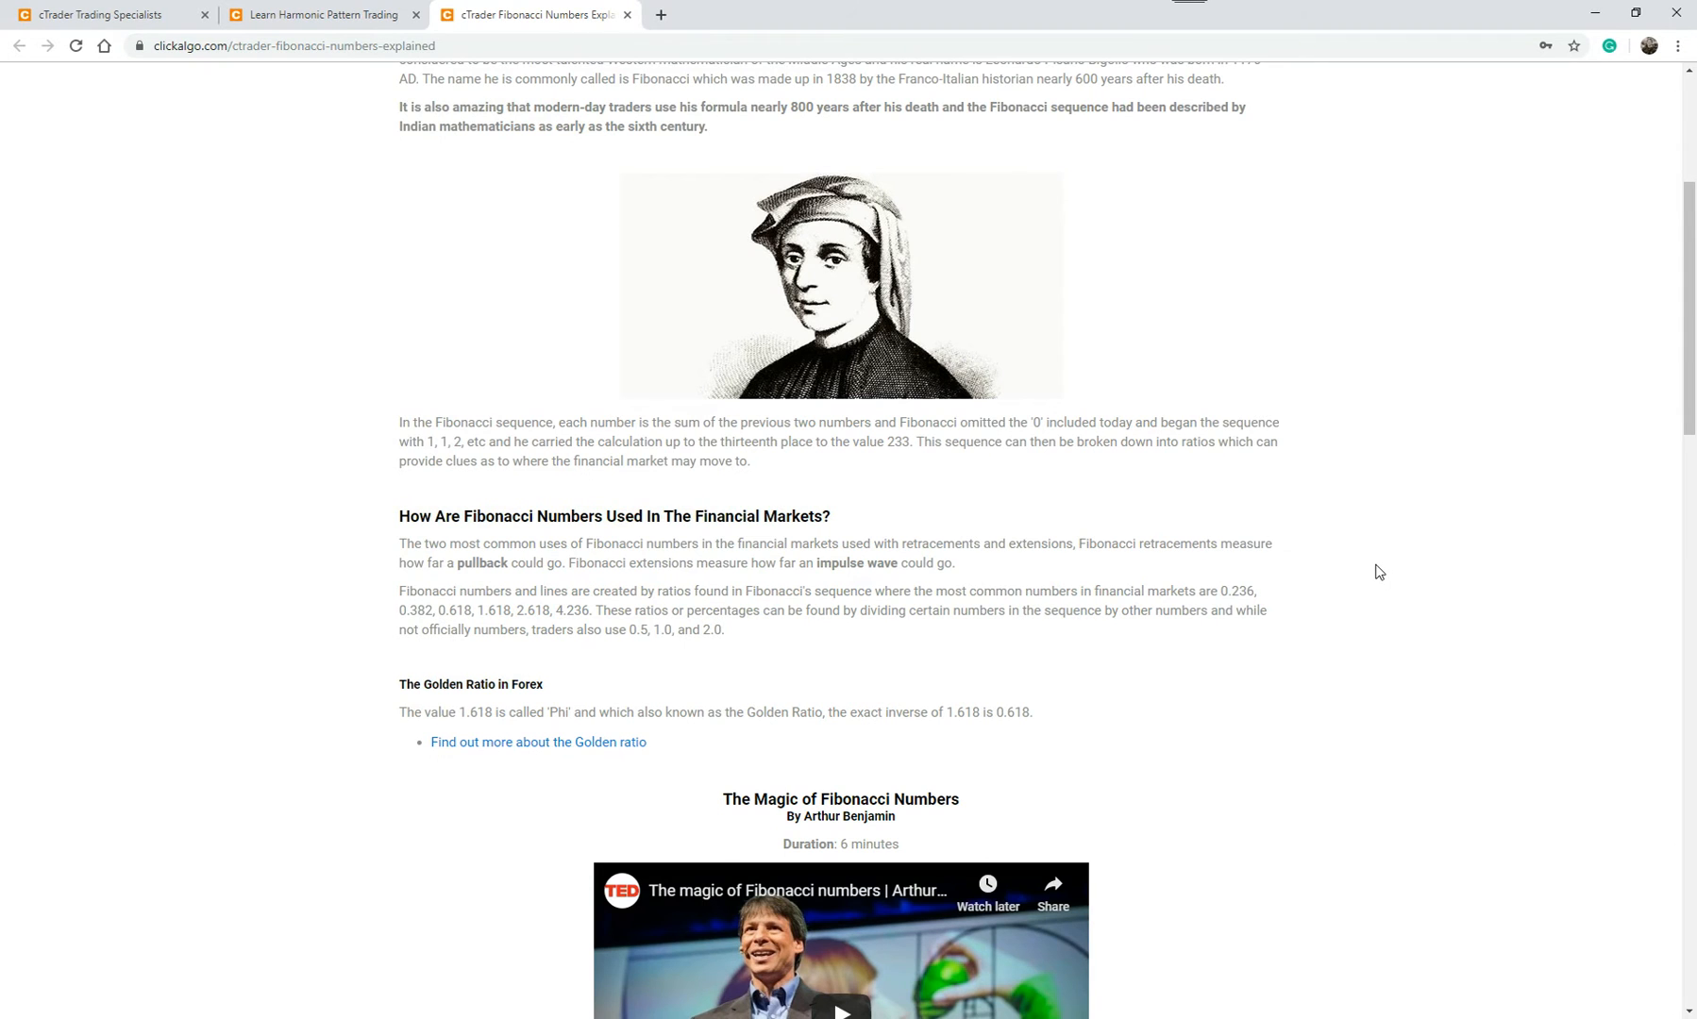
scroll("down", 3)
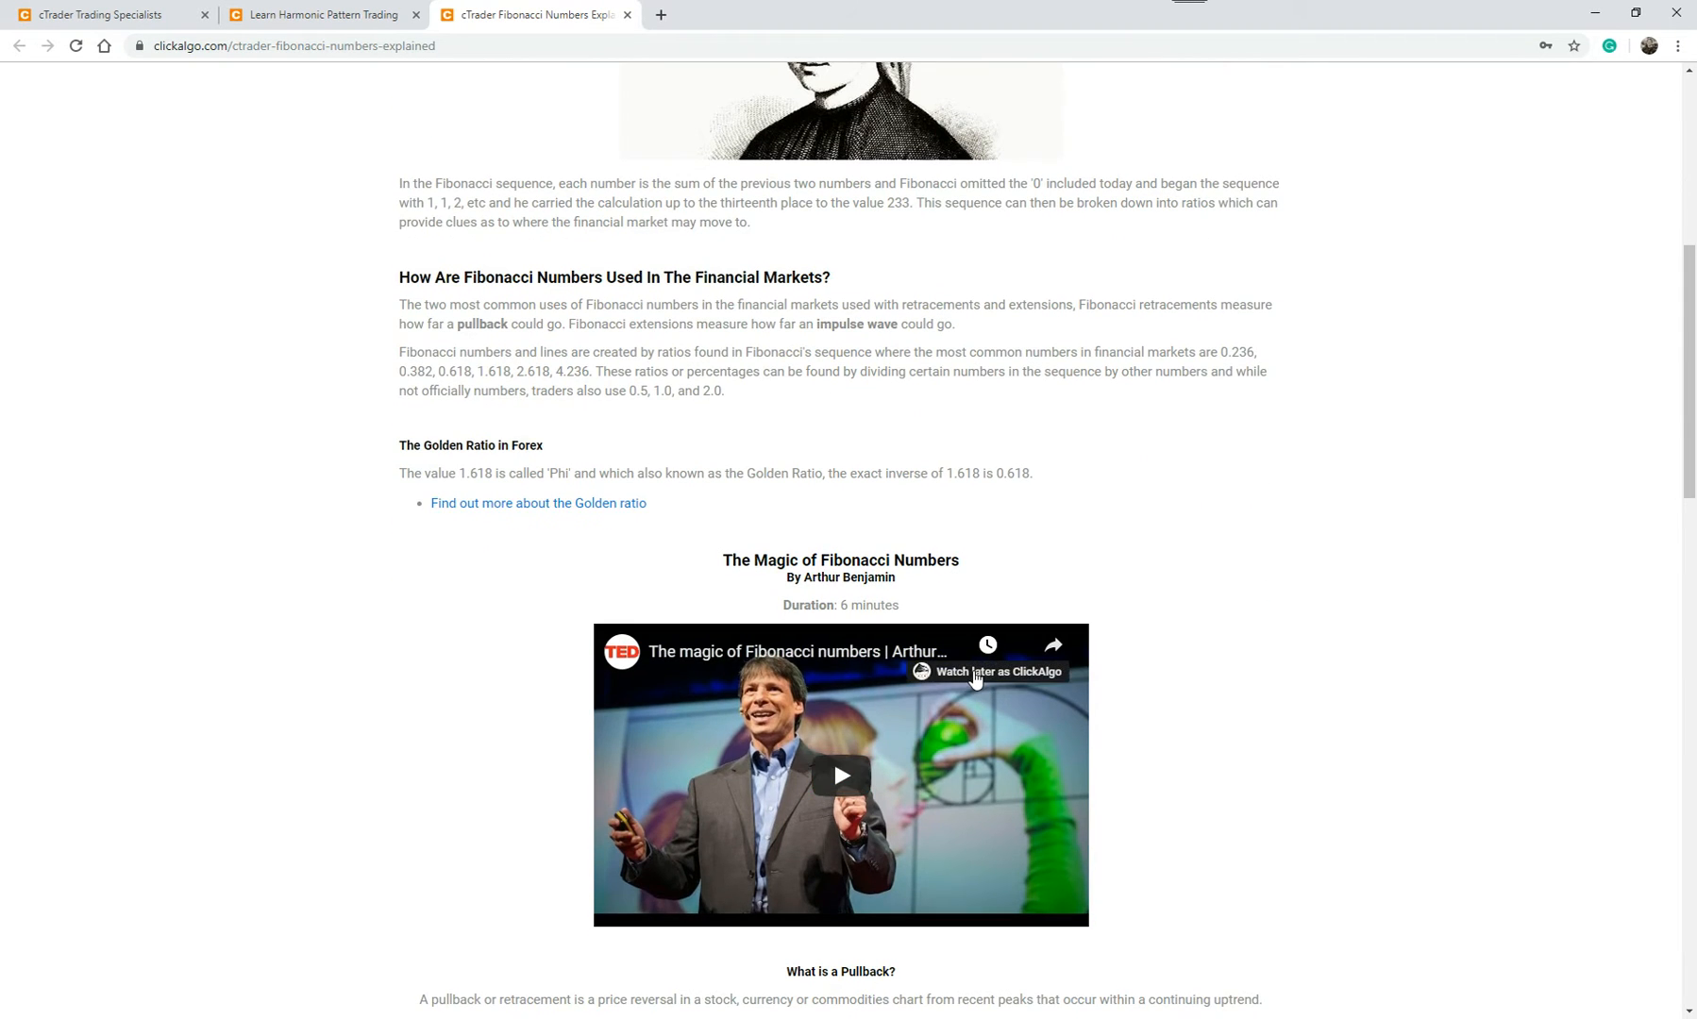
mouse_move(606, 512)
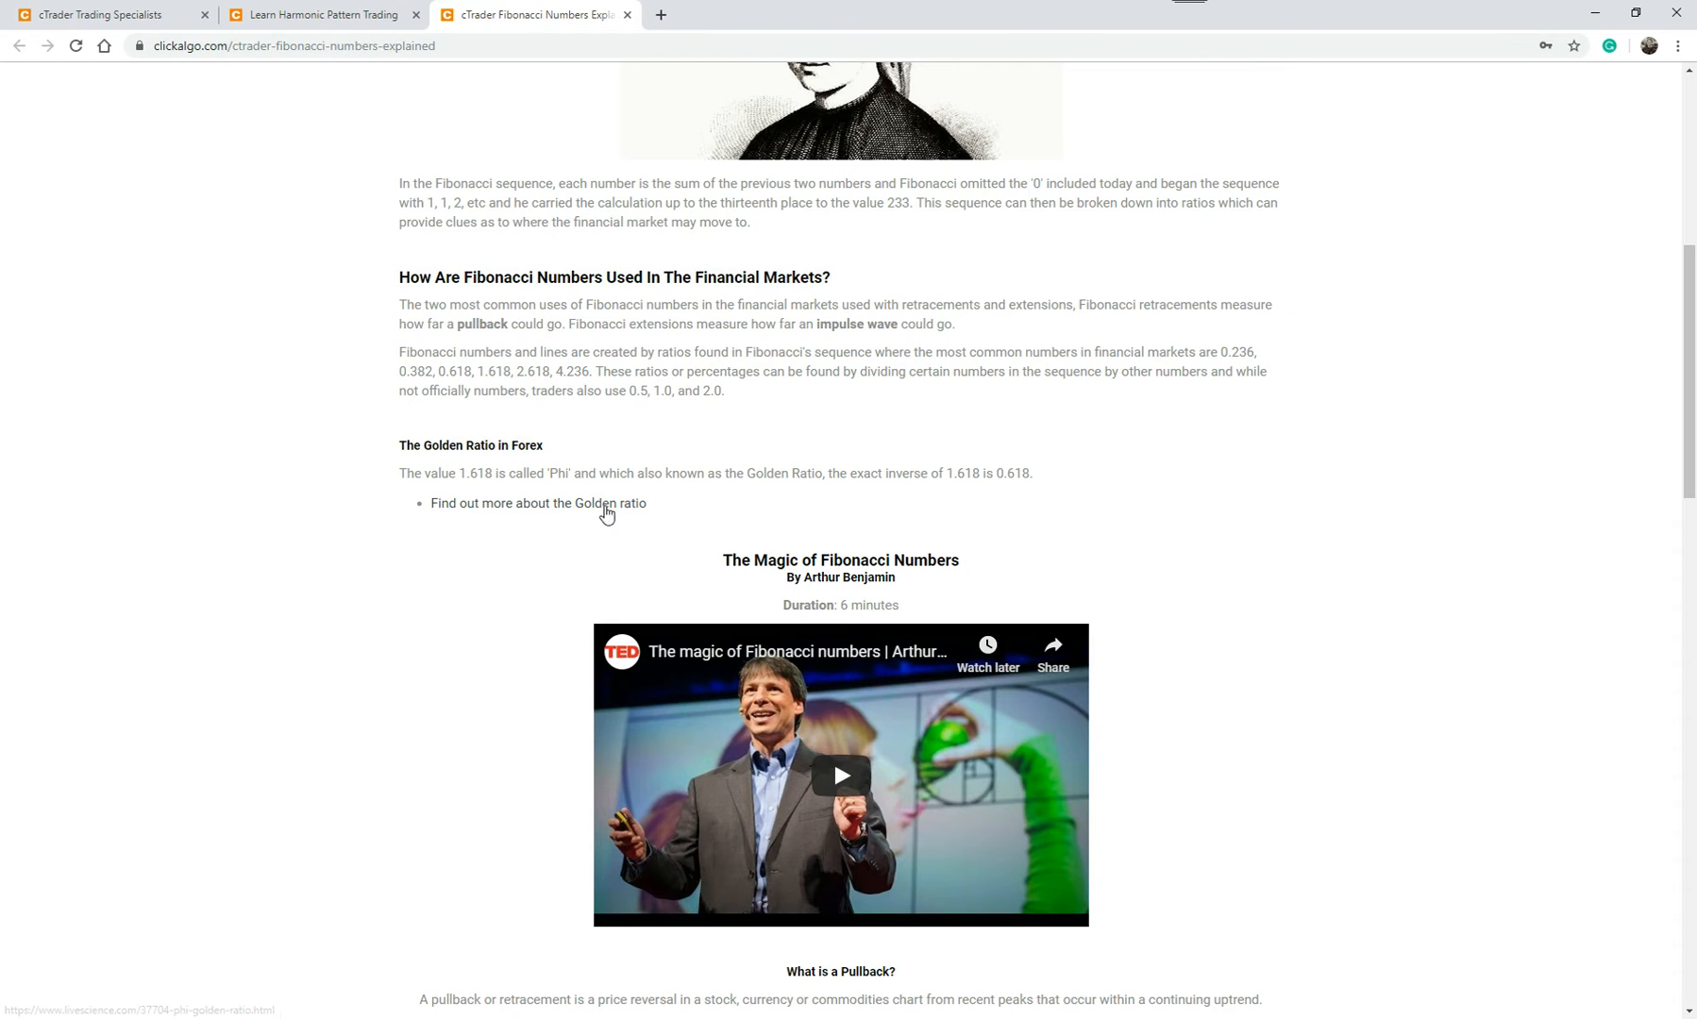
- Follow the Golden ratio link to LiveScience and read down to the examples from nature
left_click(538, 503)
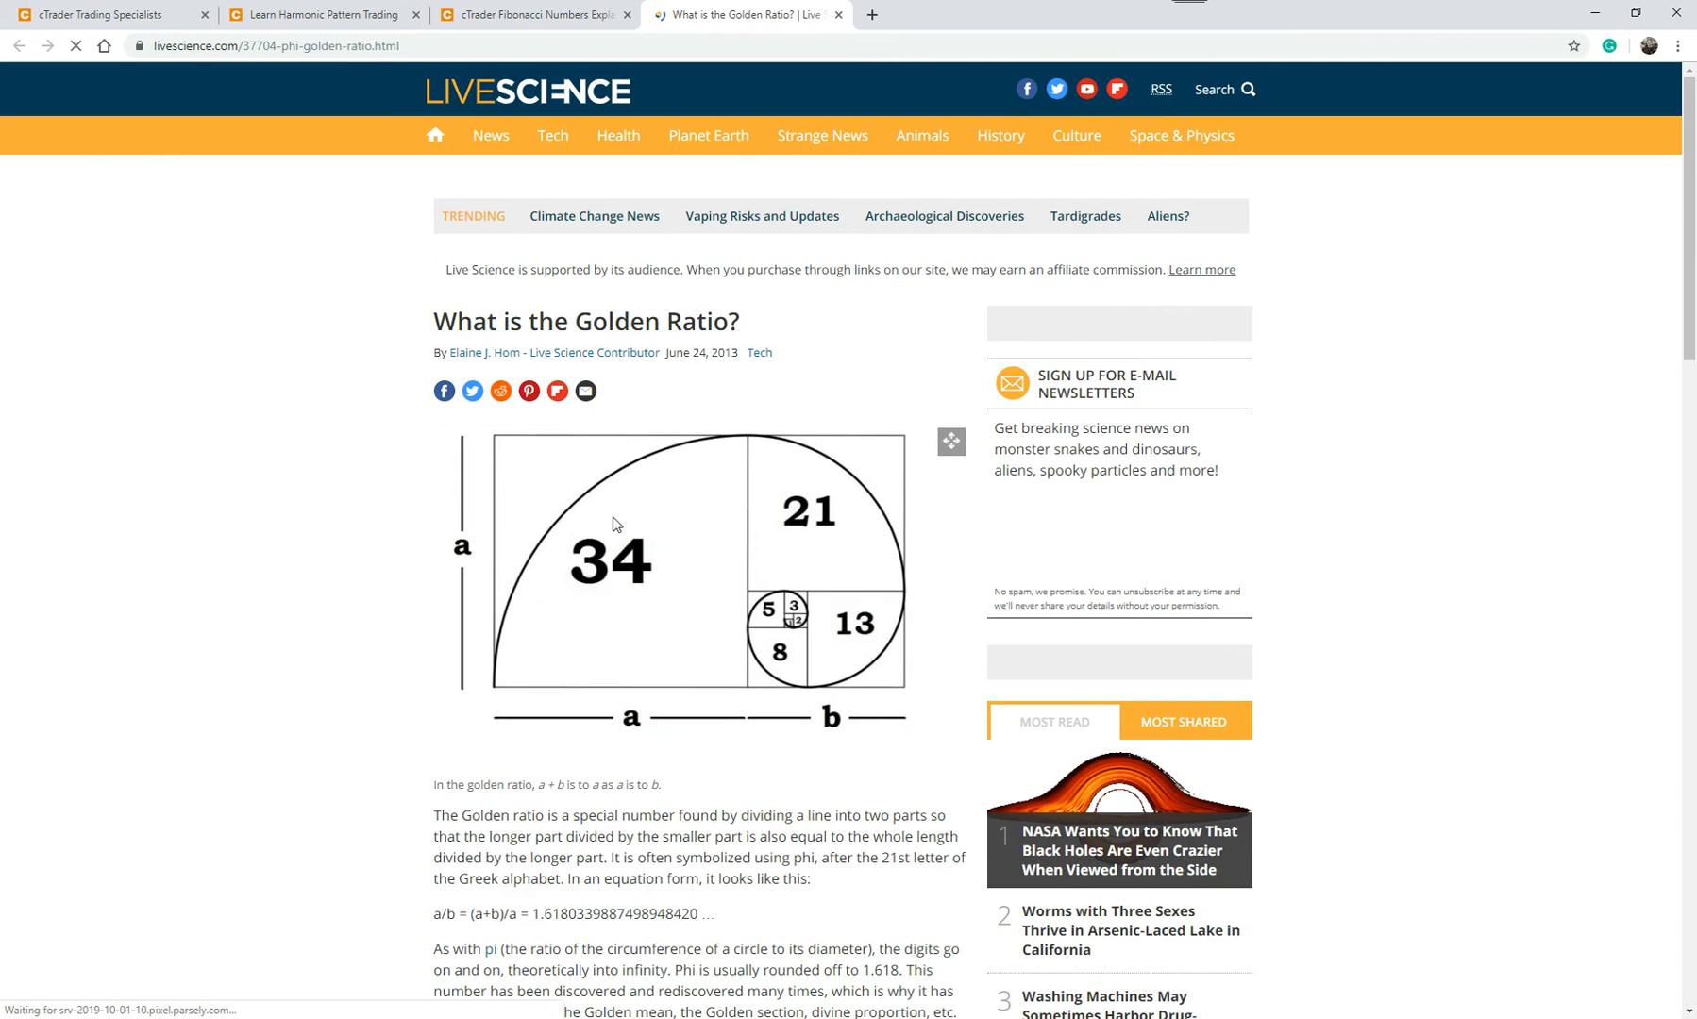
scroll("down", 3)
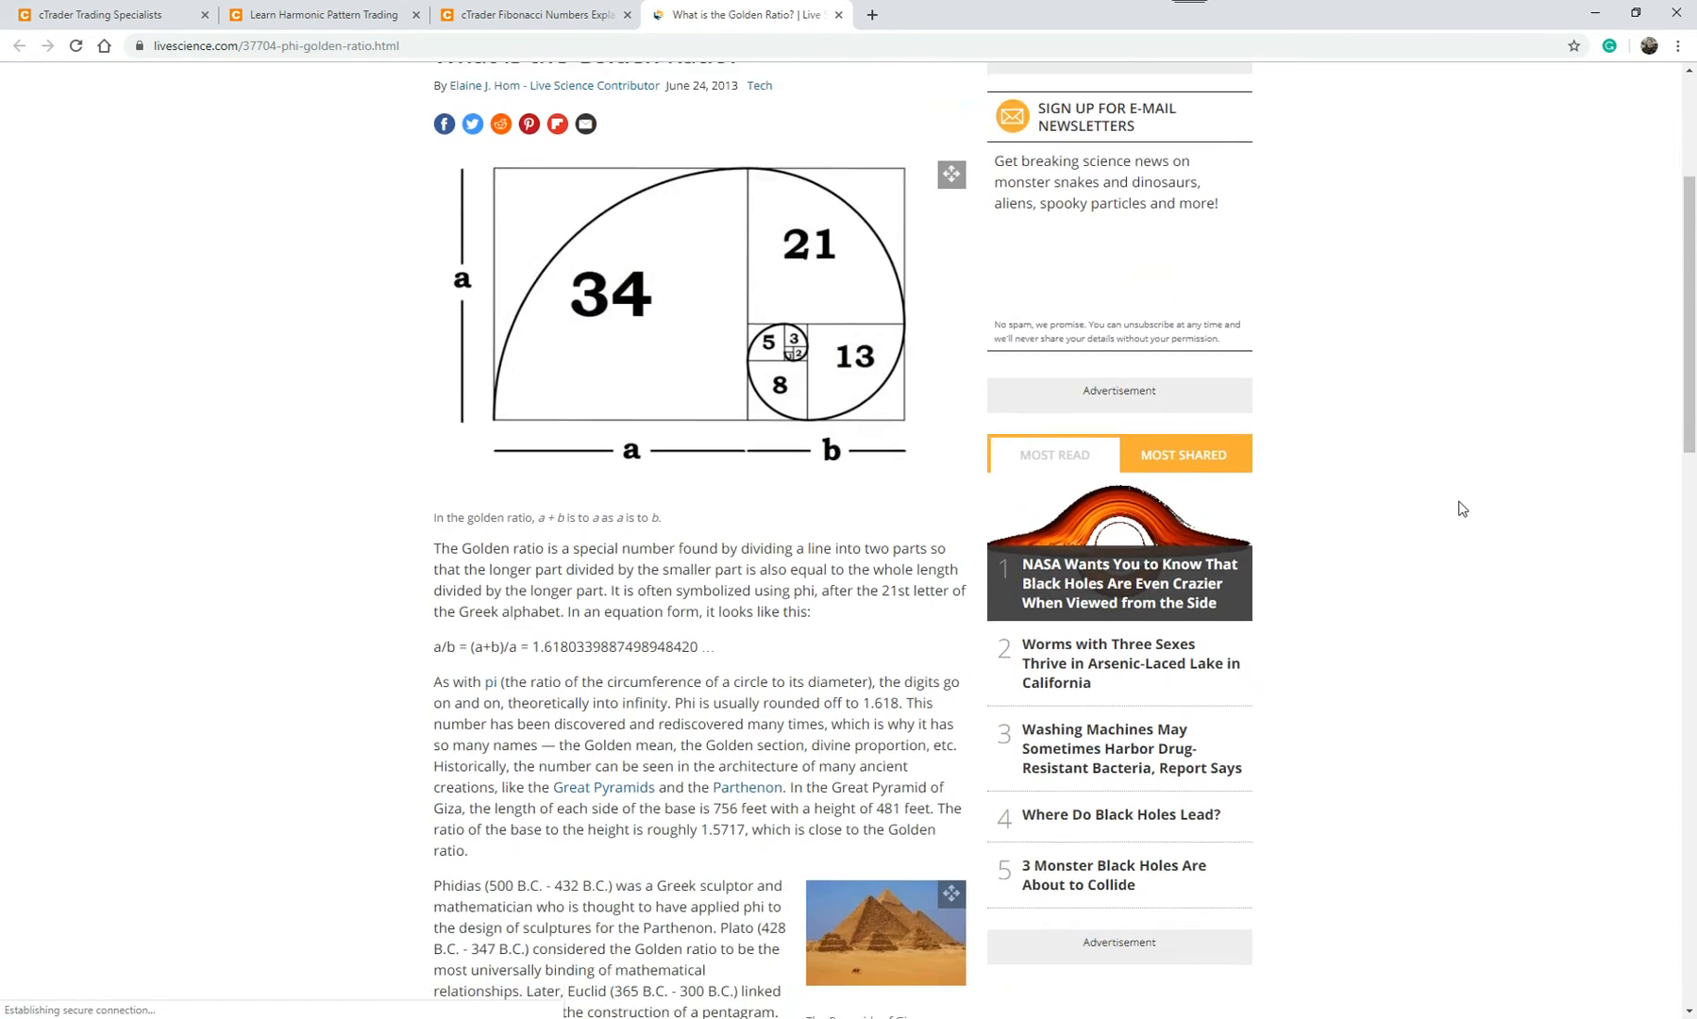
scroll("down", 3)
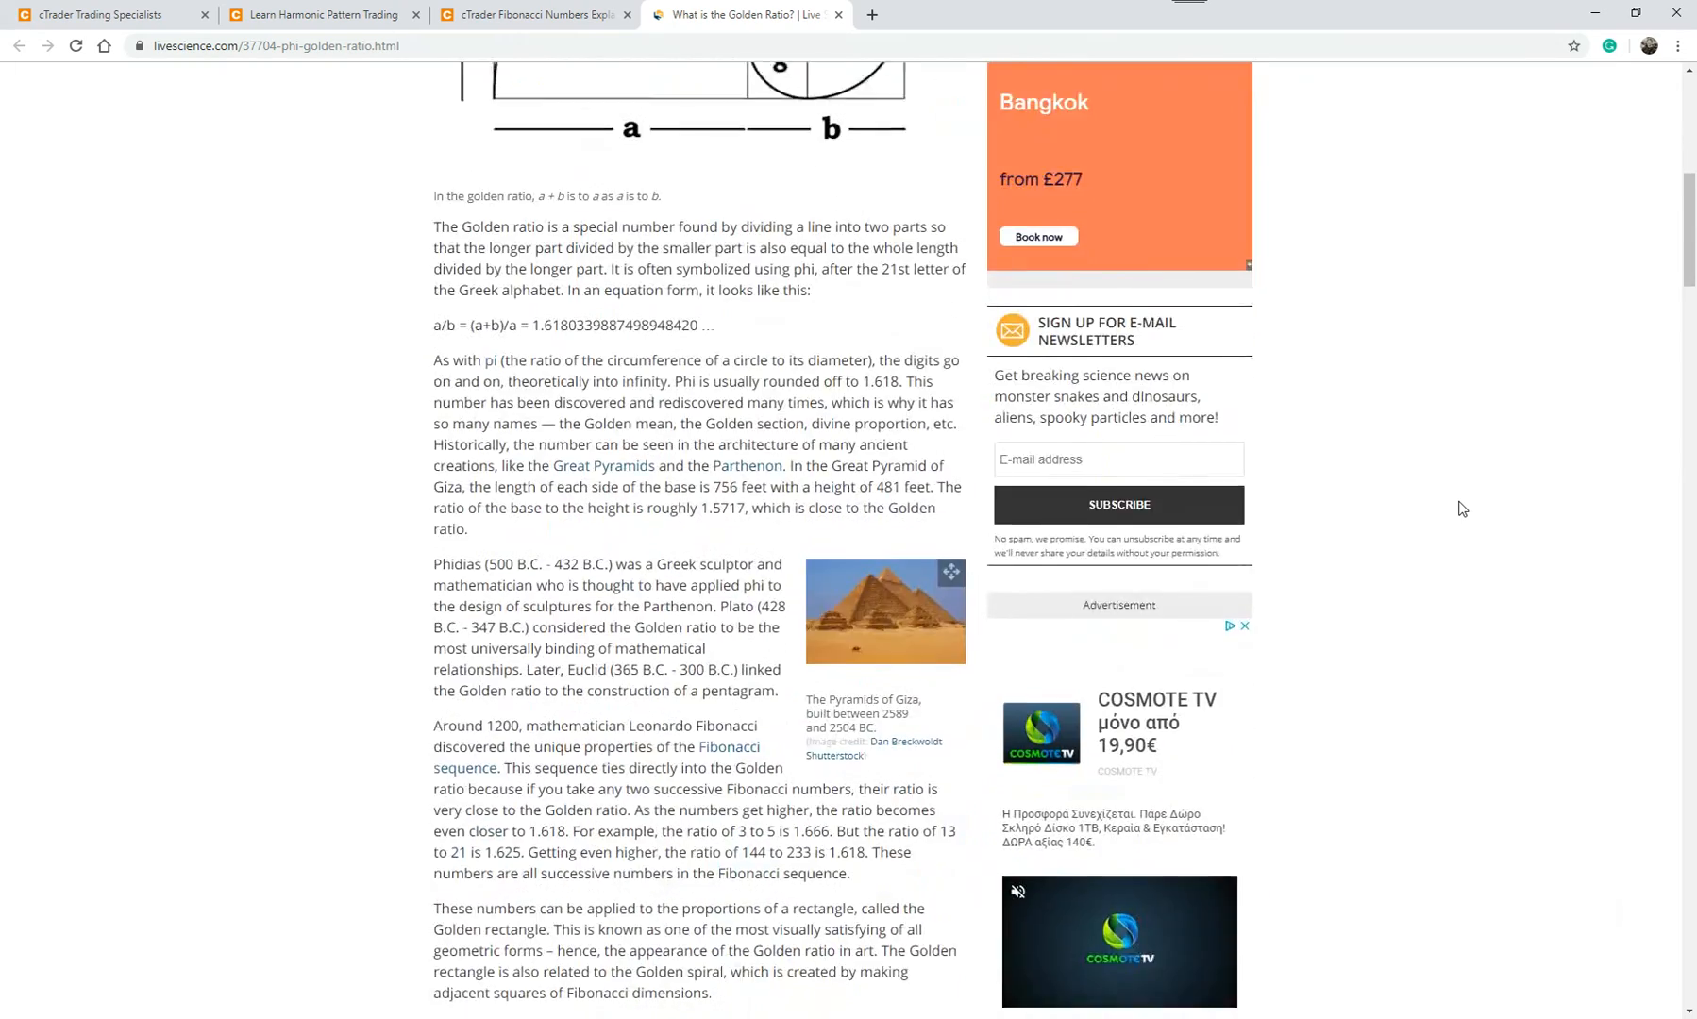
scroll("down", 3)
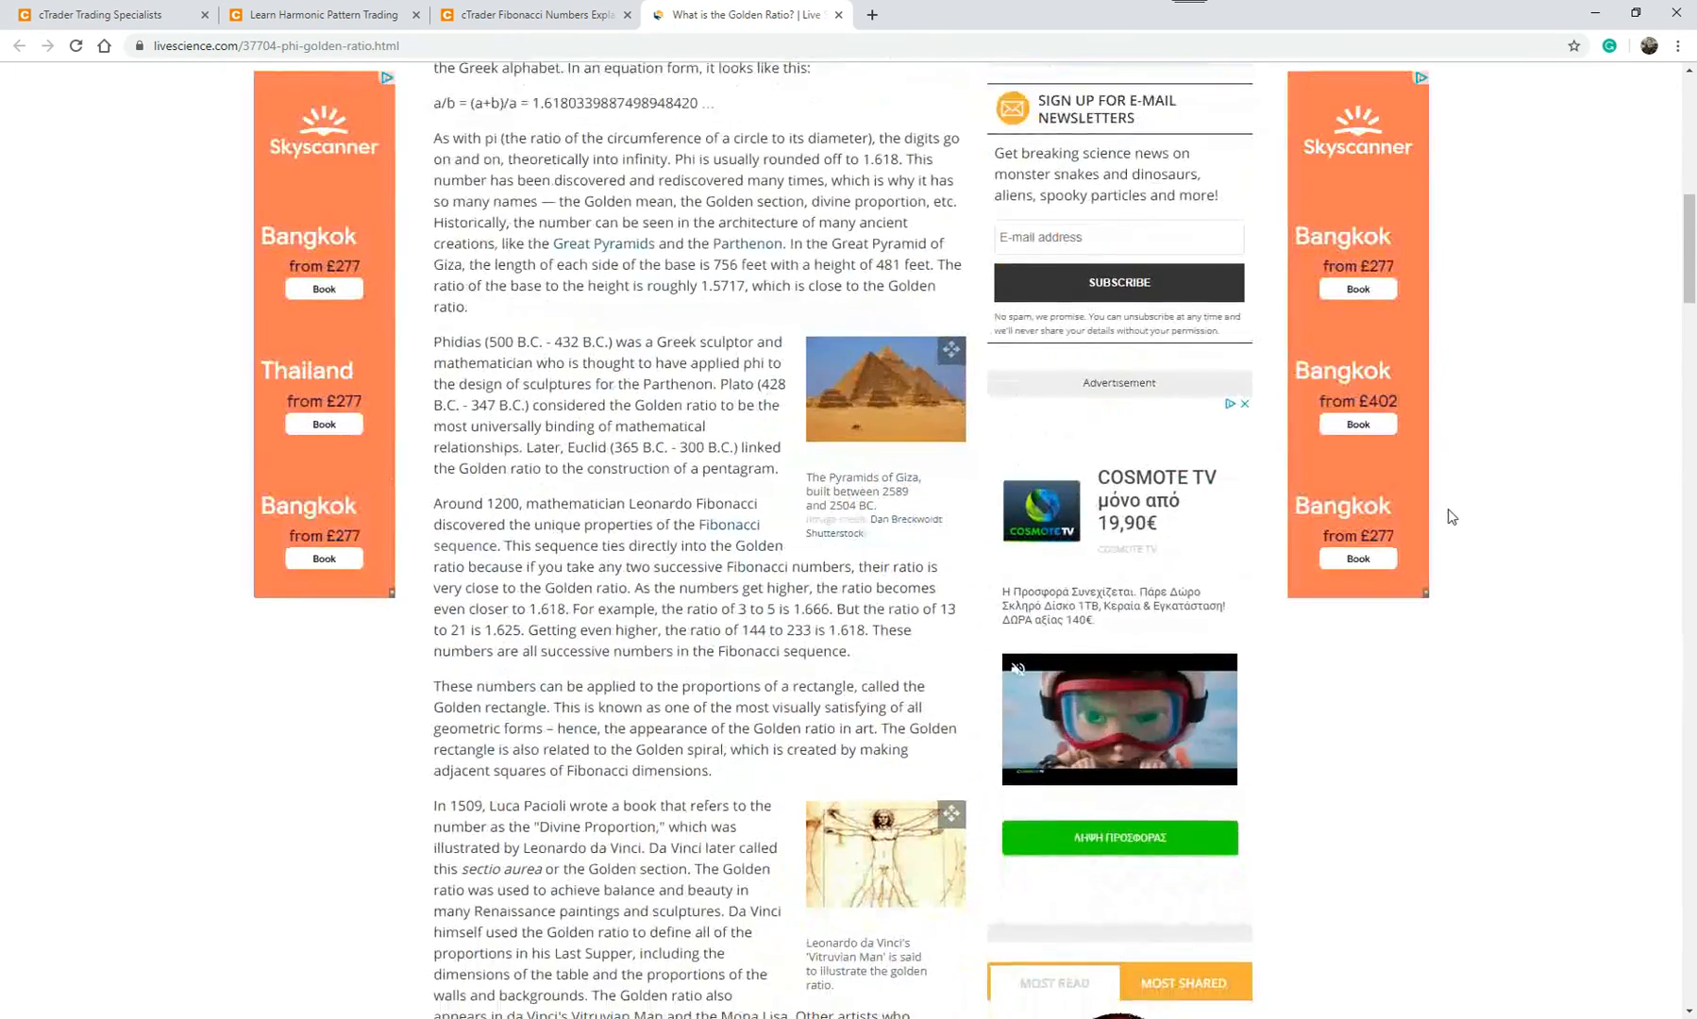
scroll("down", 3)
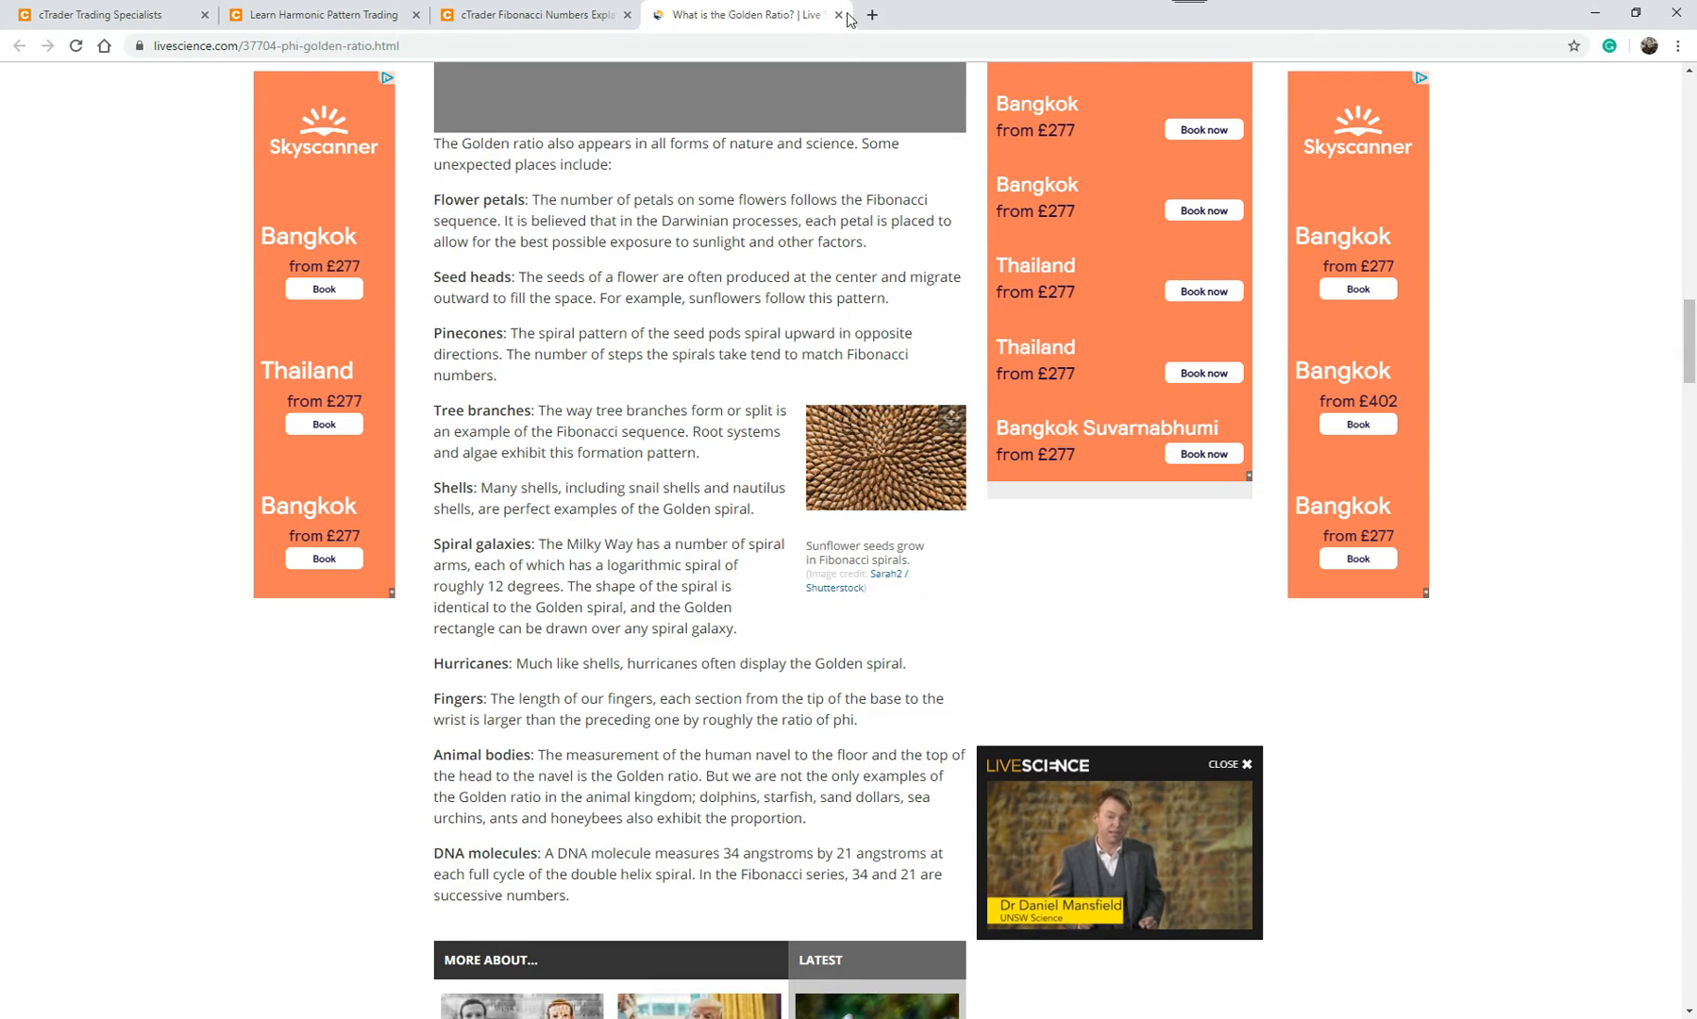
- Close the LiveScience tab to return to ClickAlgo's Fibonacci article
left_click(834, 15)
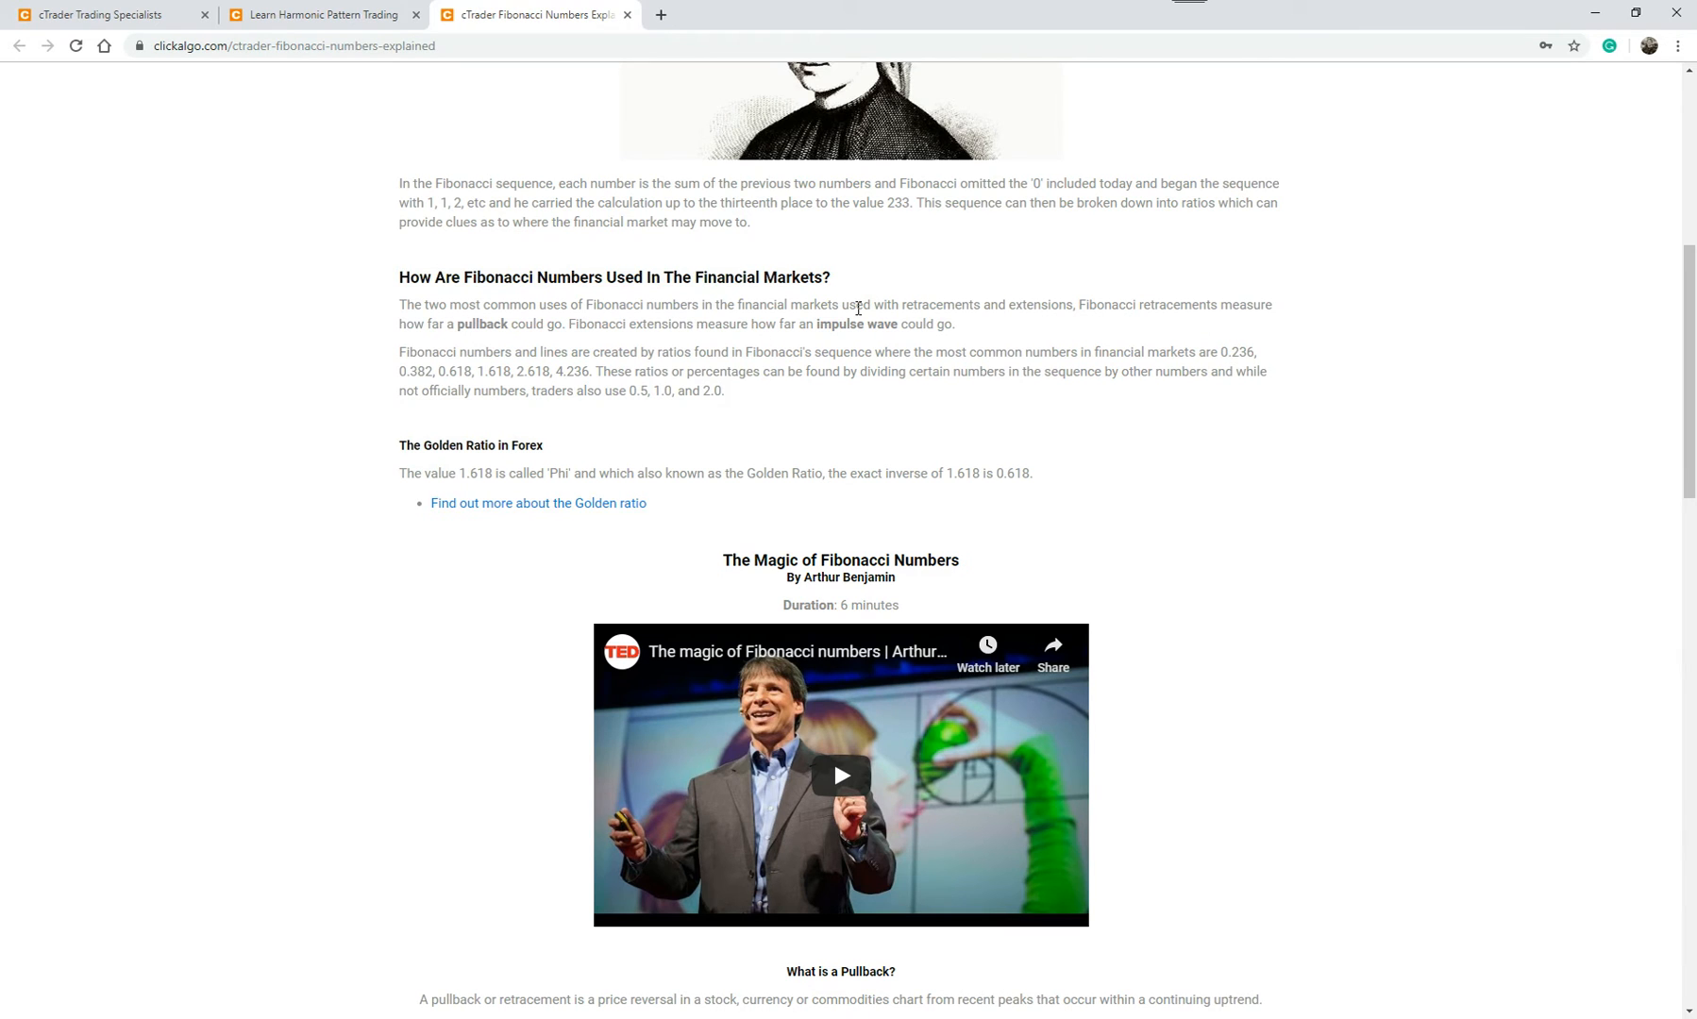
mouse_move(847, 347)
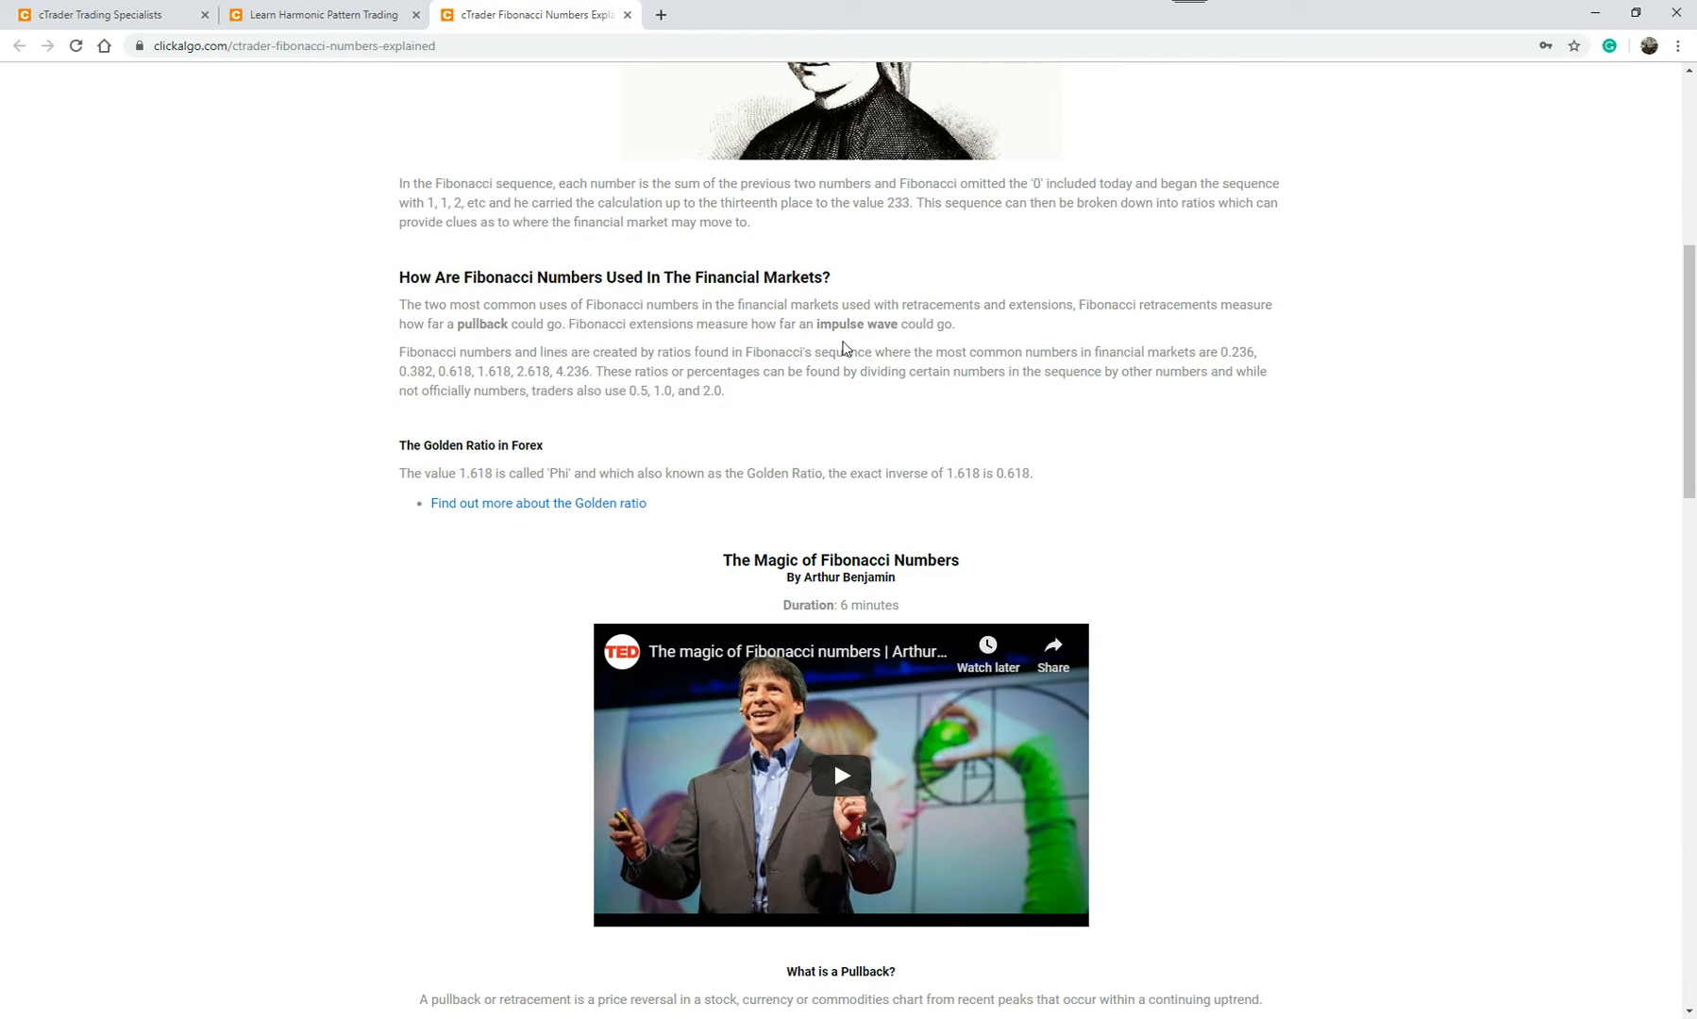
mouse_move(1156, 349)
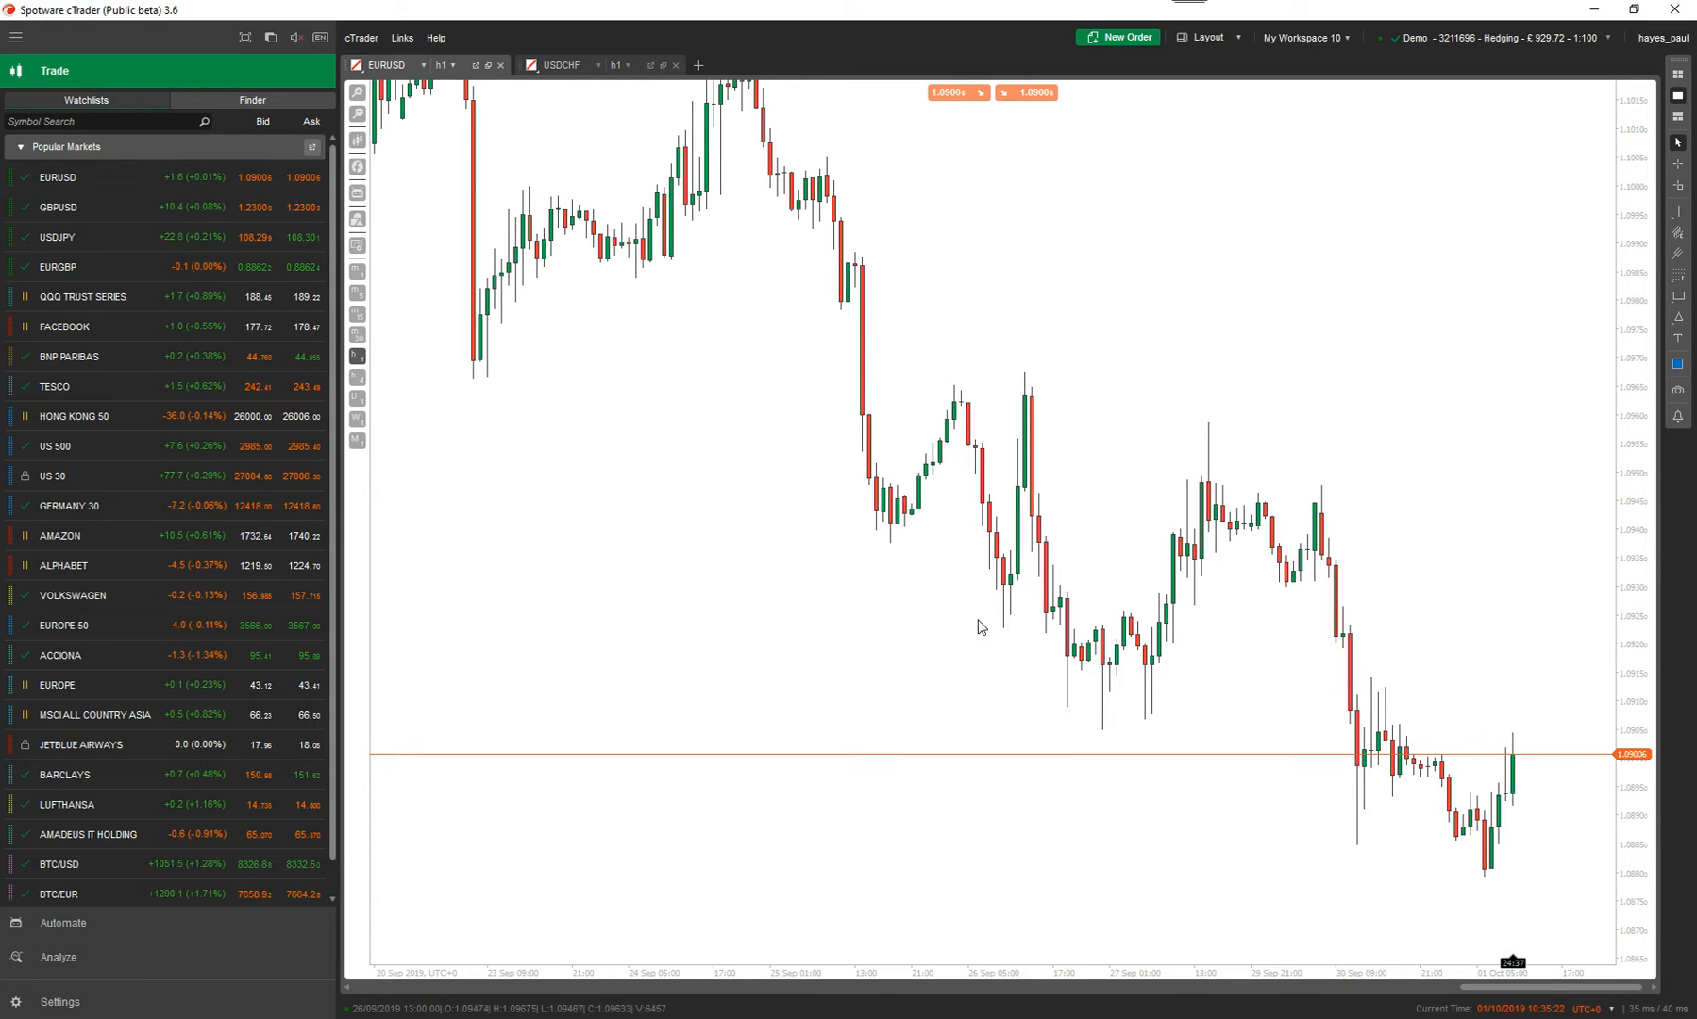
mouse_move(1639, 268)
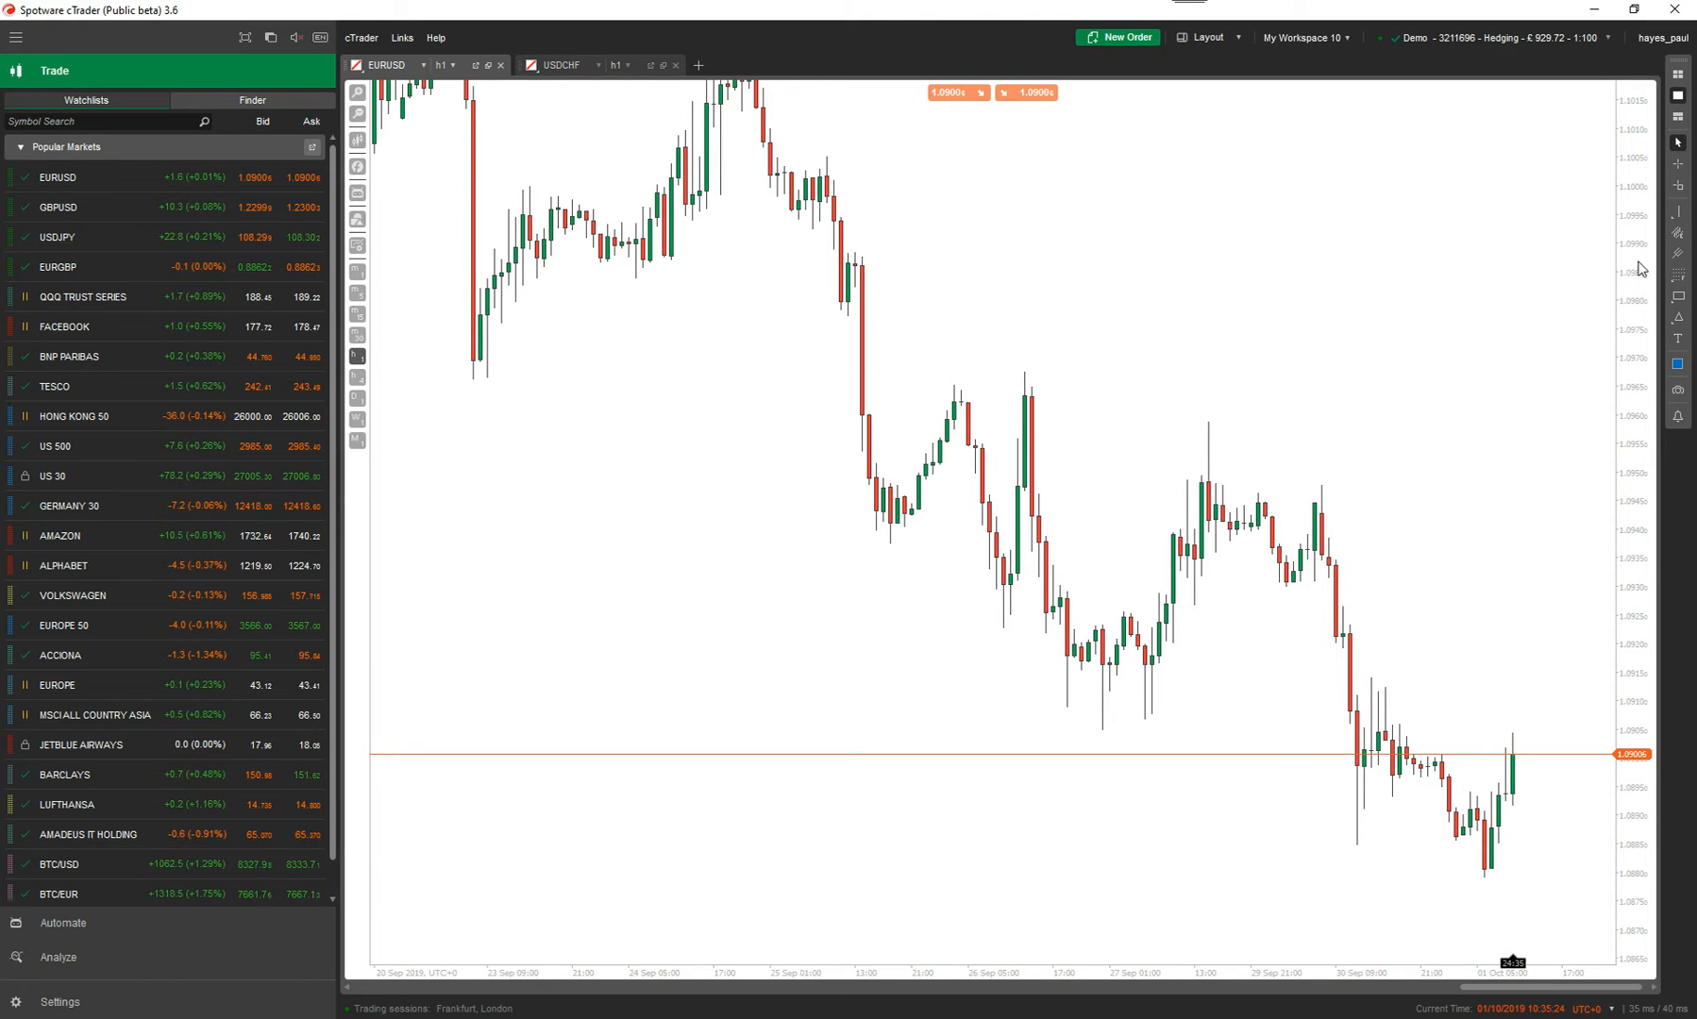
- Bring up the Fibonacci drawing tools list on the EURUSD chart toolbar
left_click(1680, 273)
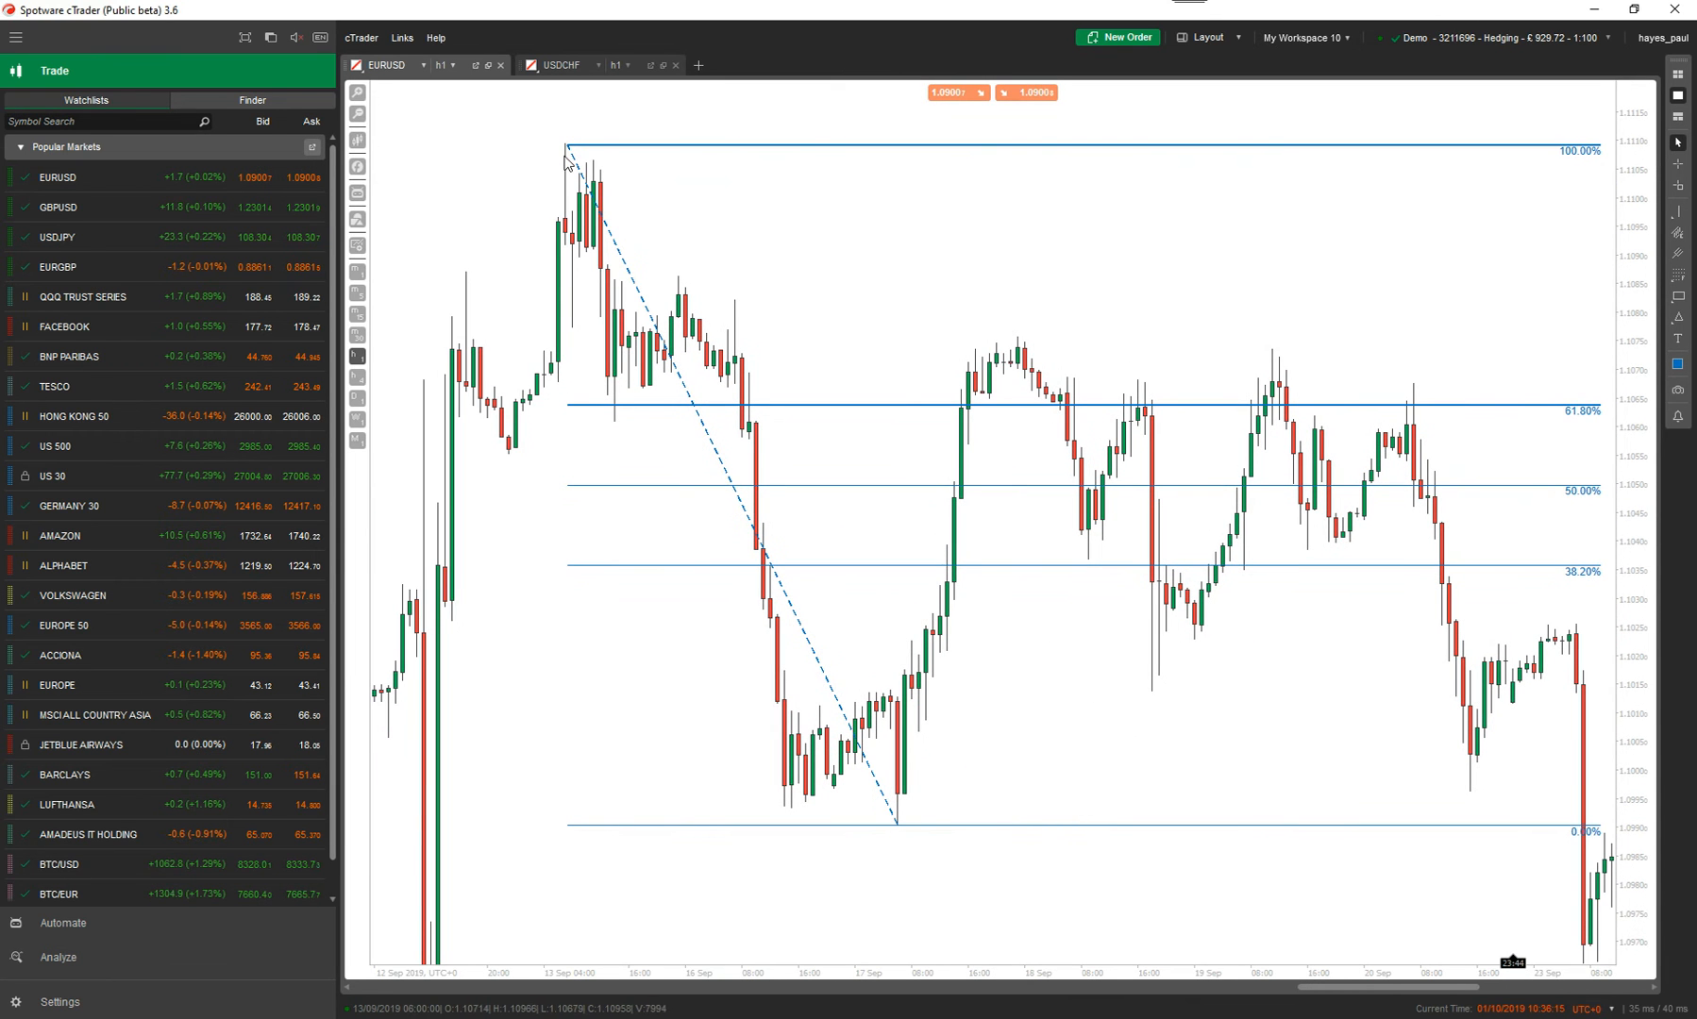
mouse_move(899, 835)
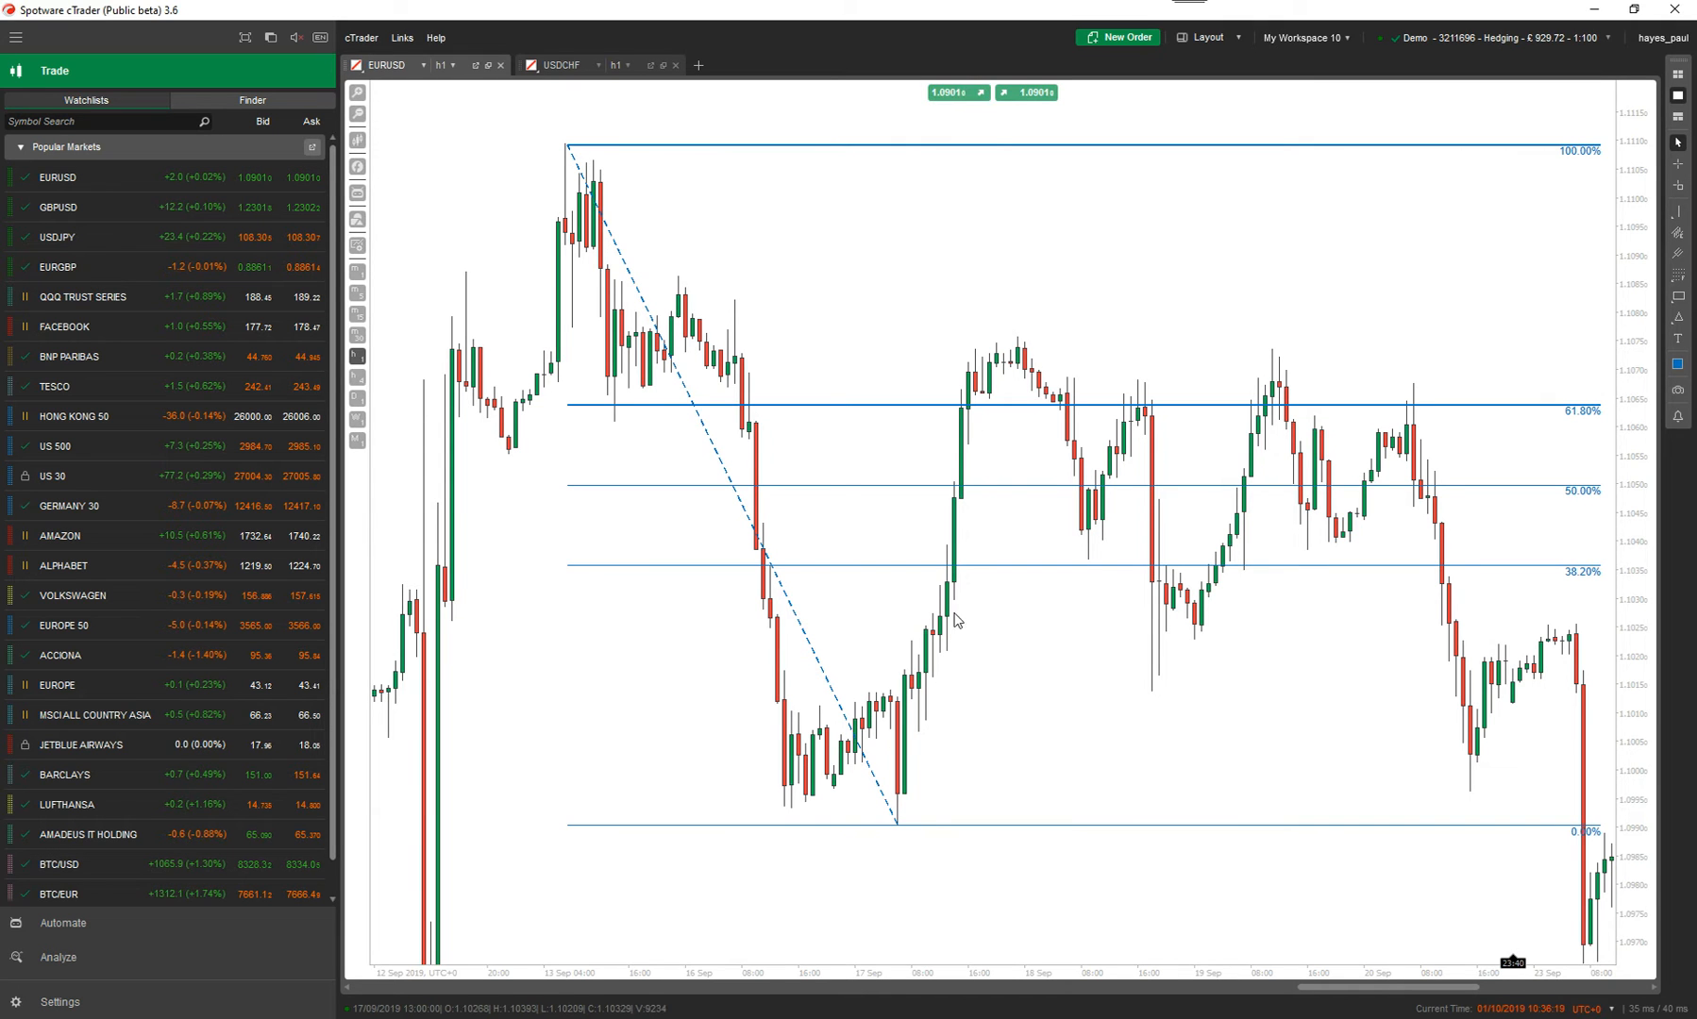
mouse_move(963, 542)
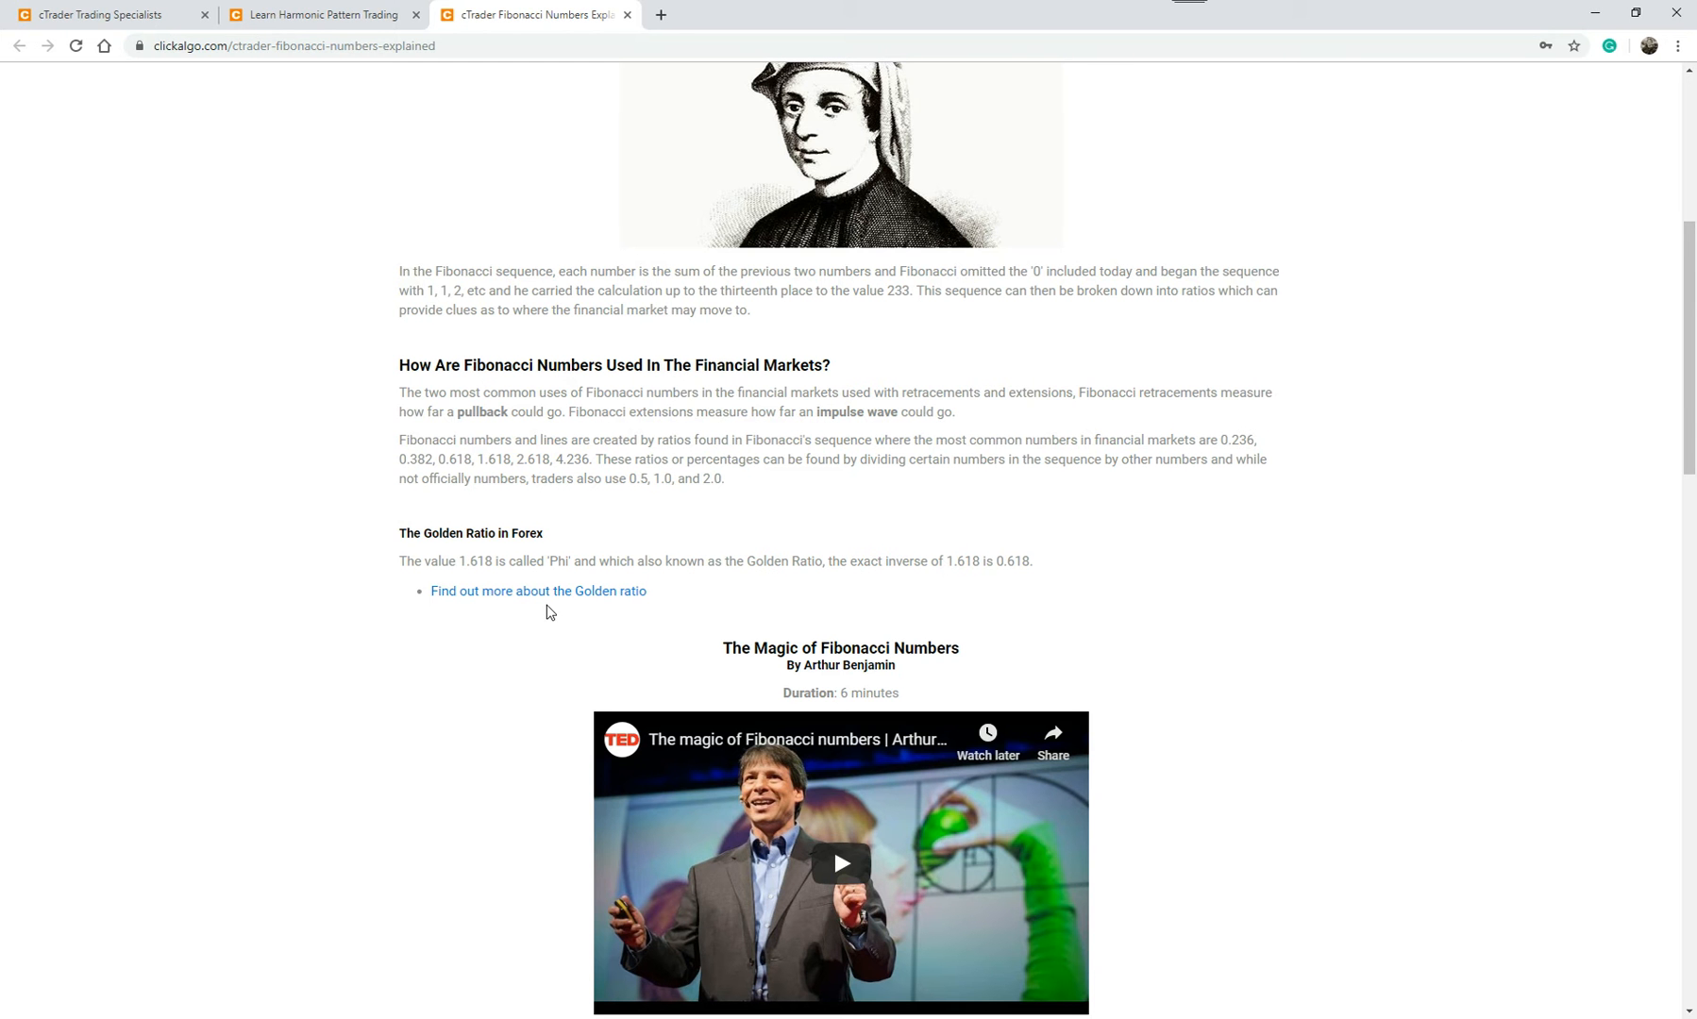
mouse_move(551, 599)
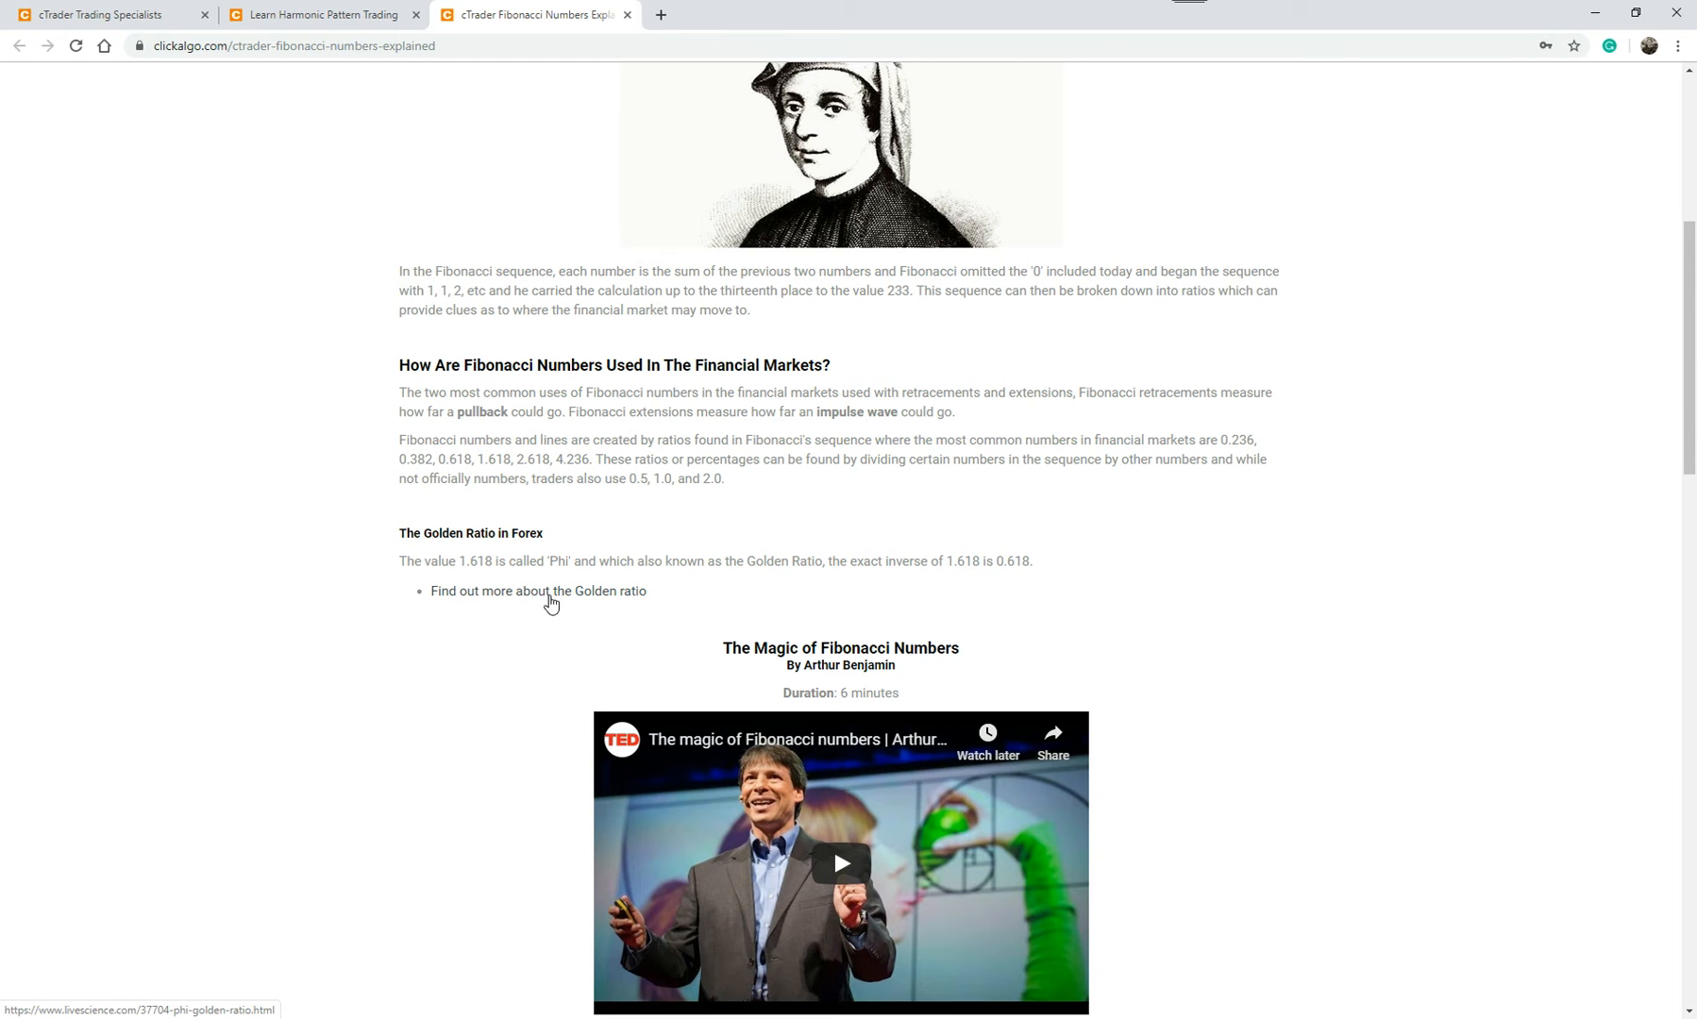
- Reopen the LiveScience Golden Ratio article briefly, then close its tab again
left_click(538, 591)
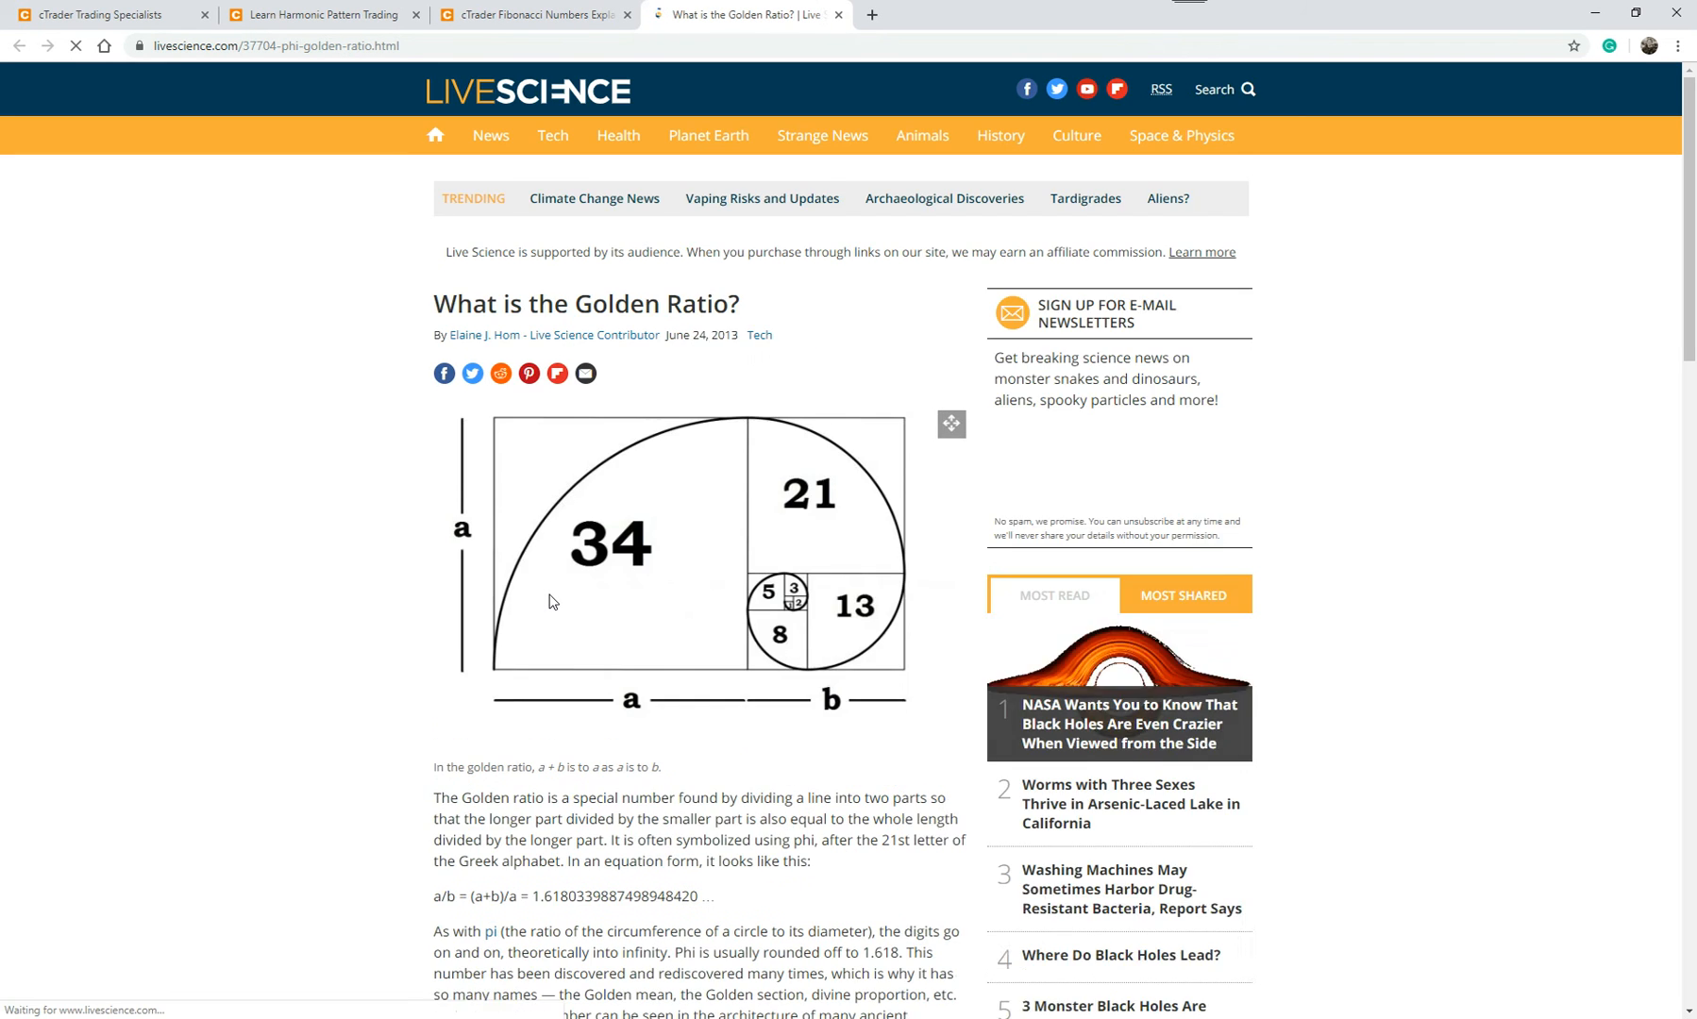
scroll("down", 3)
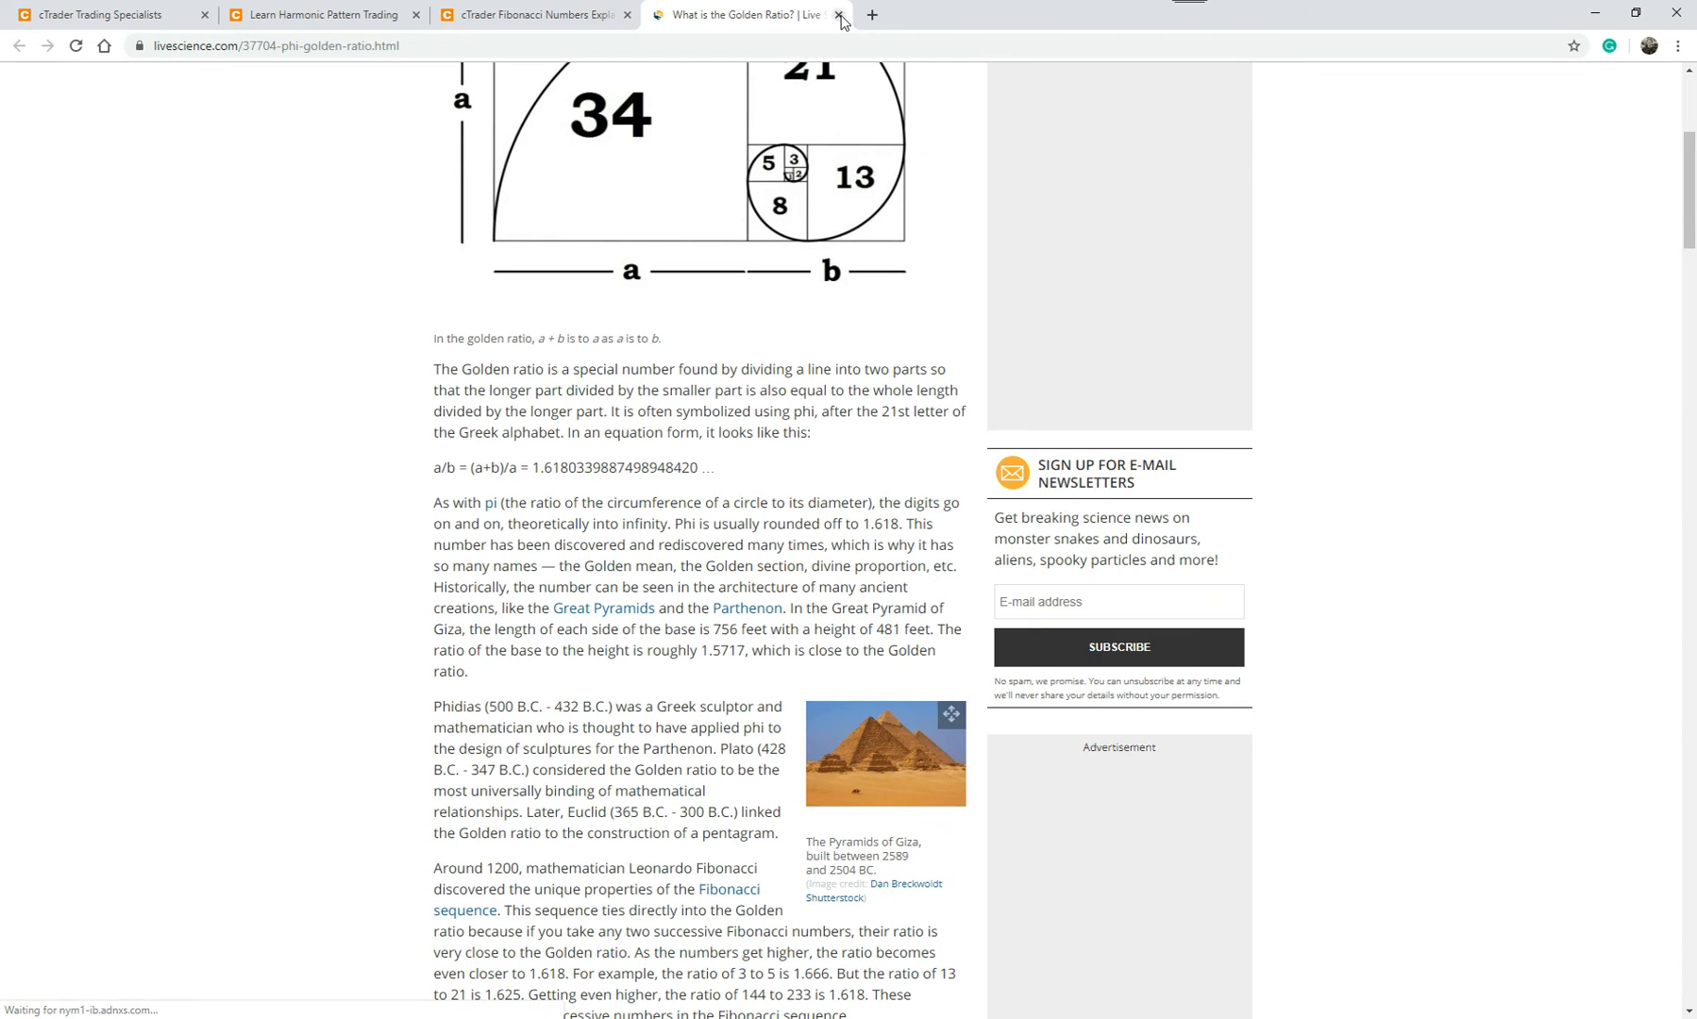
left_click(834, 16)
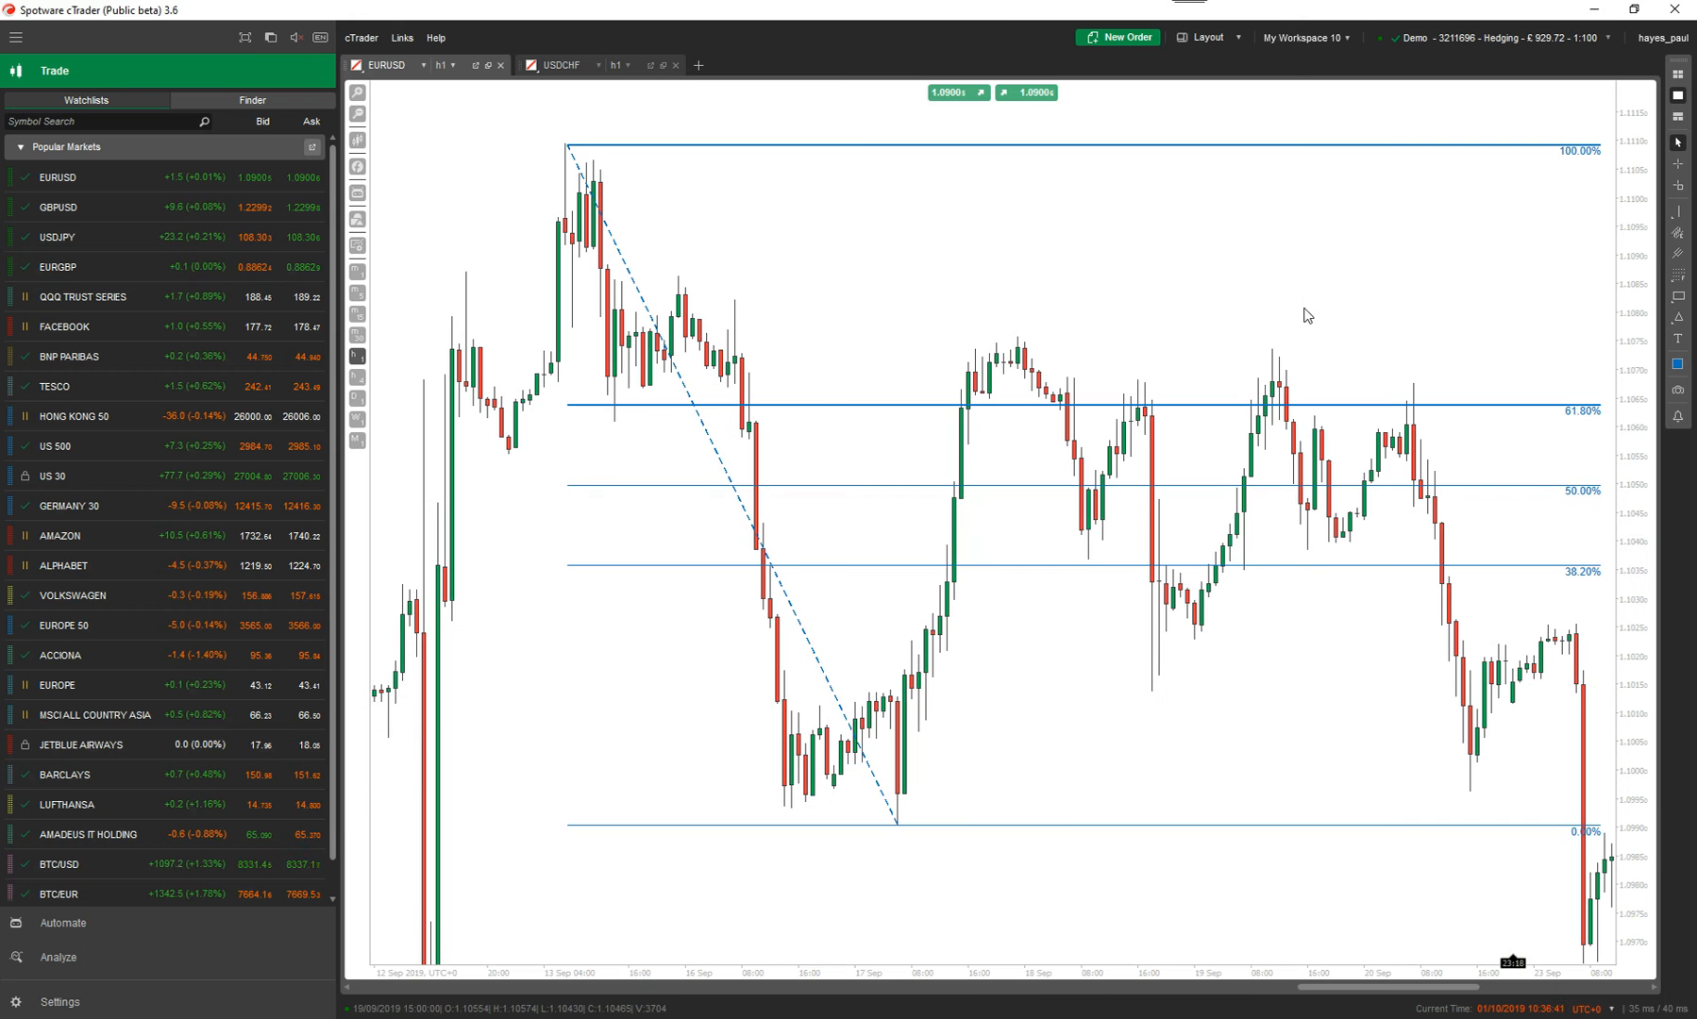
mouse_move(954, 619)
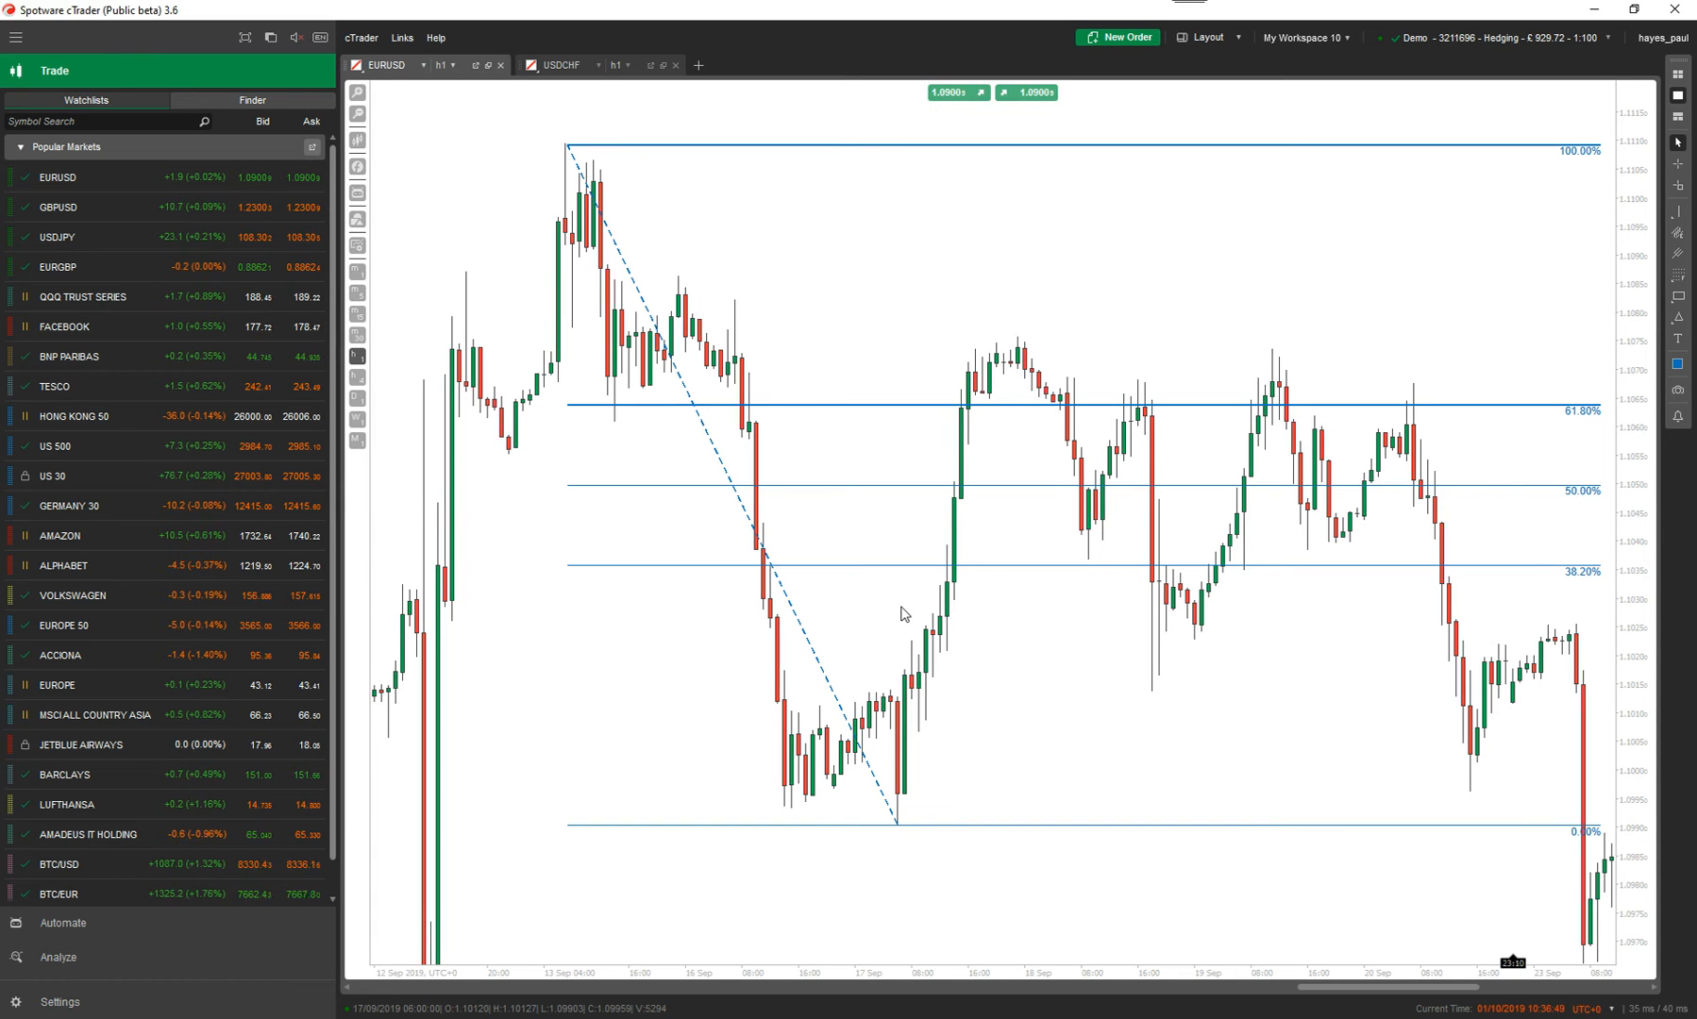
mouse_move(976, 685)
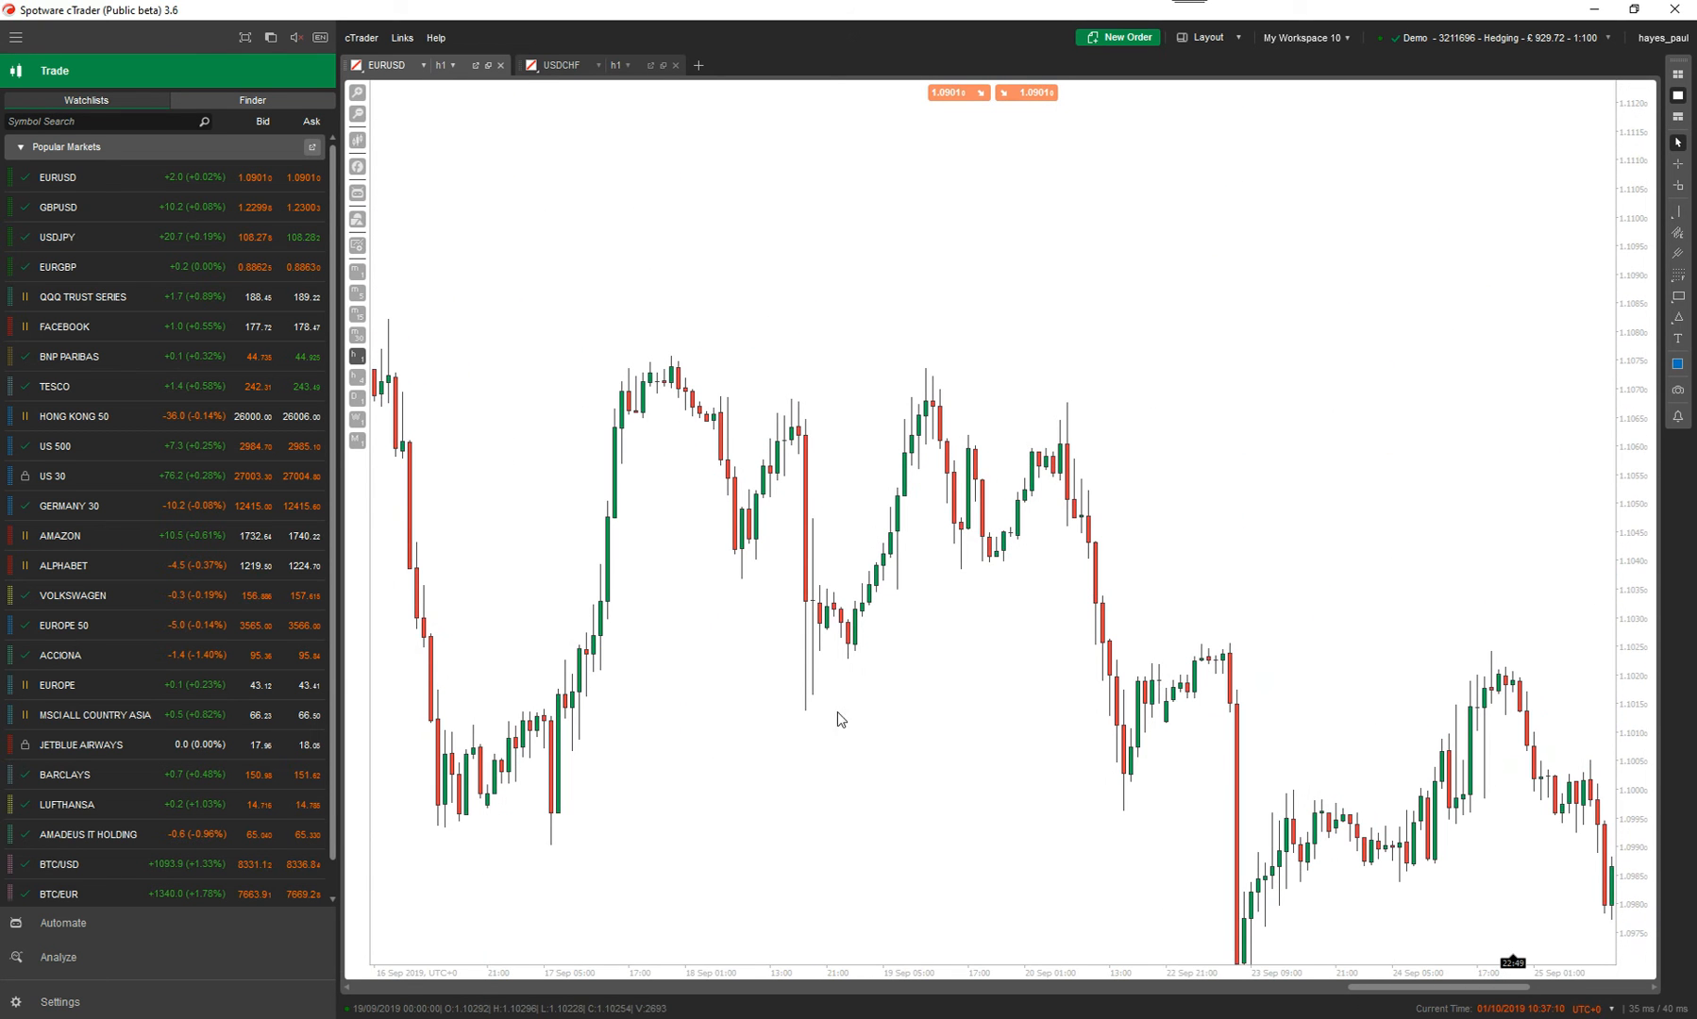
- Draw a bullish Fibonacci retracement upward from the EURUSD swing low to the following high
left_click(1679, 275)
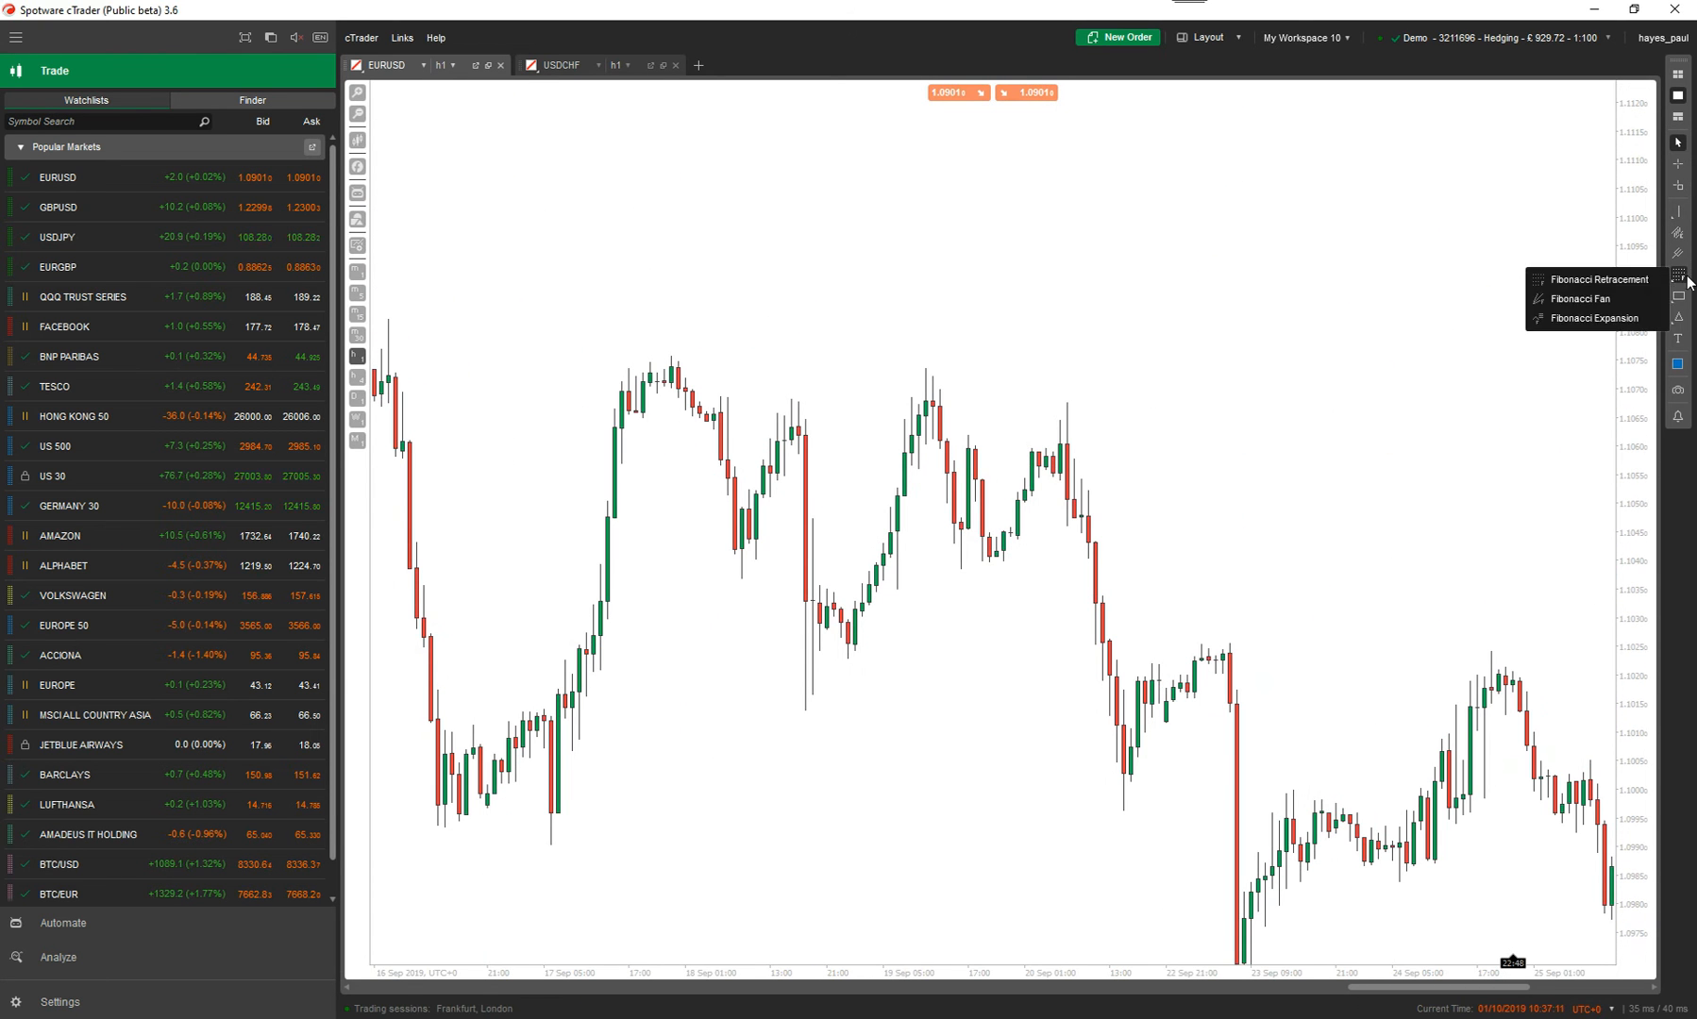
left_click(1078, 517)
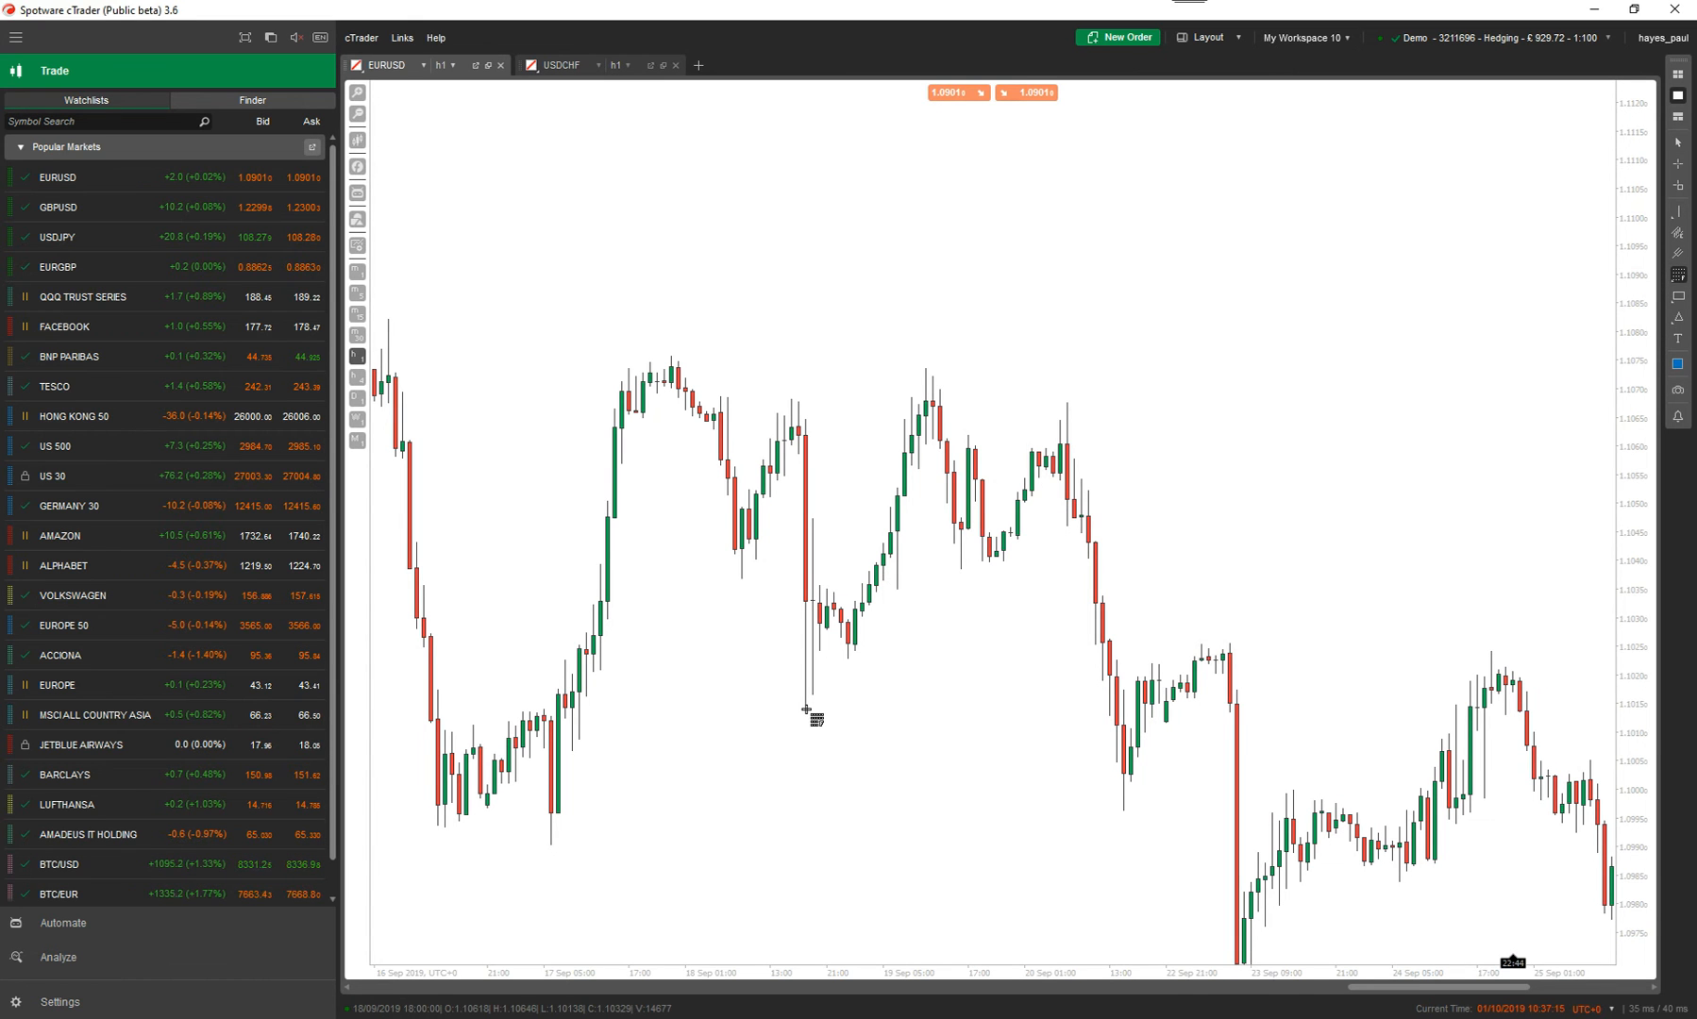
left_click_drag(806, 704, 910, 414)
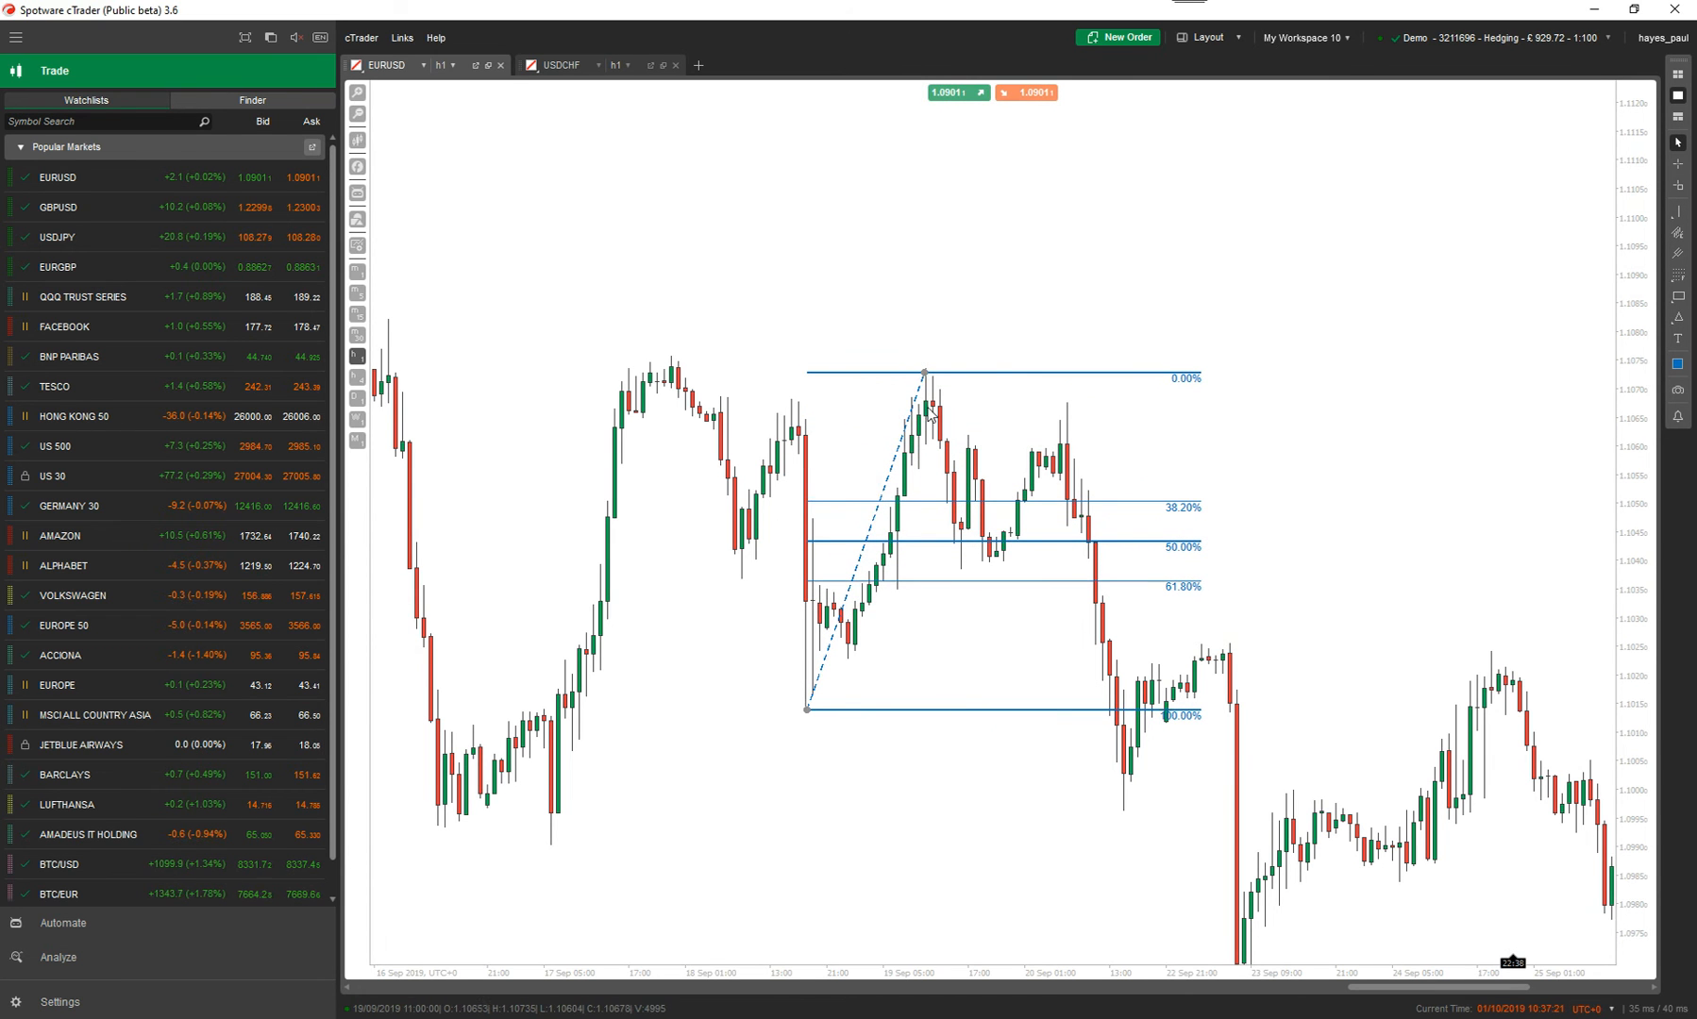
mouse_move(985, 545)
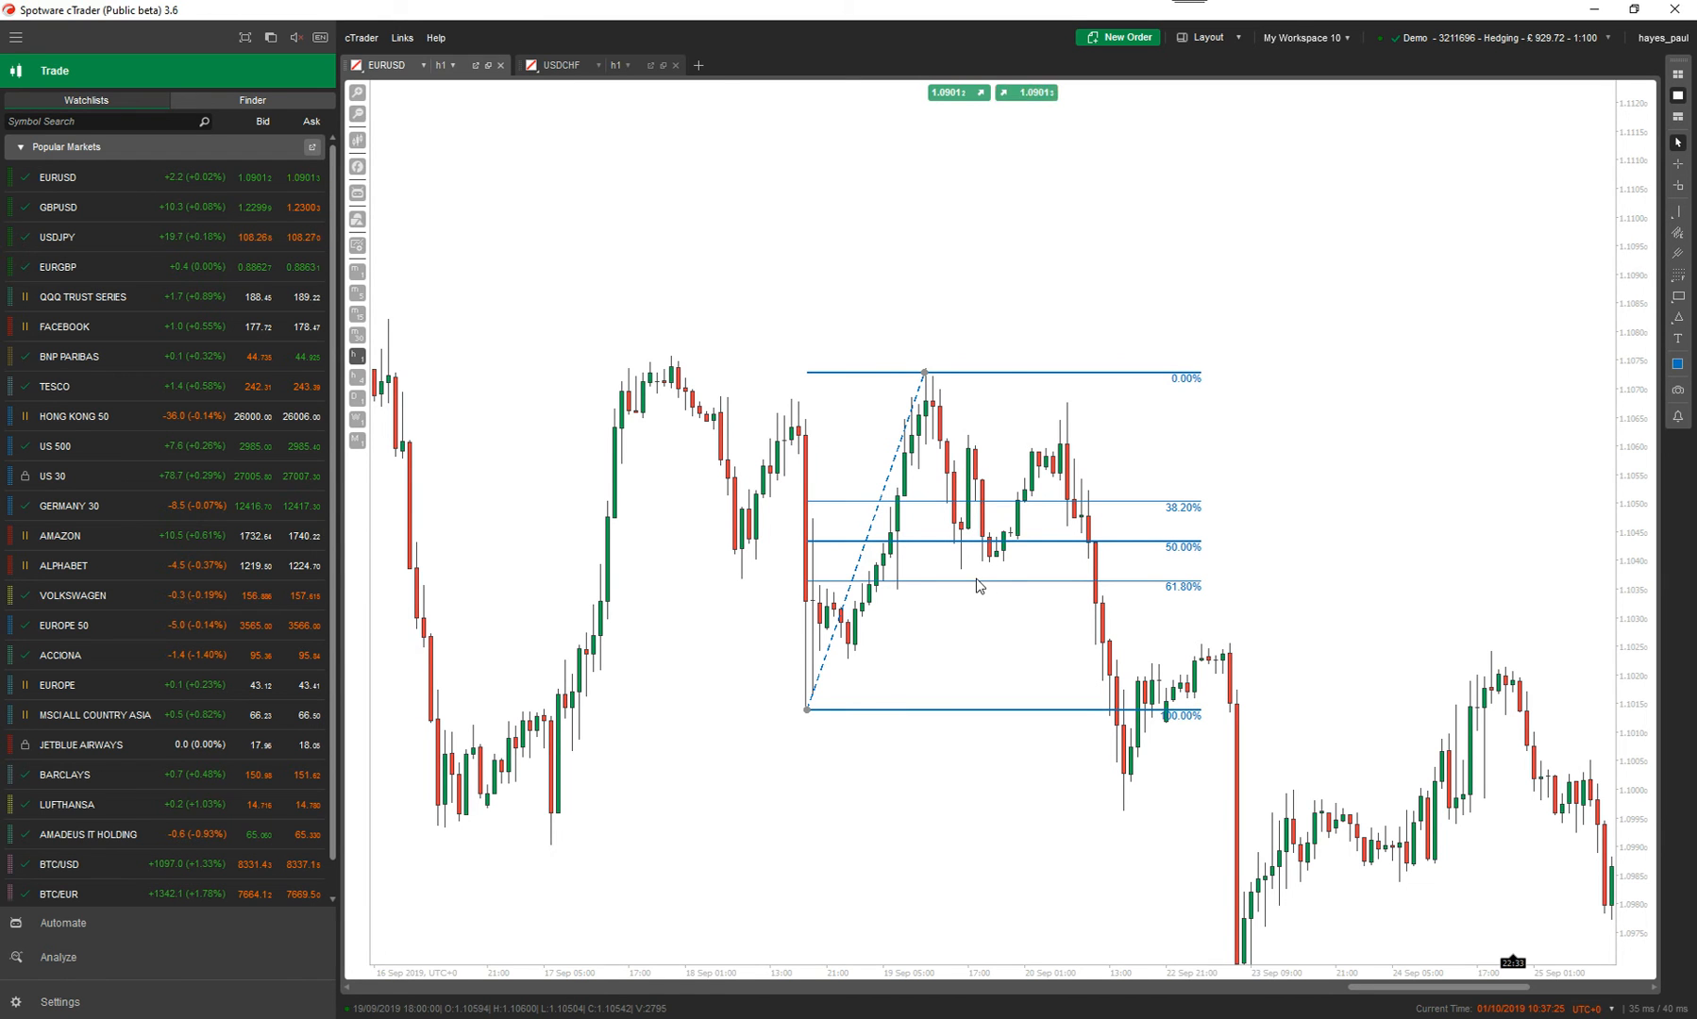
mouse_move(1074, 434)
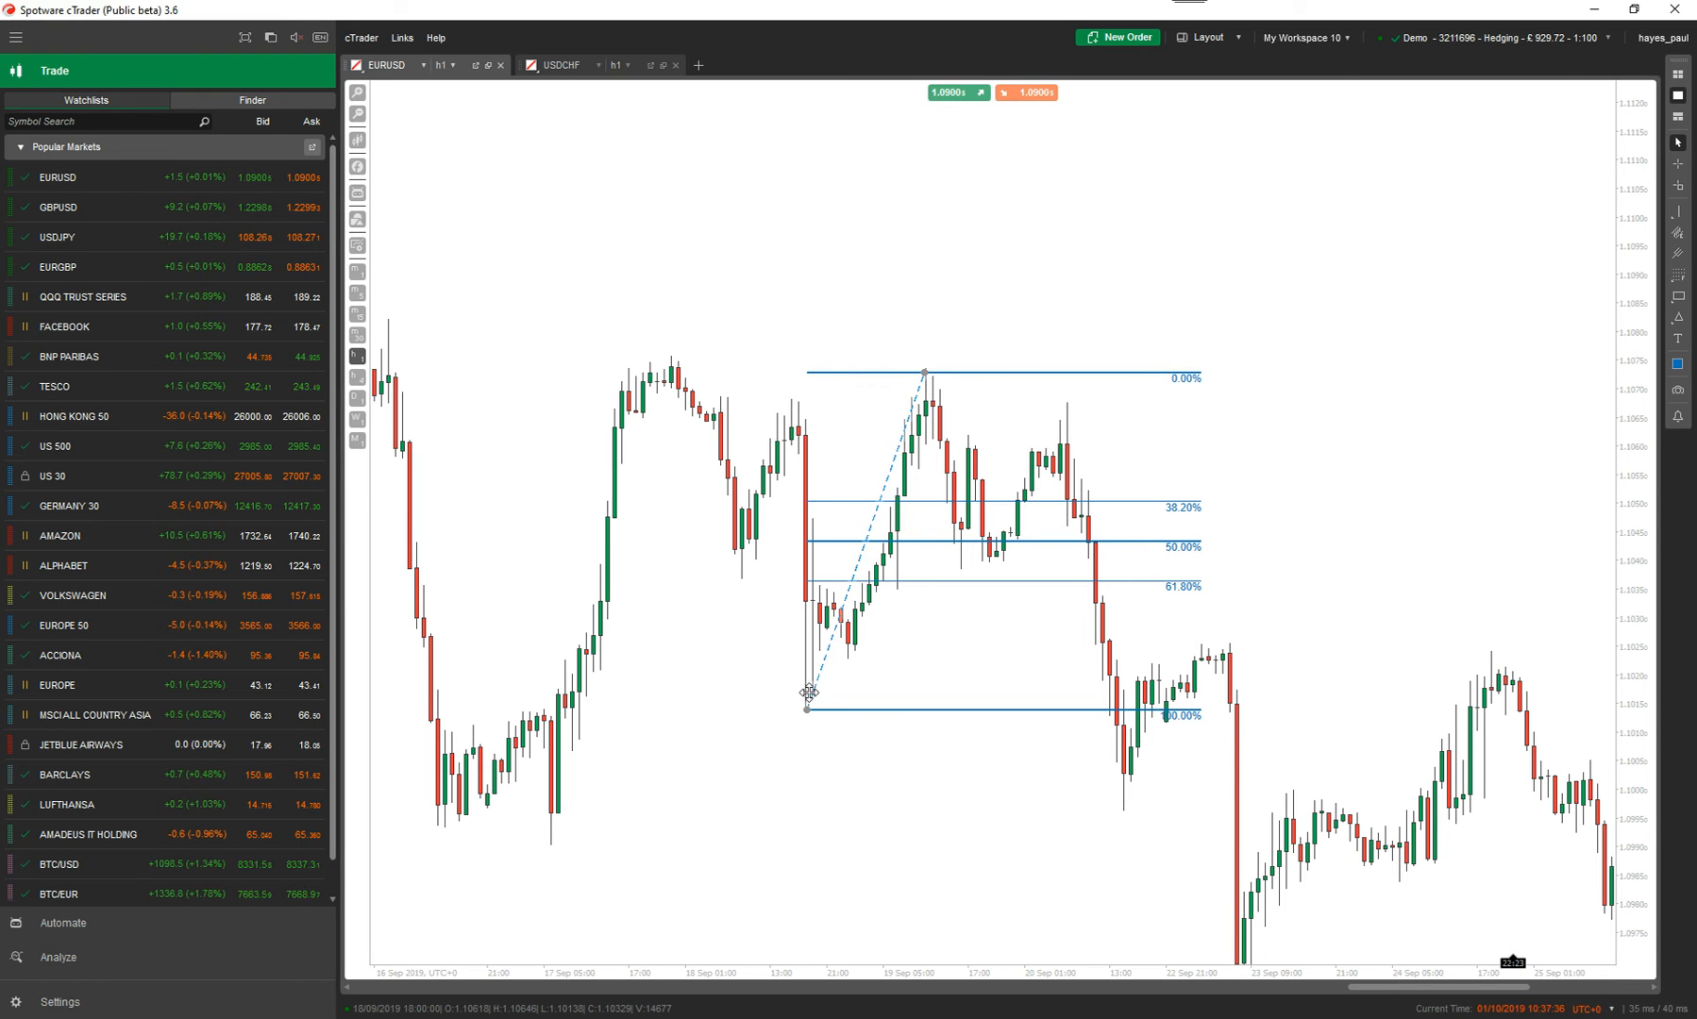
mouse_move(933, 380)
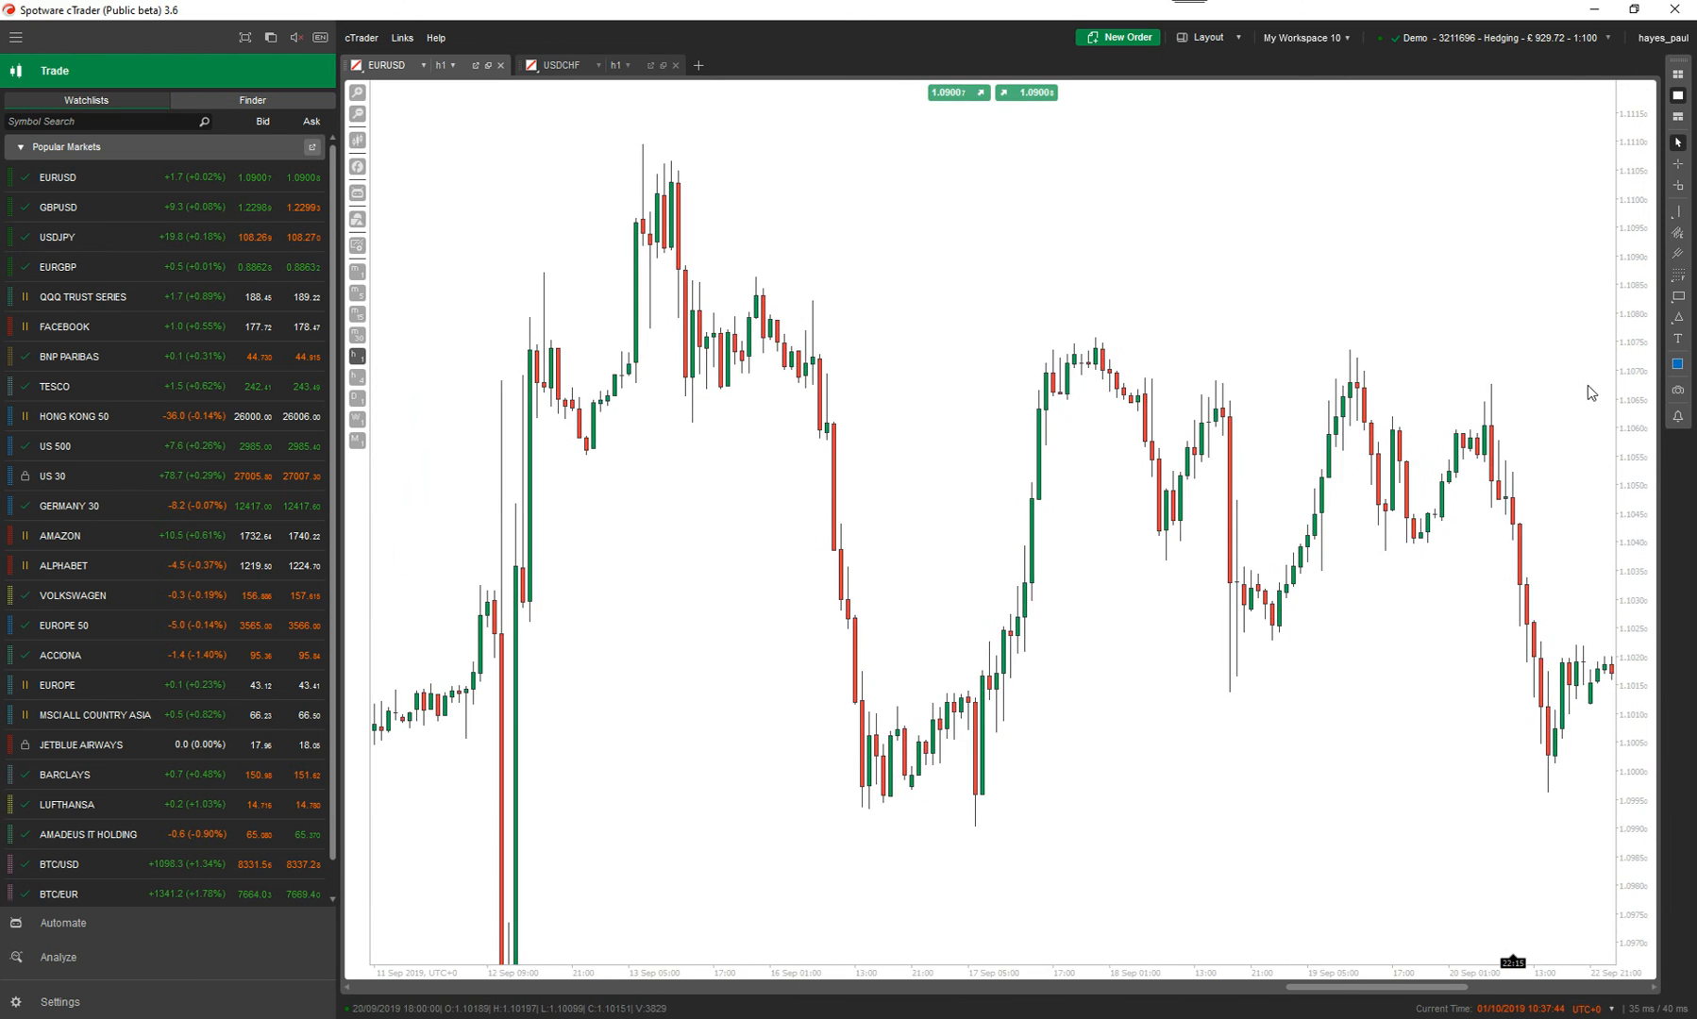
- Draw a bearish retracement from the 12 September high and extend its low end to the 17 September low
left_click(1680, 272)
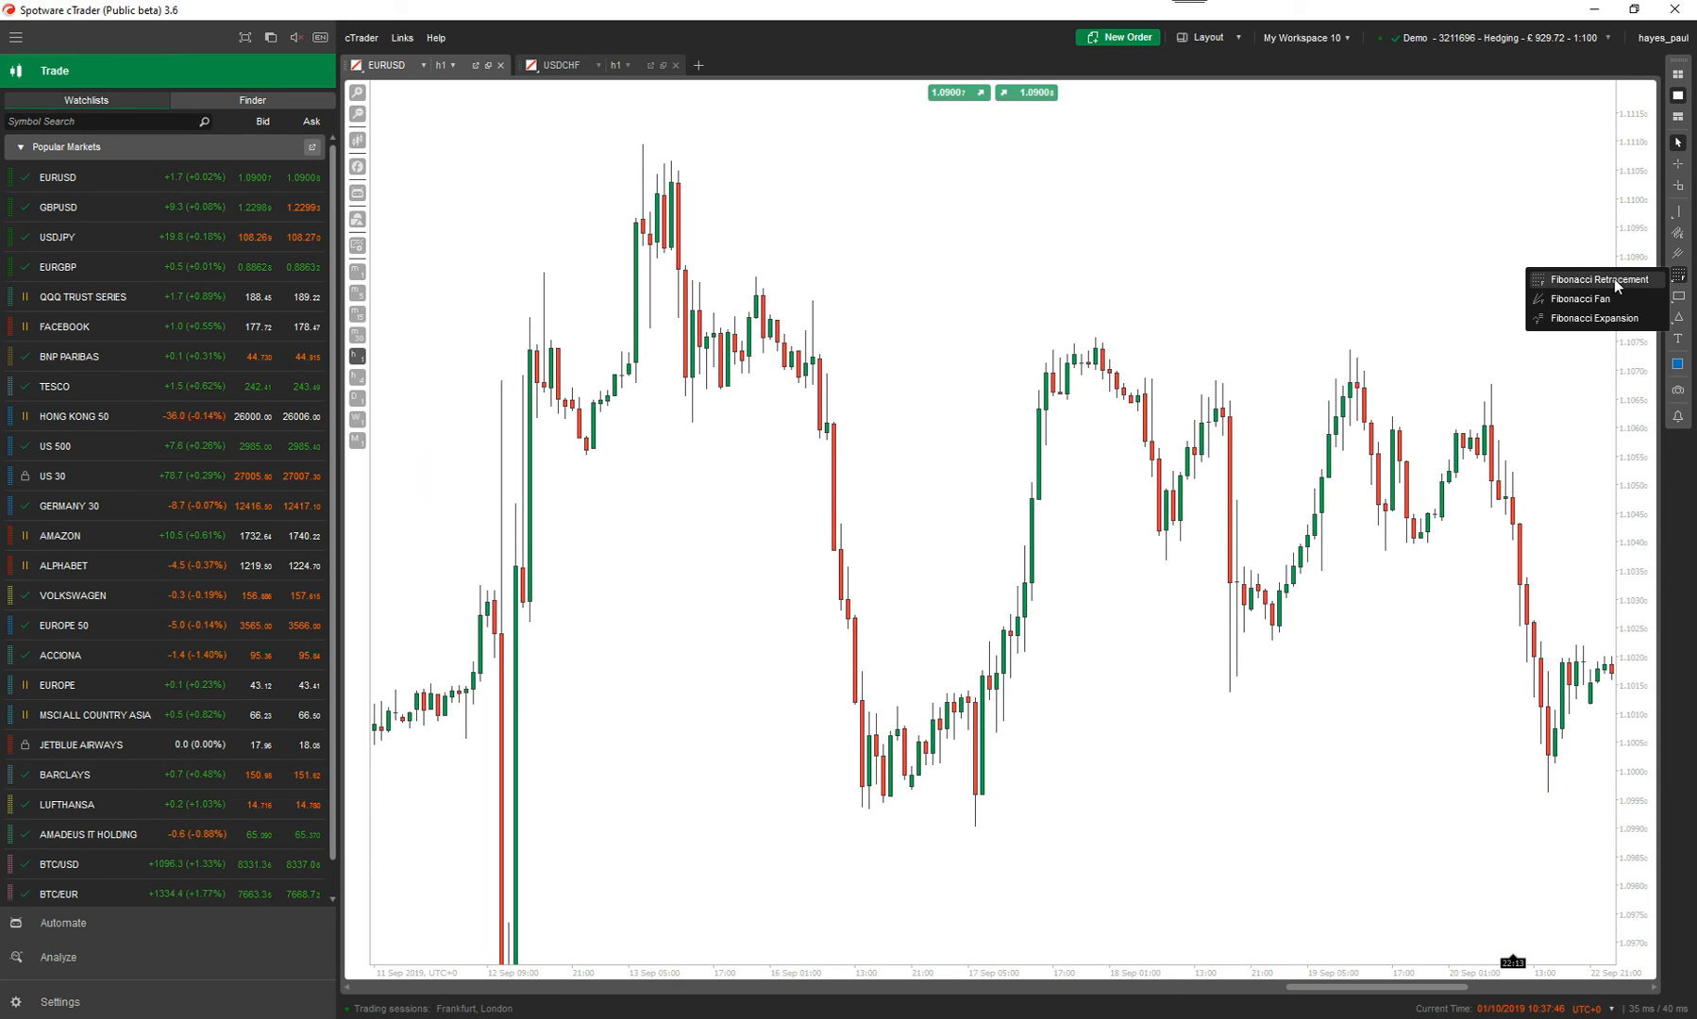
left_click(1599, 277)
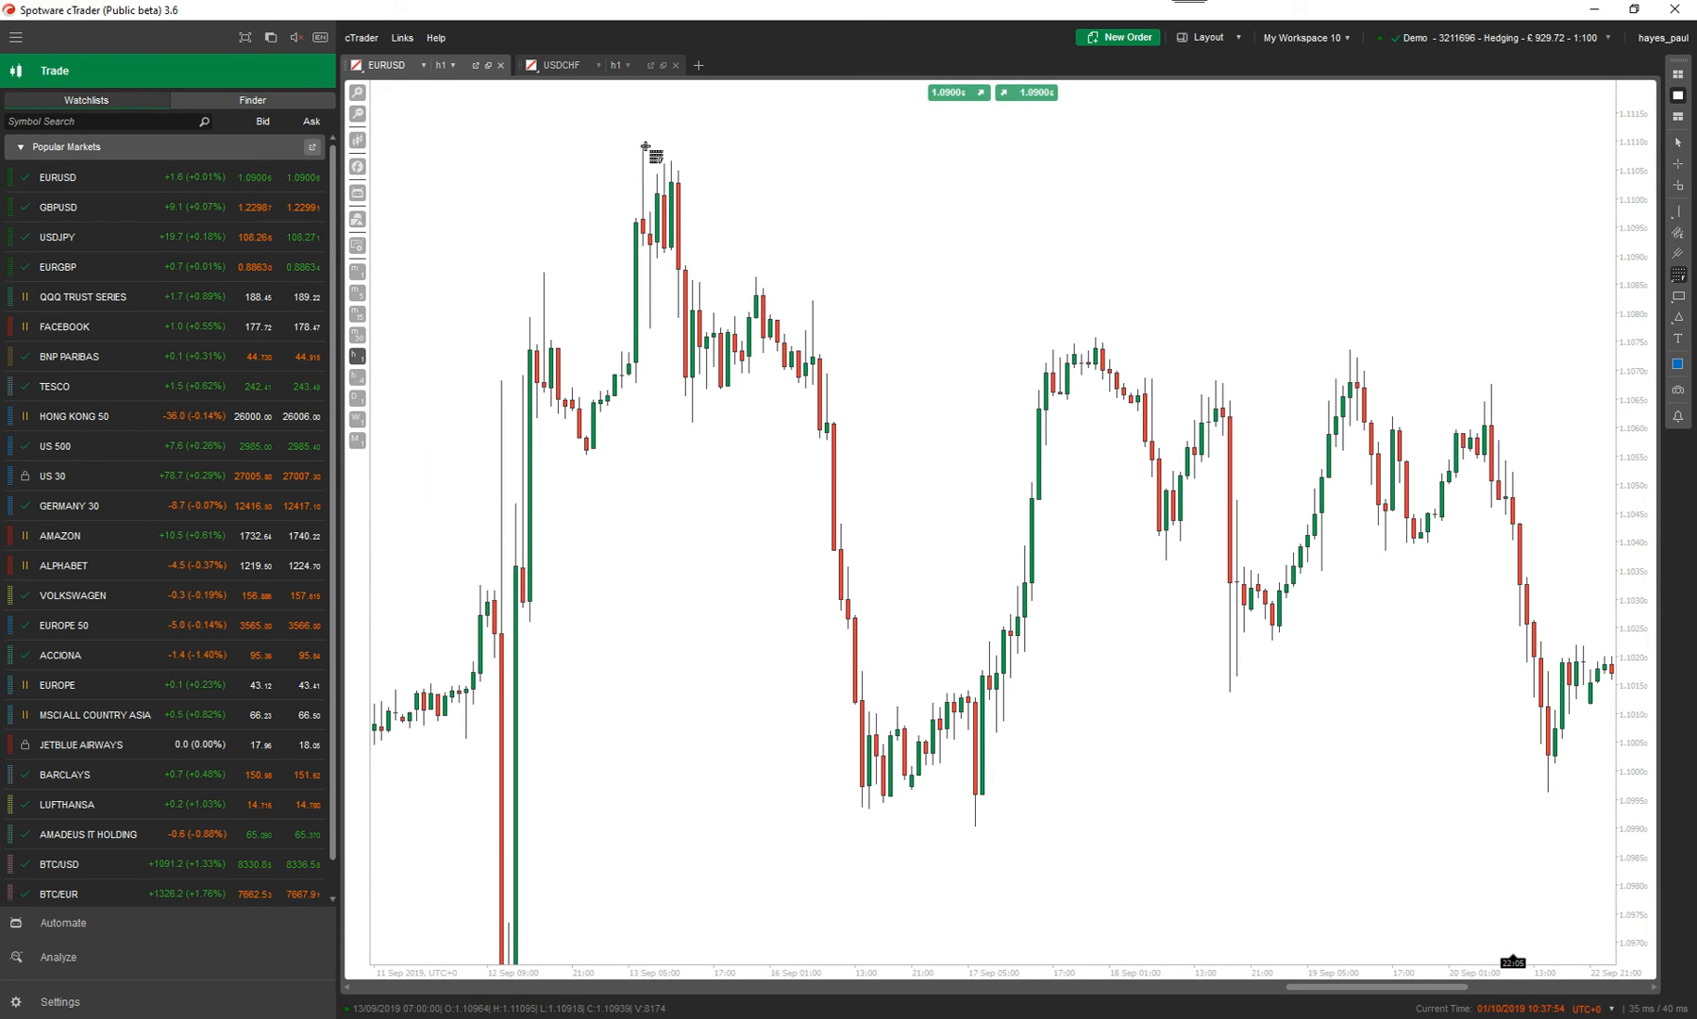
left_click_drag(645, 141, 912, 768)
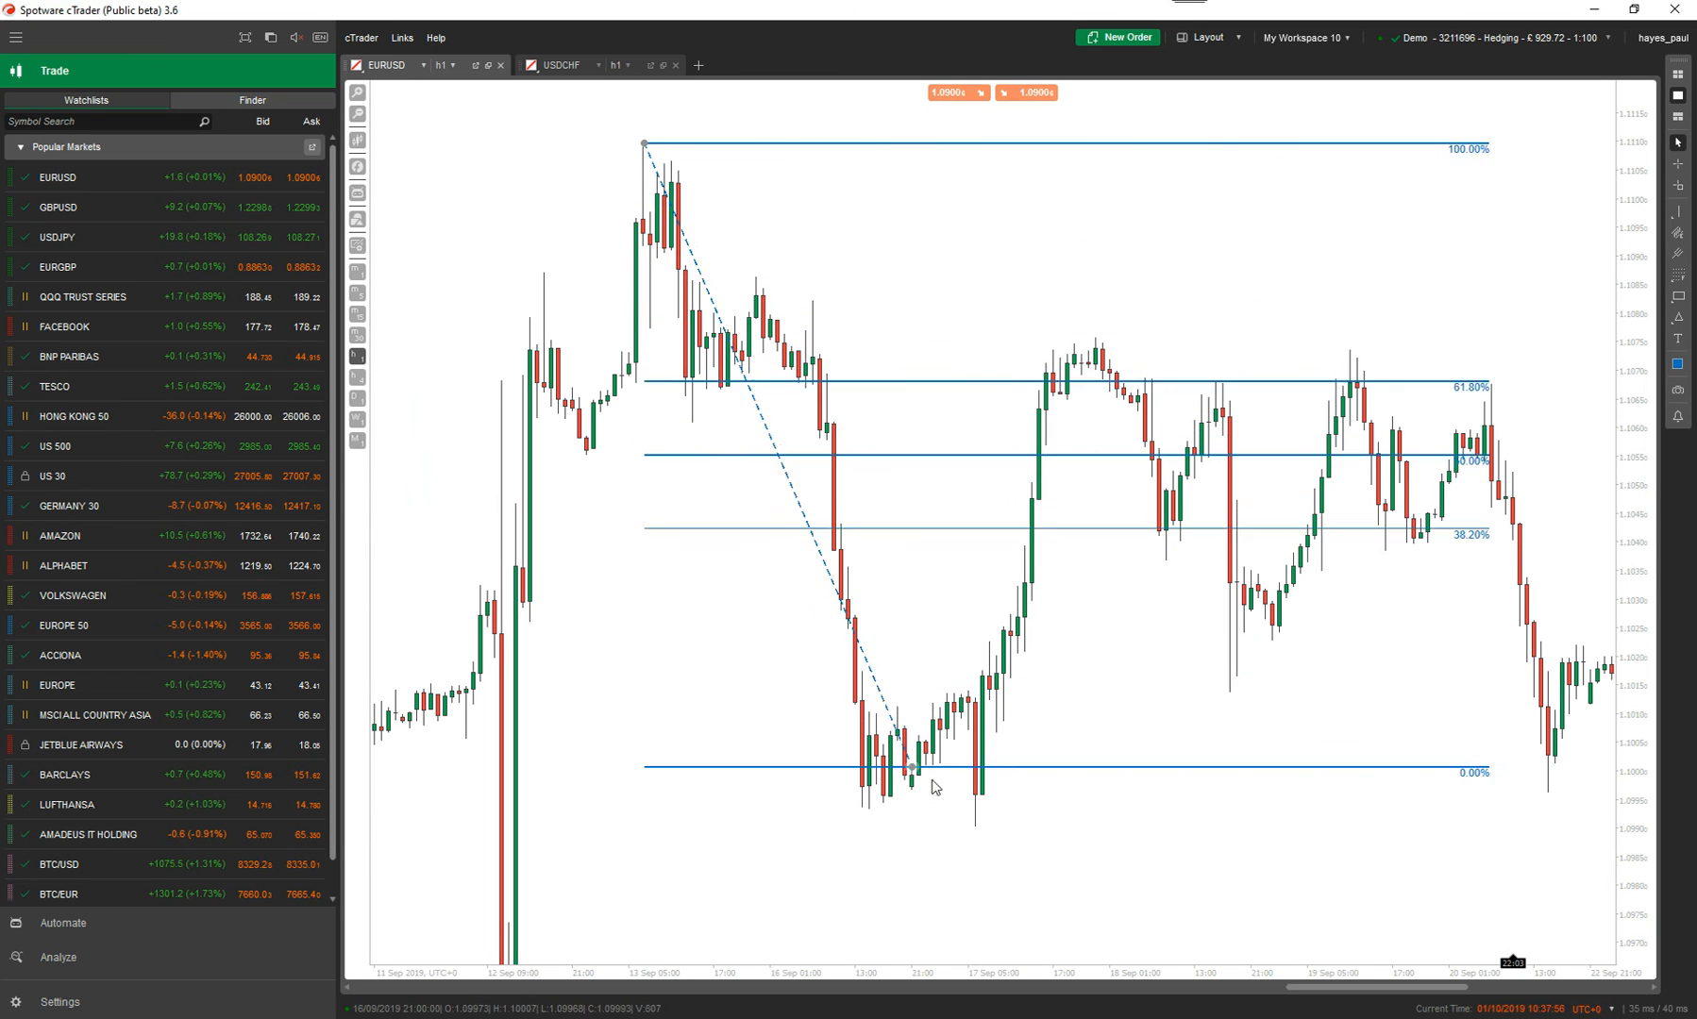
left_click_drag(913, 769, 974, 825)
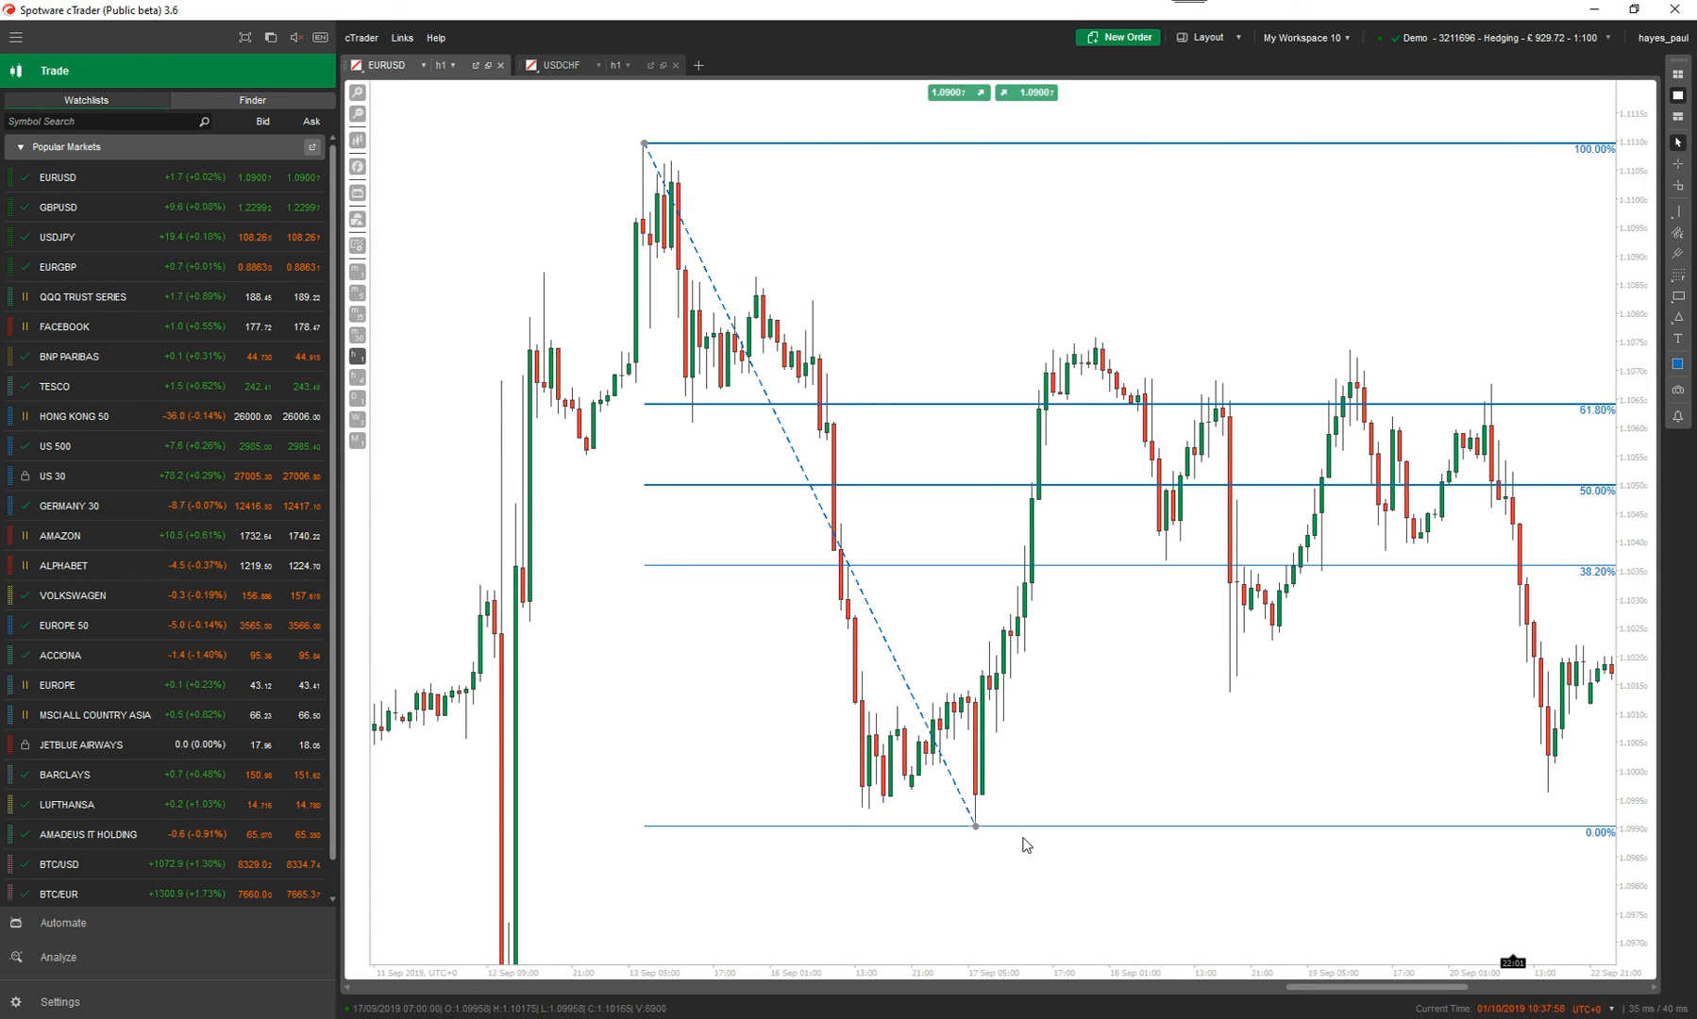
mouse_move(993, 744)
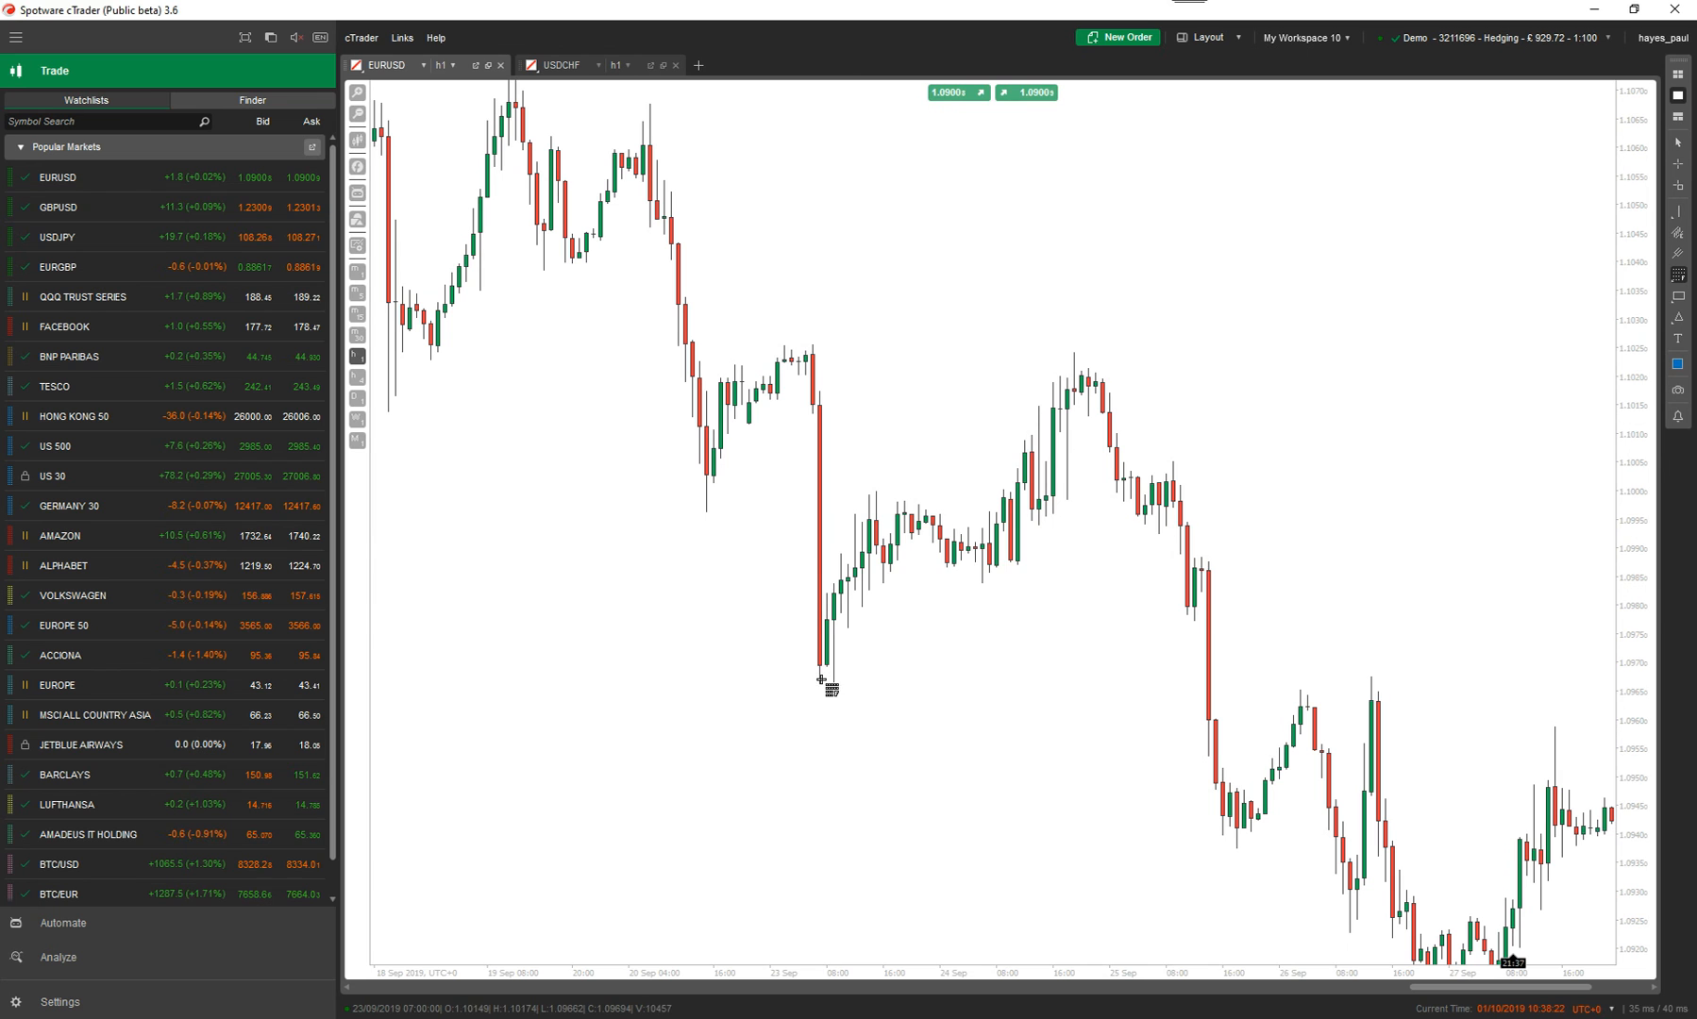
- Draw a bullish retracement from the 23 September swing low up to the following high
left_click_drag(823, 682, 1068, 355)
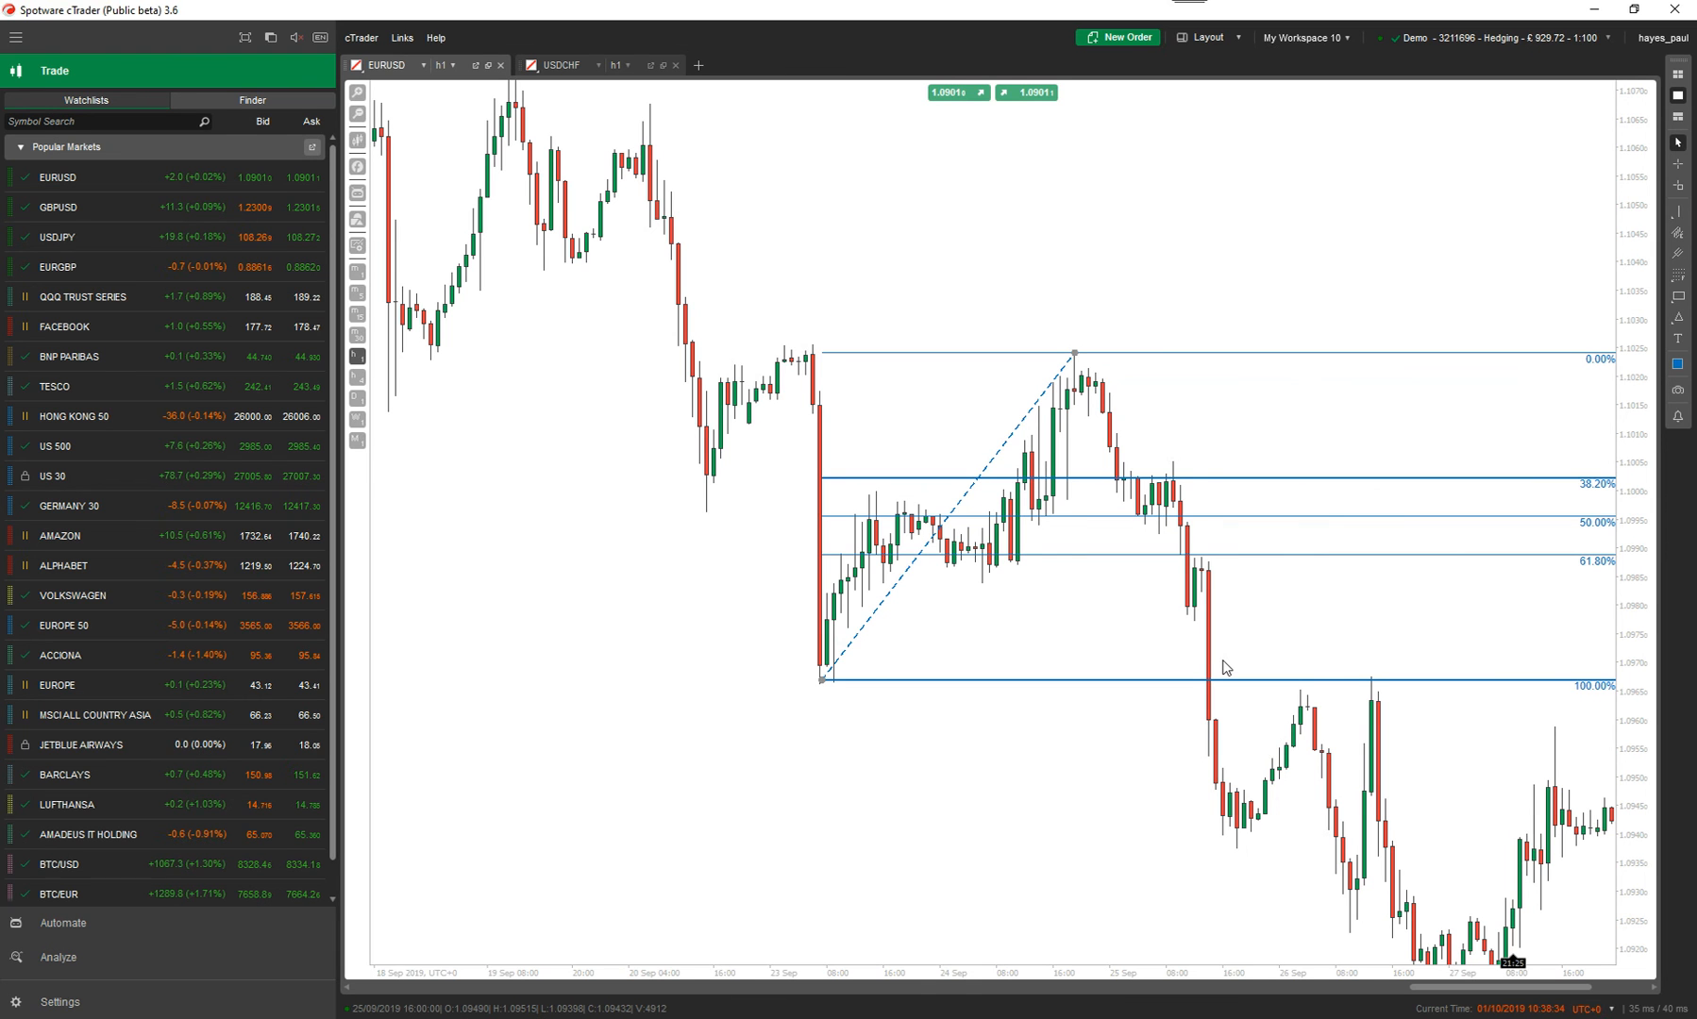
mouse_move(1227, 638)
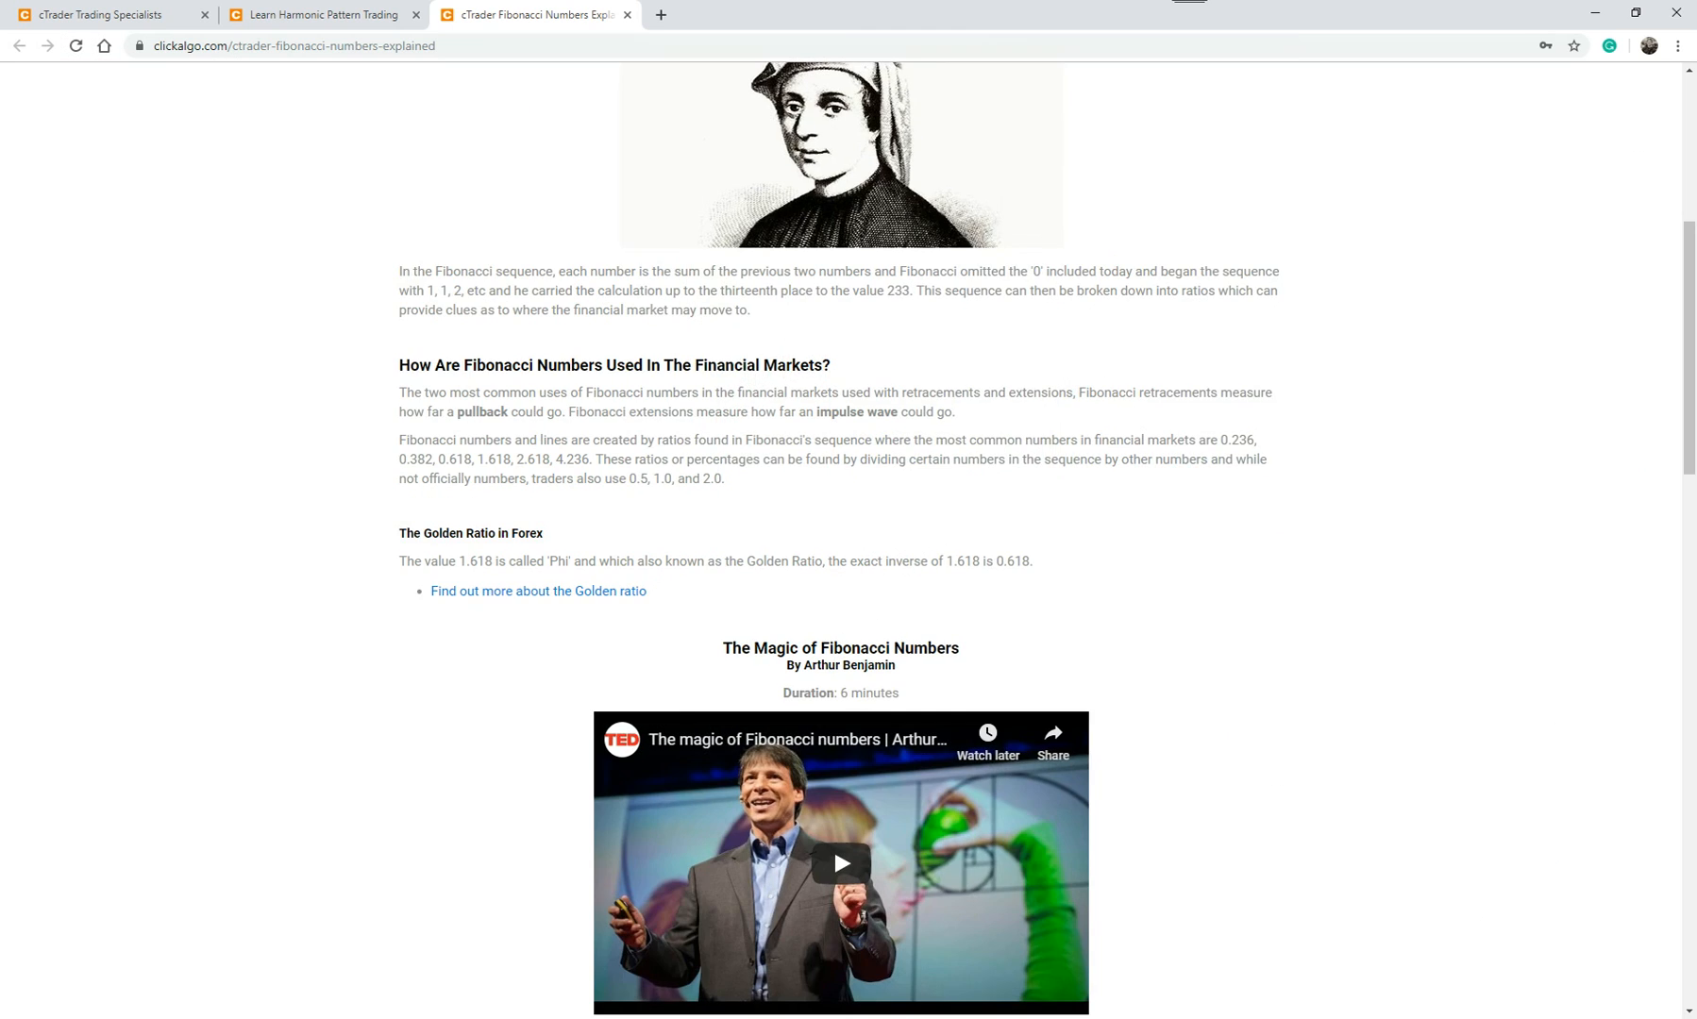
- Reach the cTrader Fibonacci Retracement Tool article via Trading Academy and the Harmonic Patterns page
scroll("up", 3)
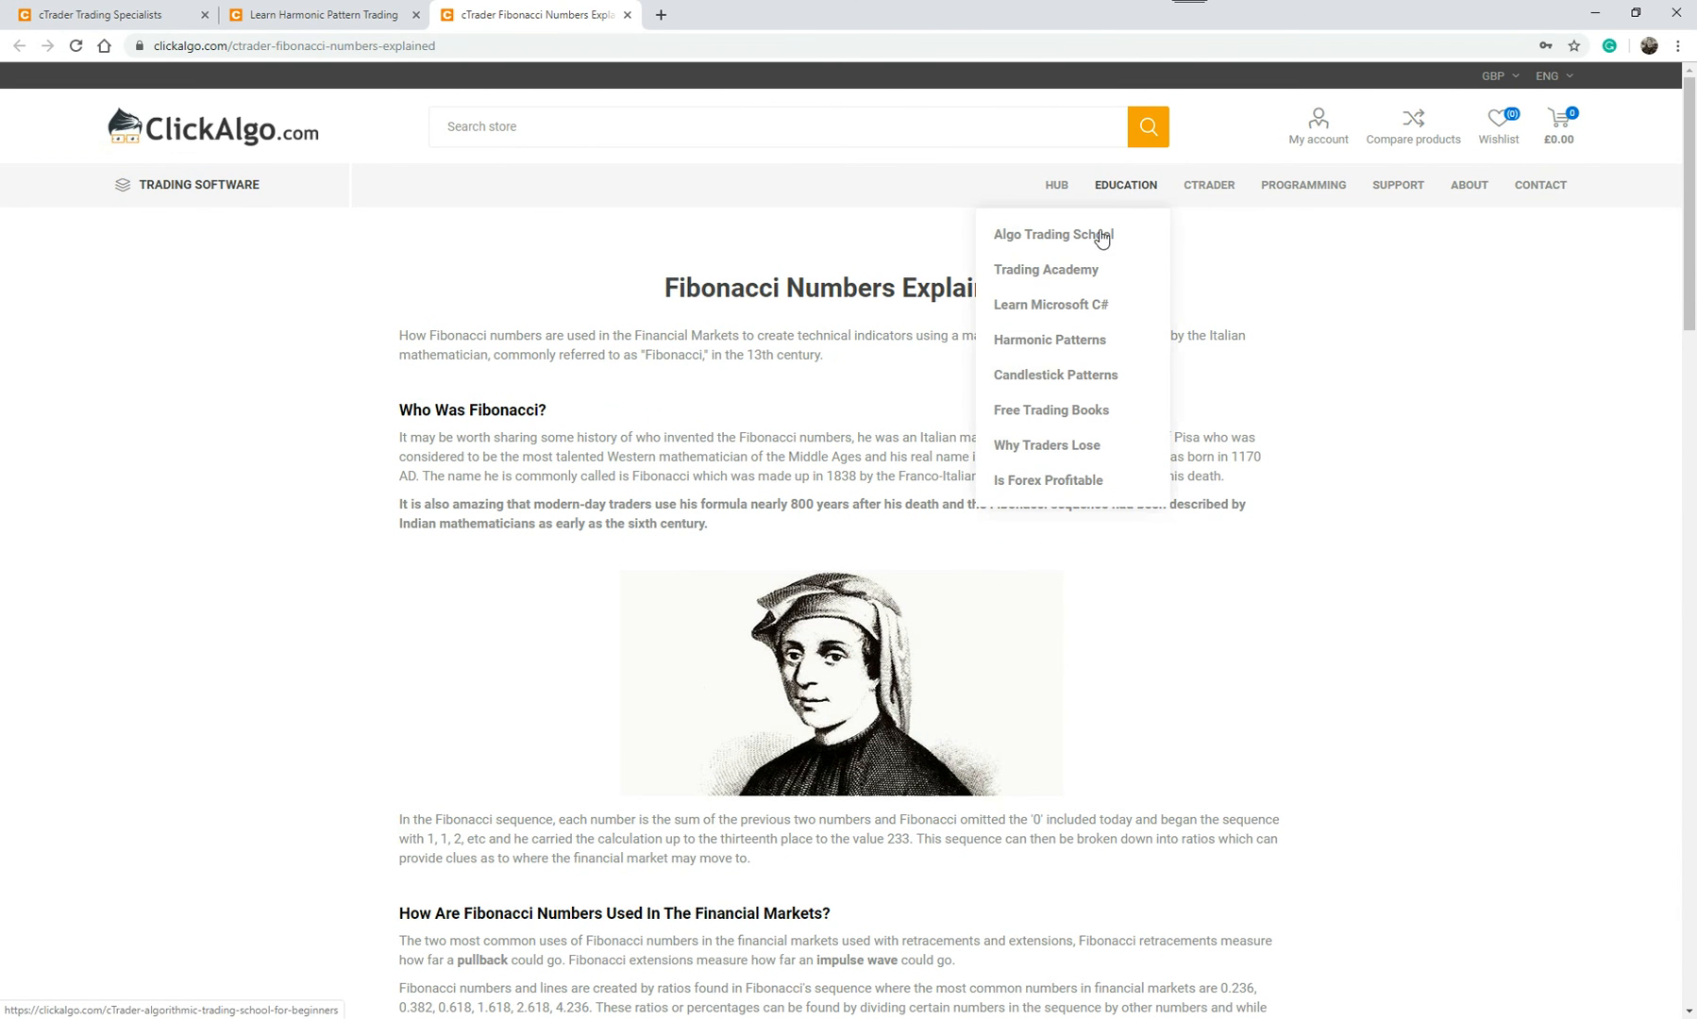
left_click(1046, 270)
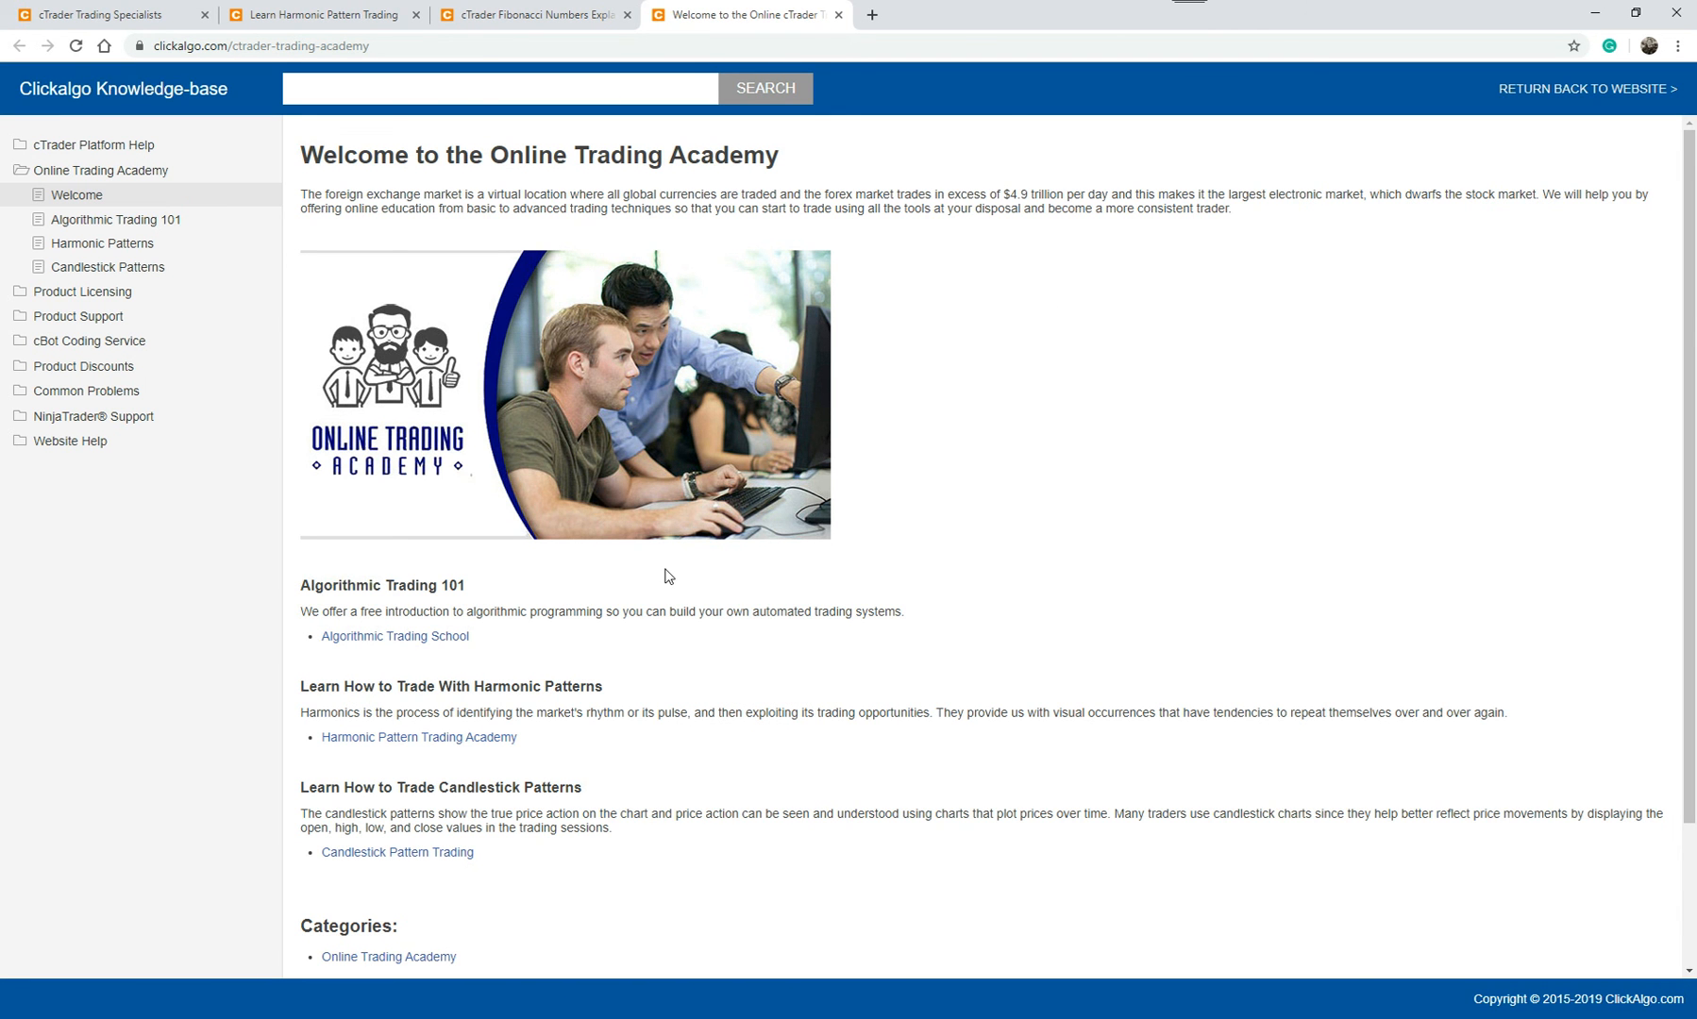
mouse_move(120, 253)
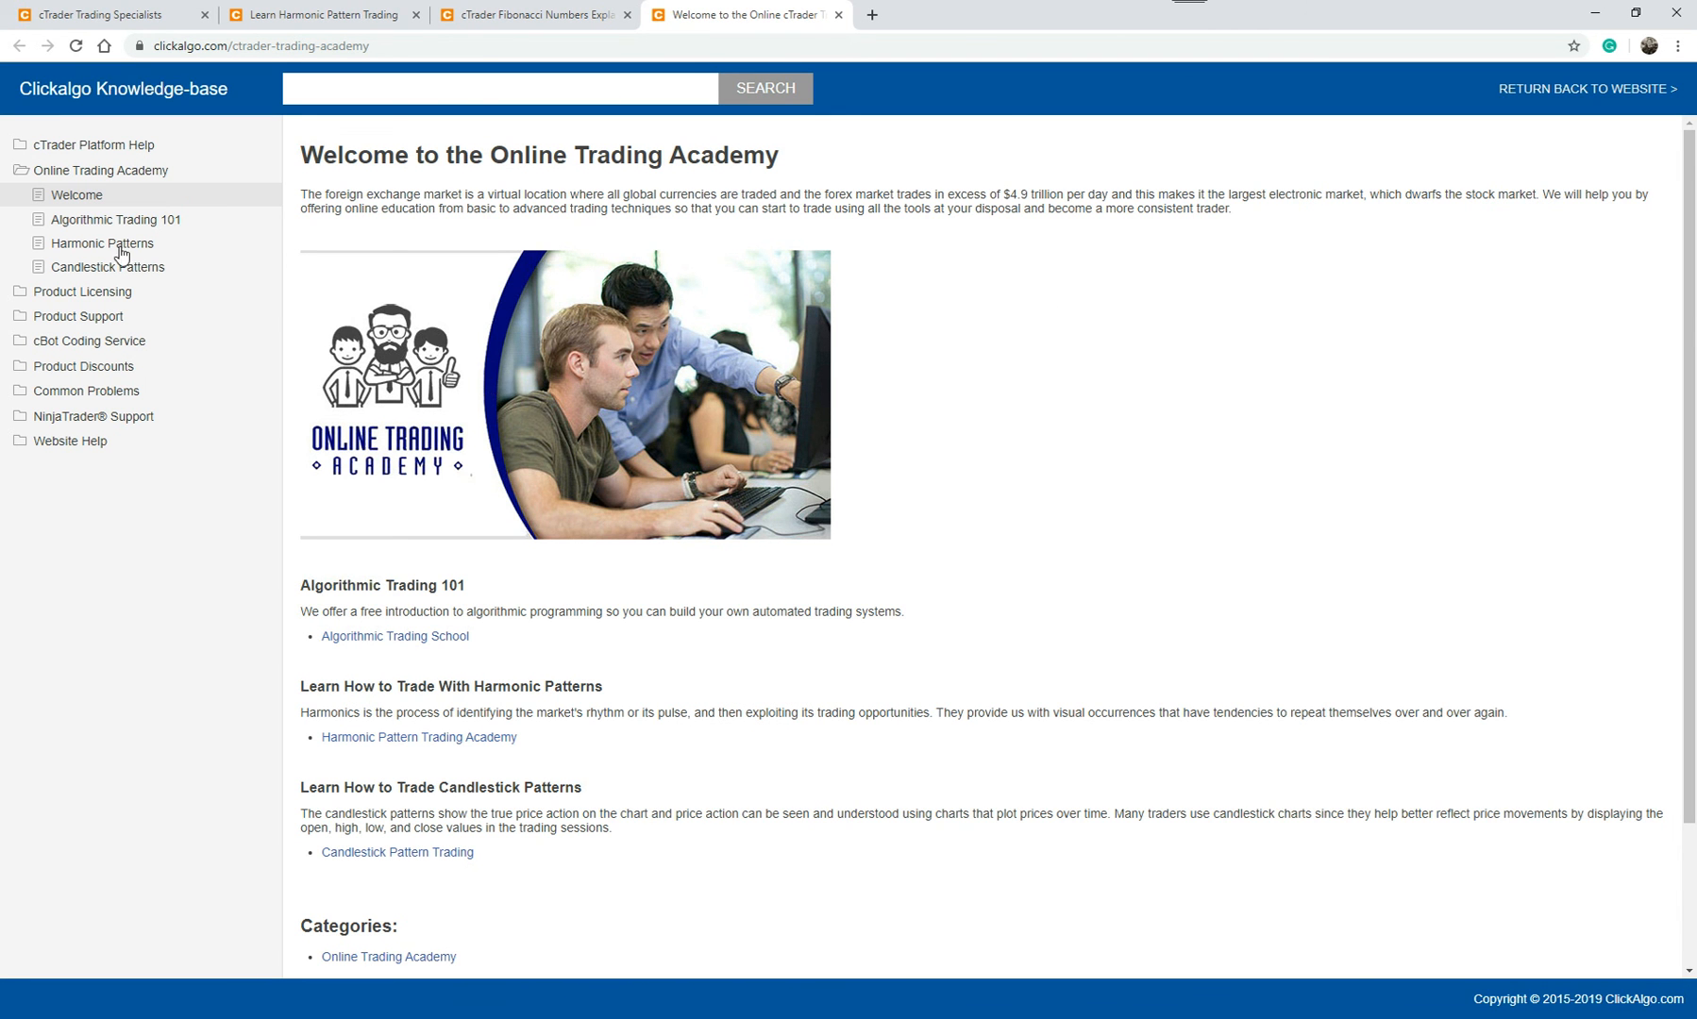
left_click(101, 241)
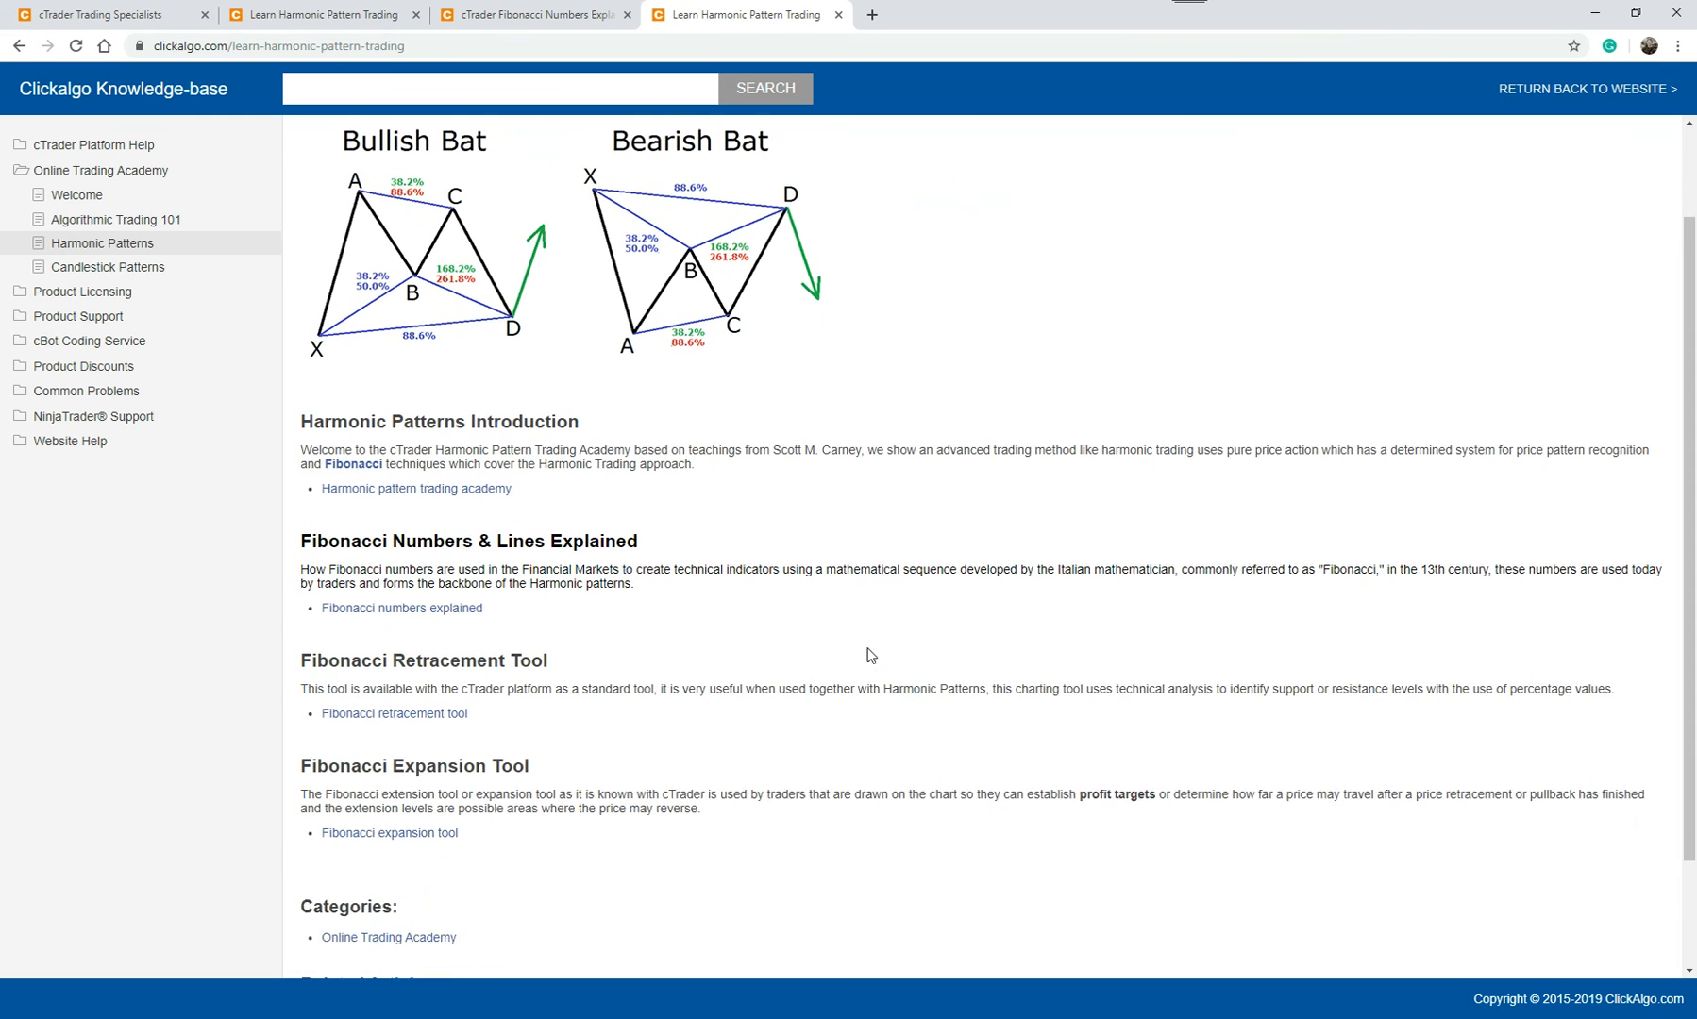
scroll("down", 3)
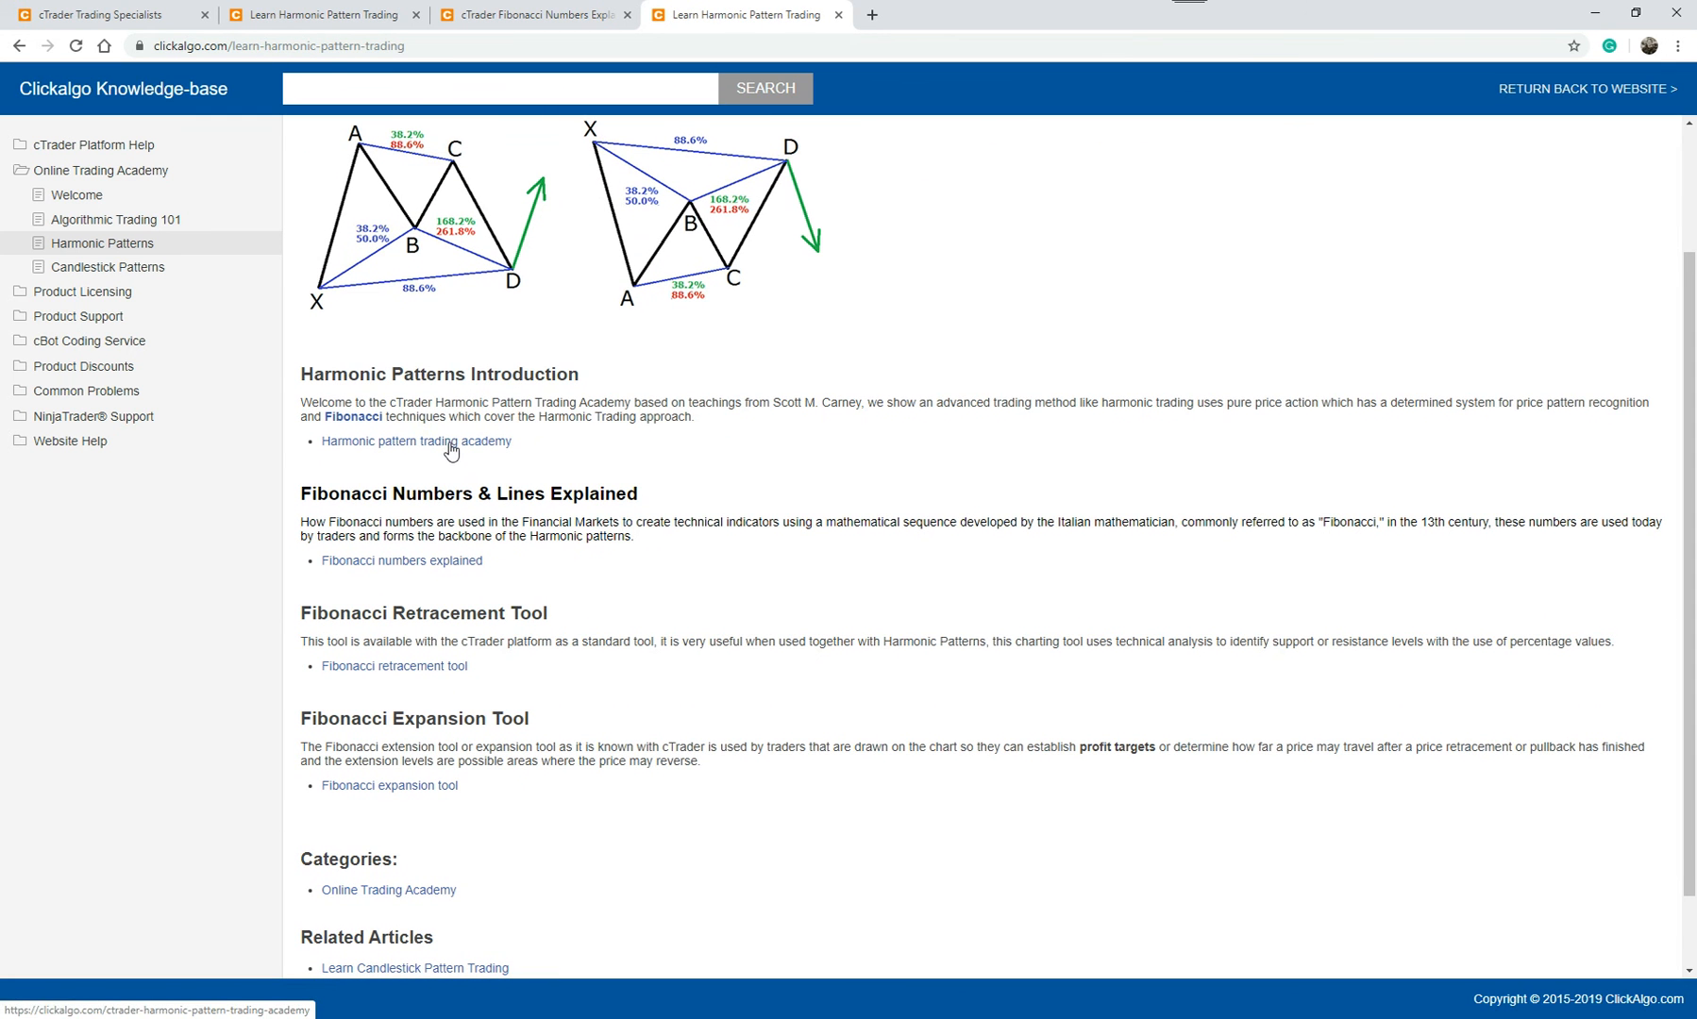
left_click(400, 561)
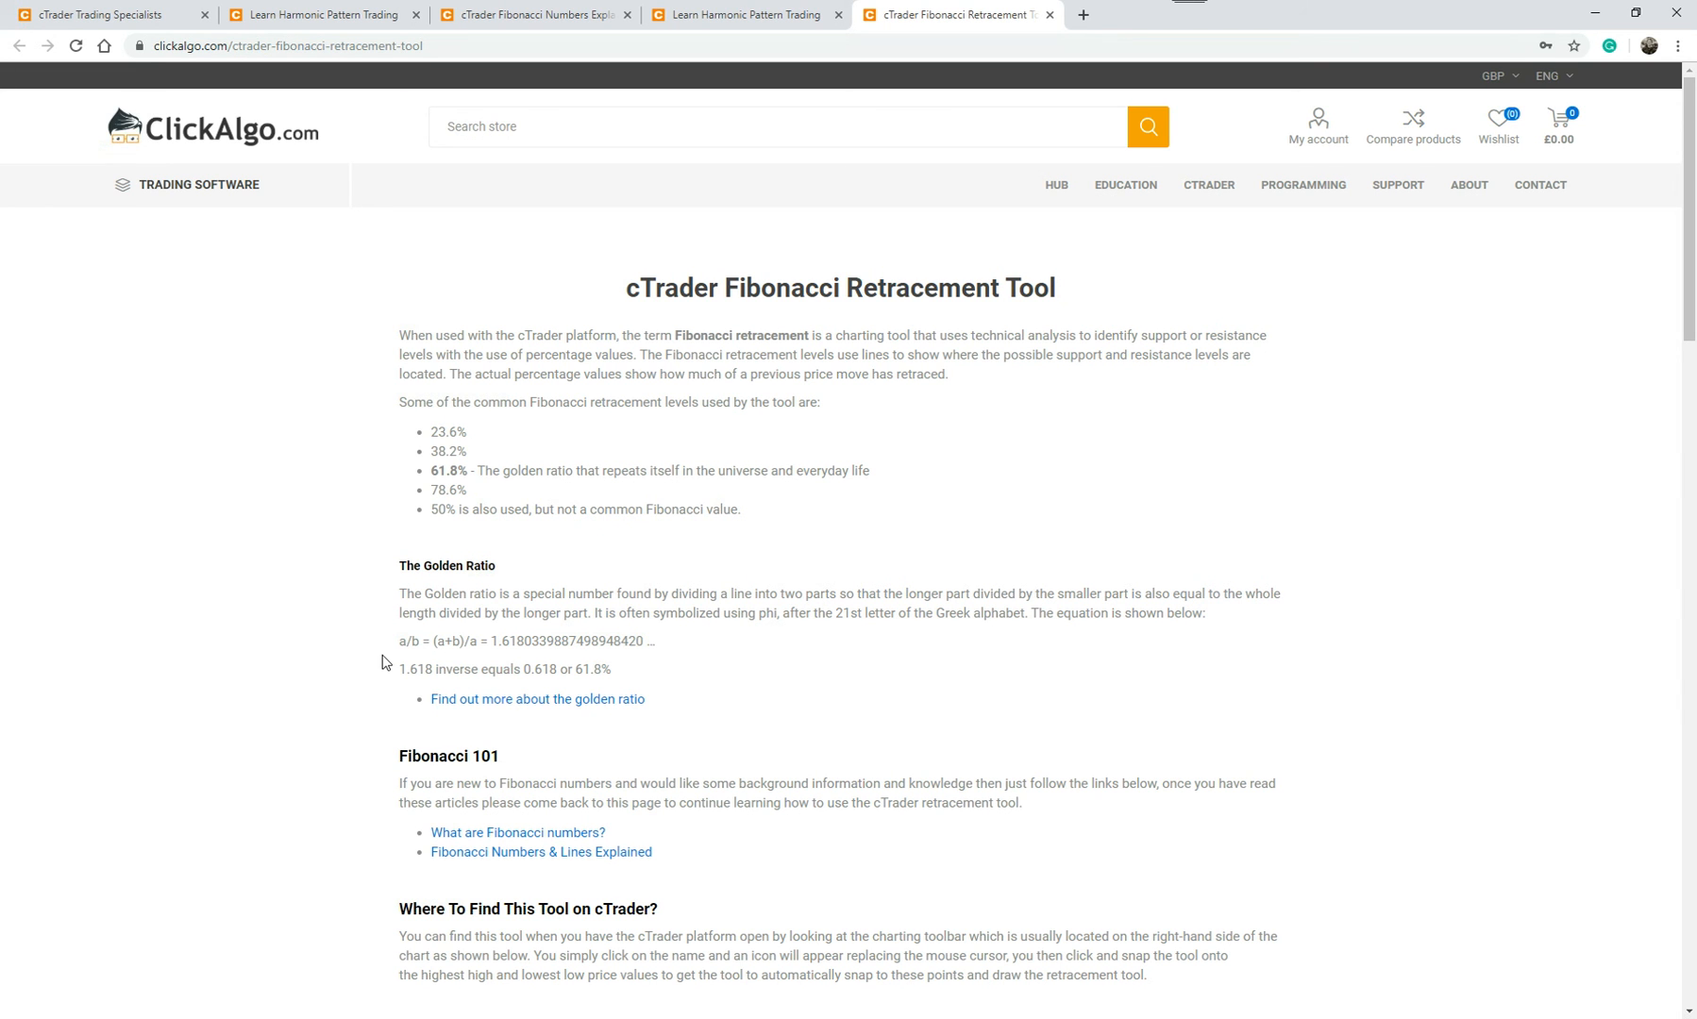
mouse_move(585, 507)
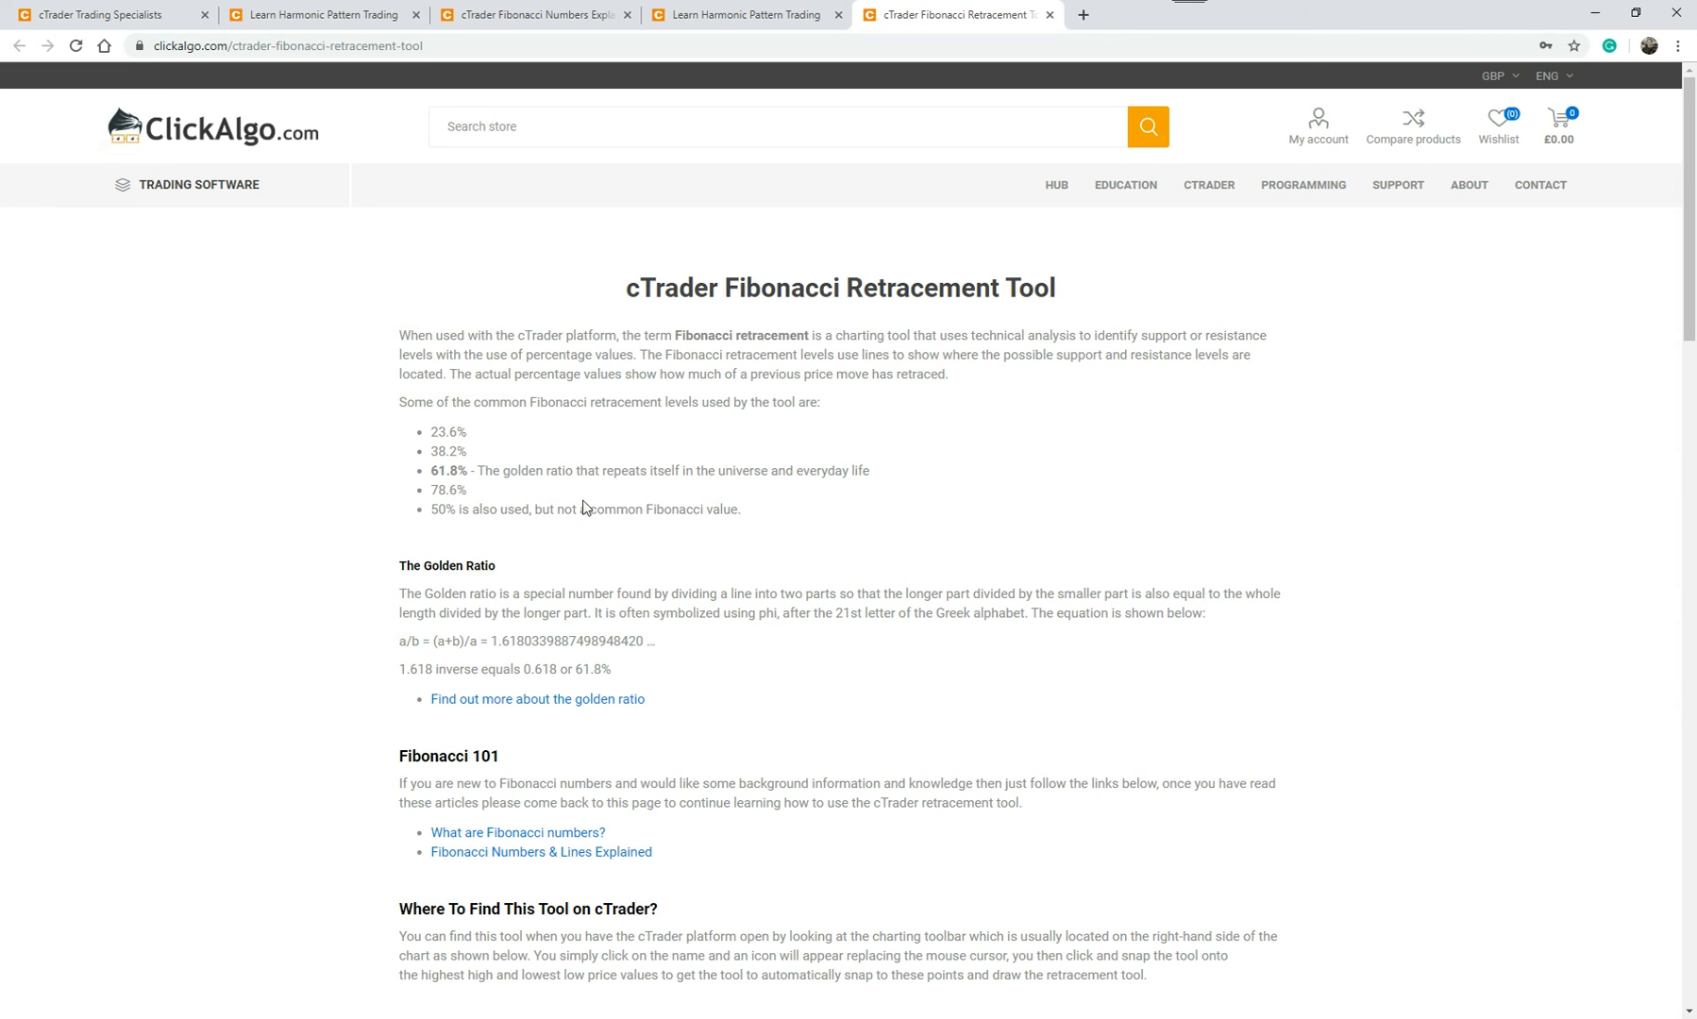
scroll("down", 3)
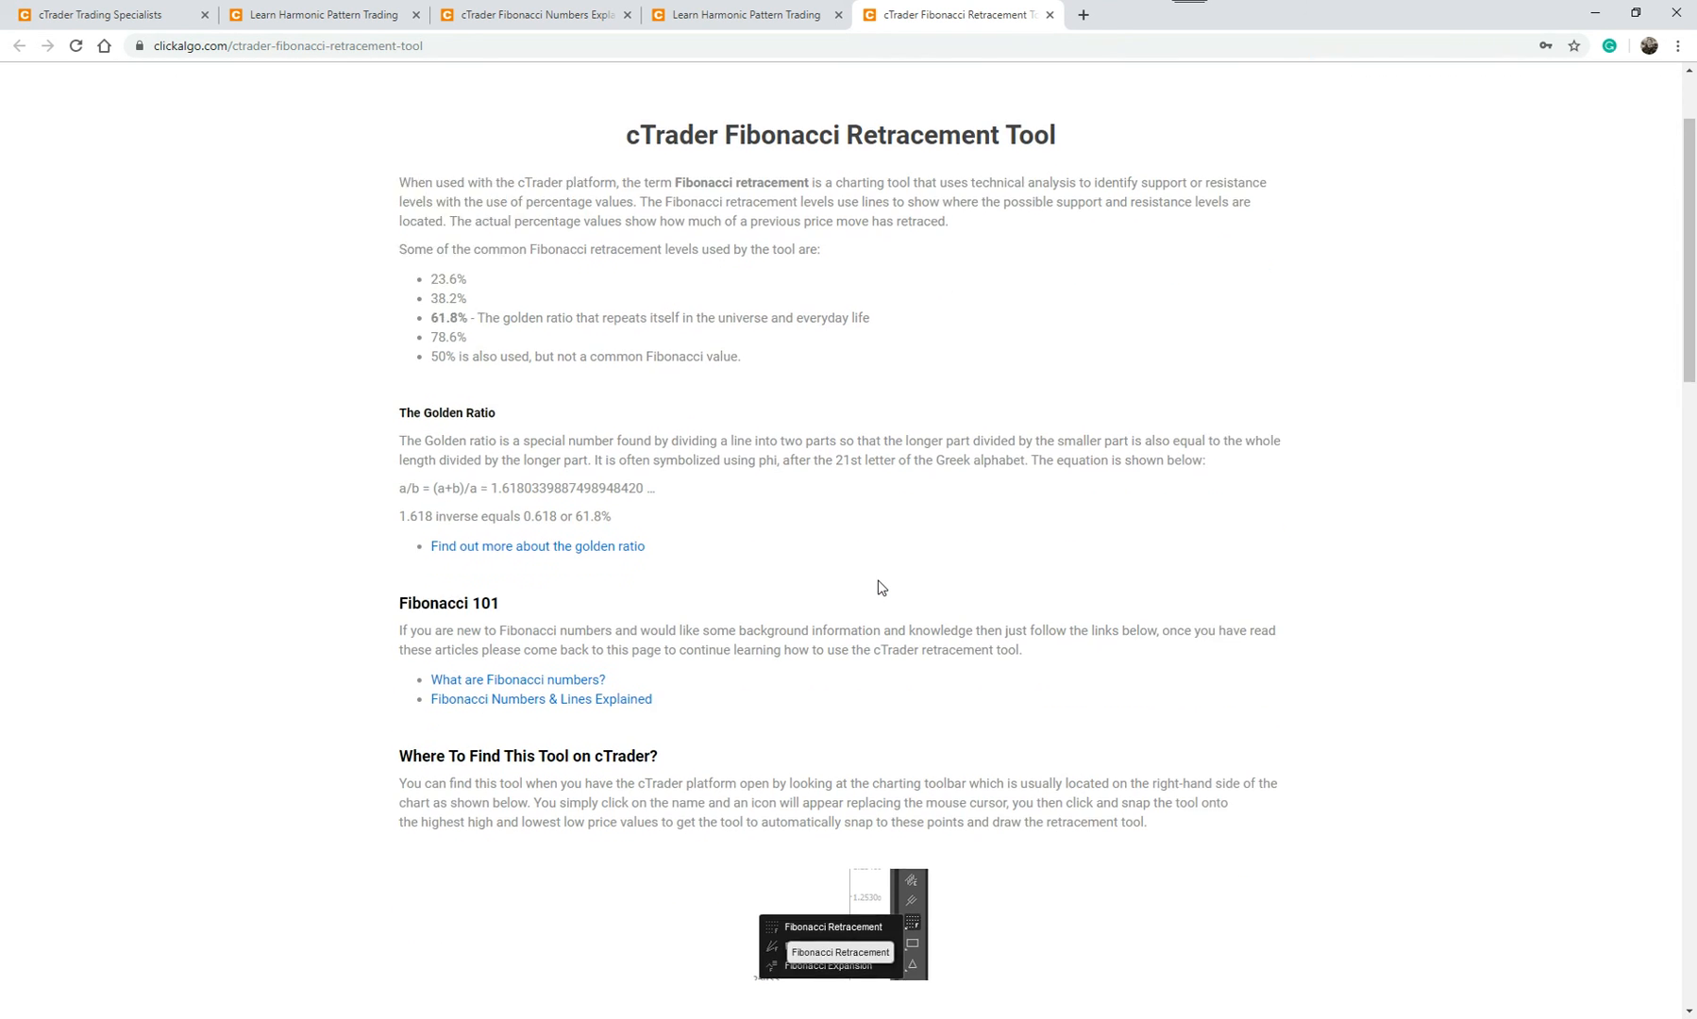
scroll("down", 3)
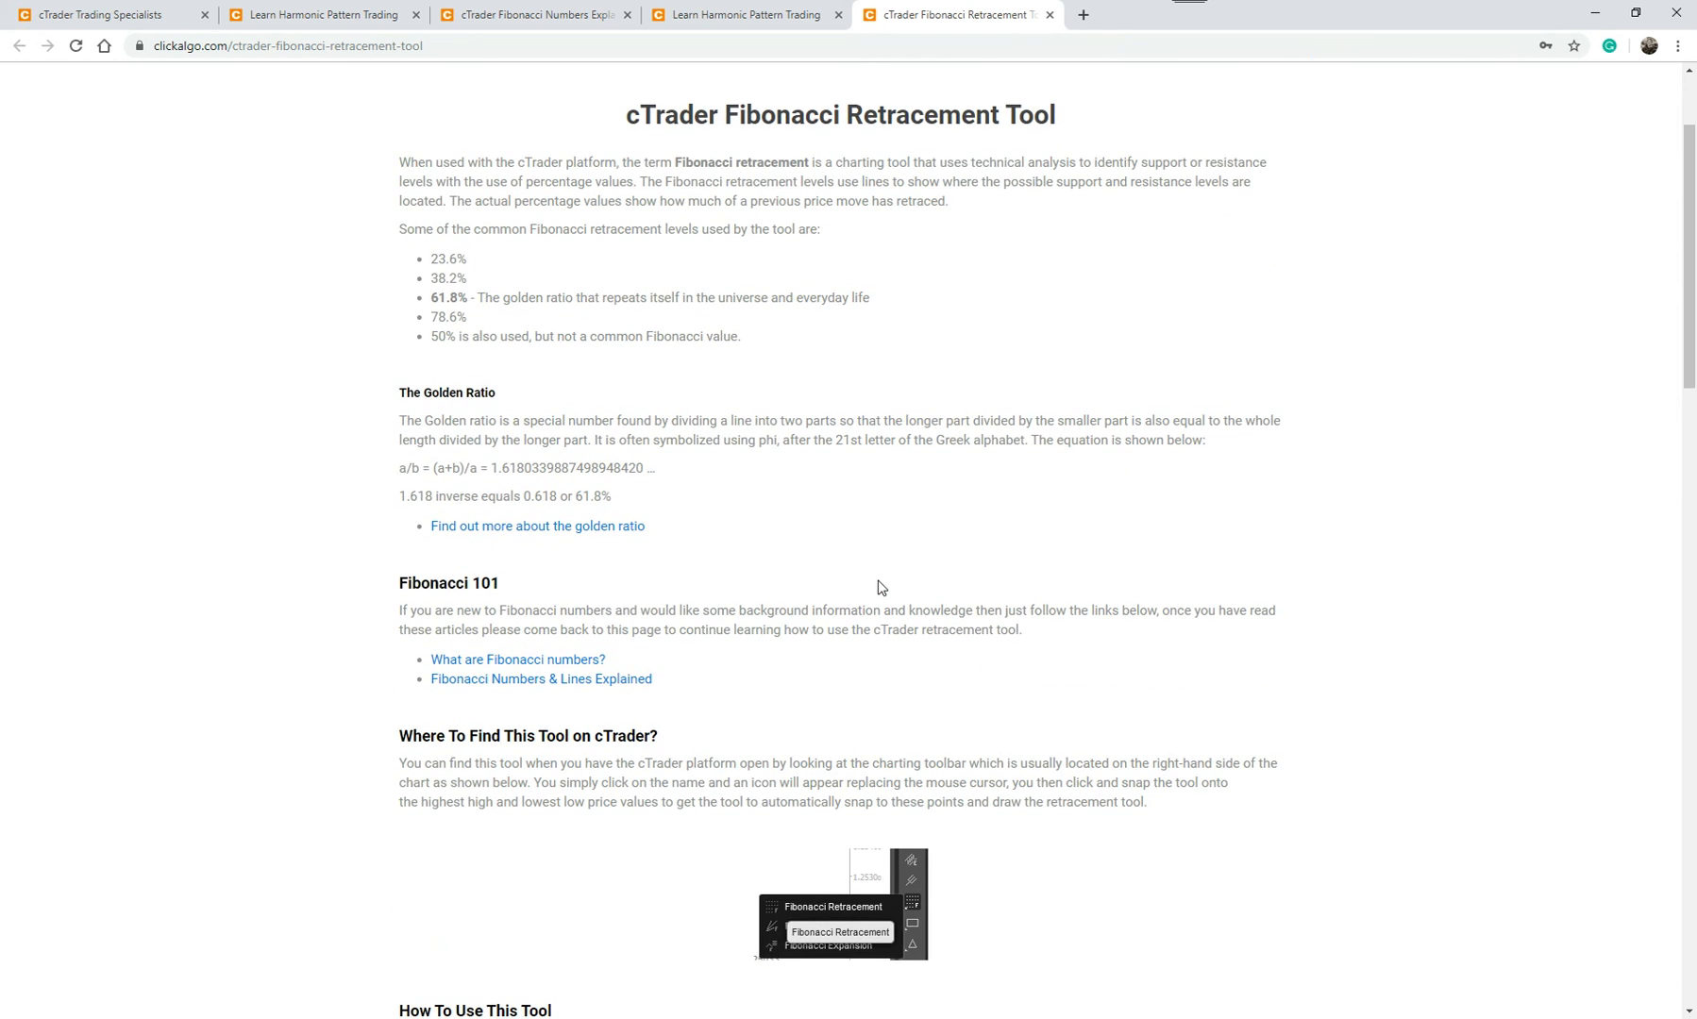
mouse_move(955, 678)
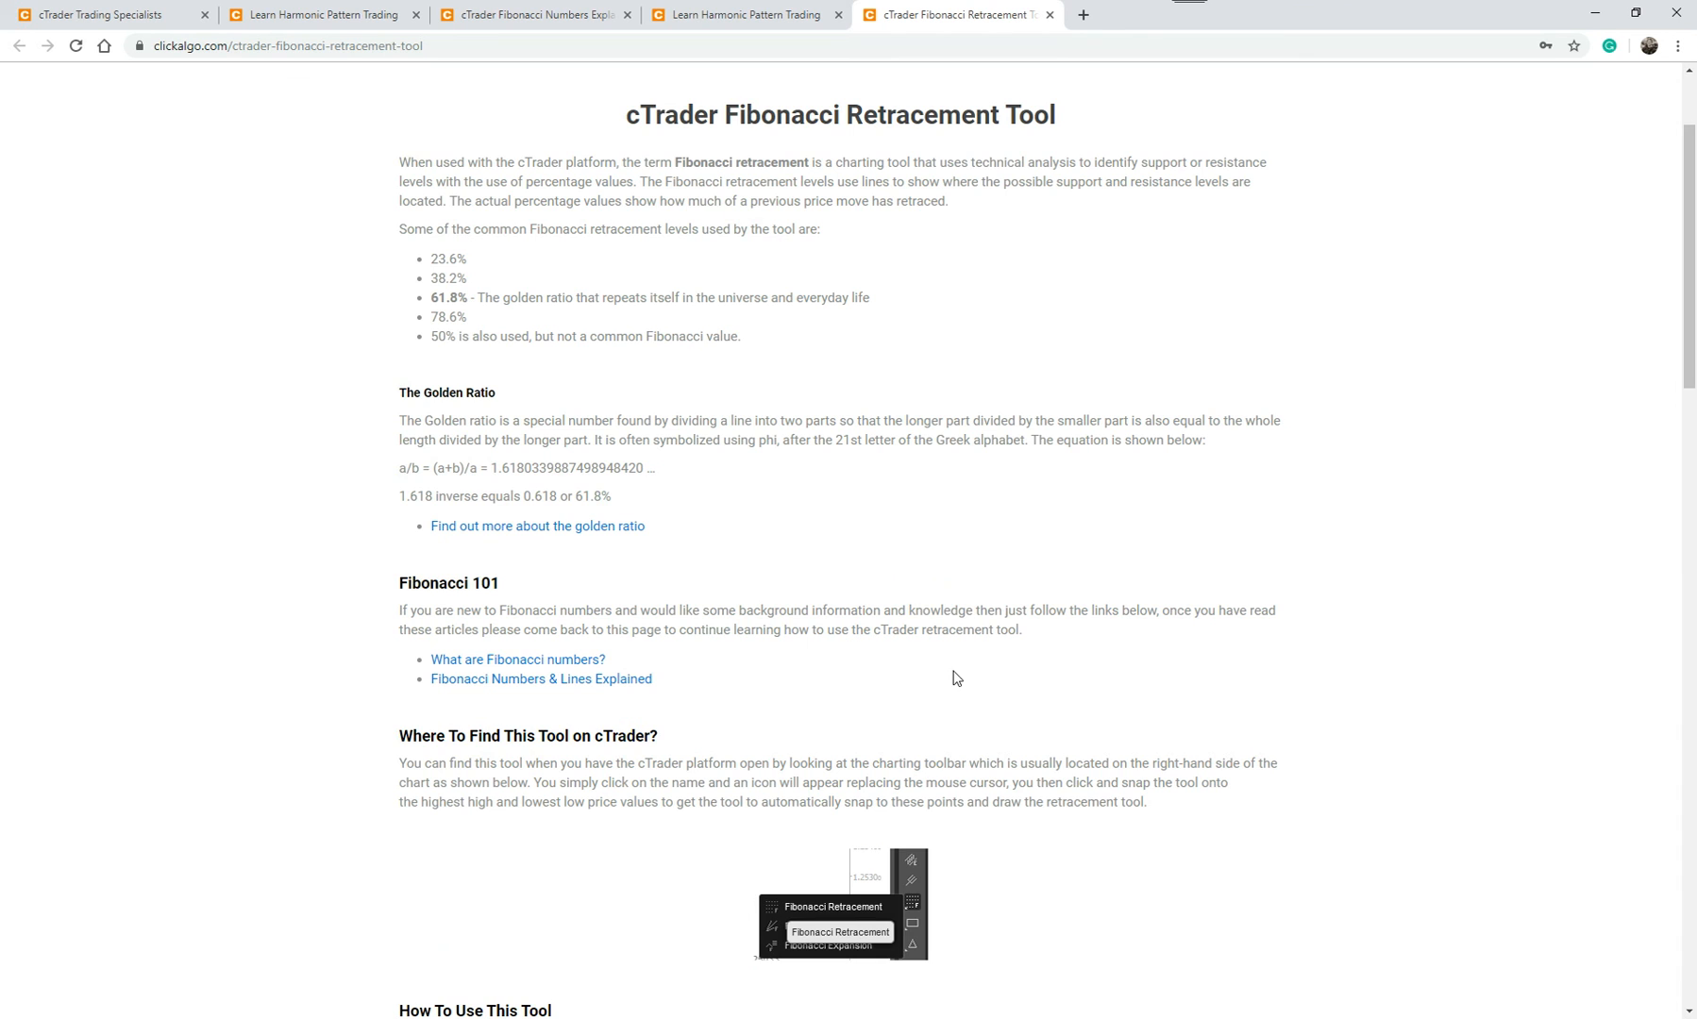
scroll("down", 3)
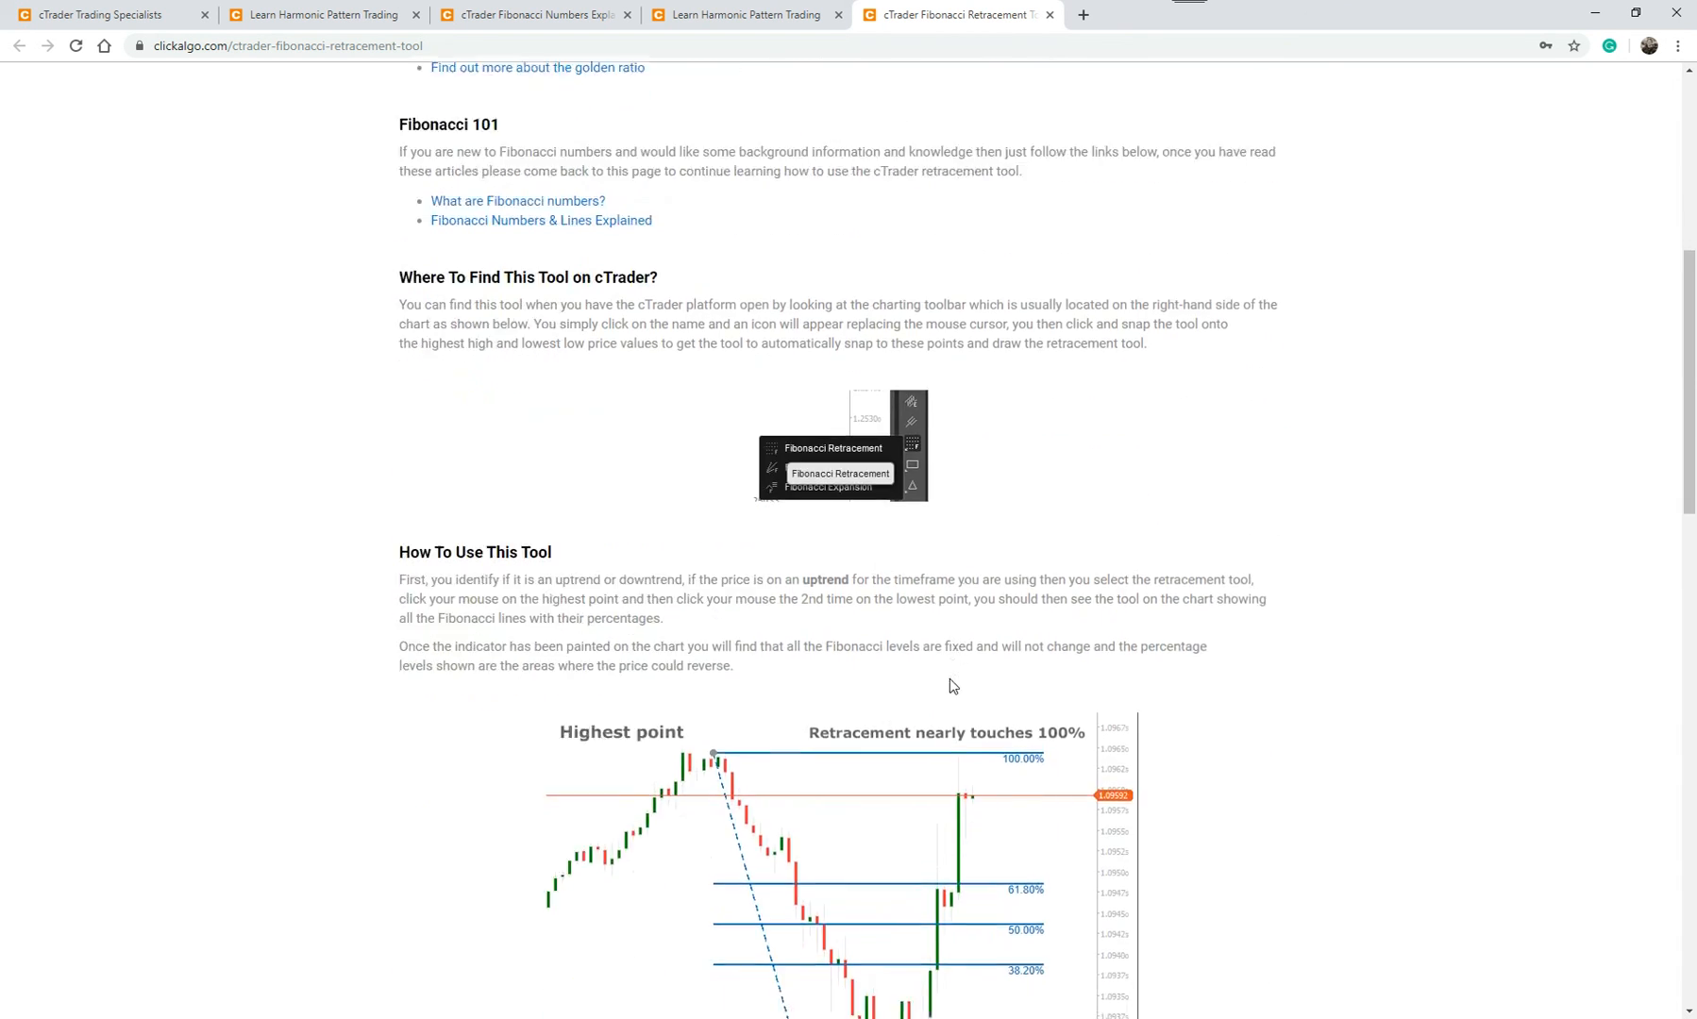
scroll("down", 3)
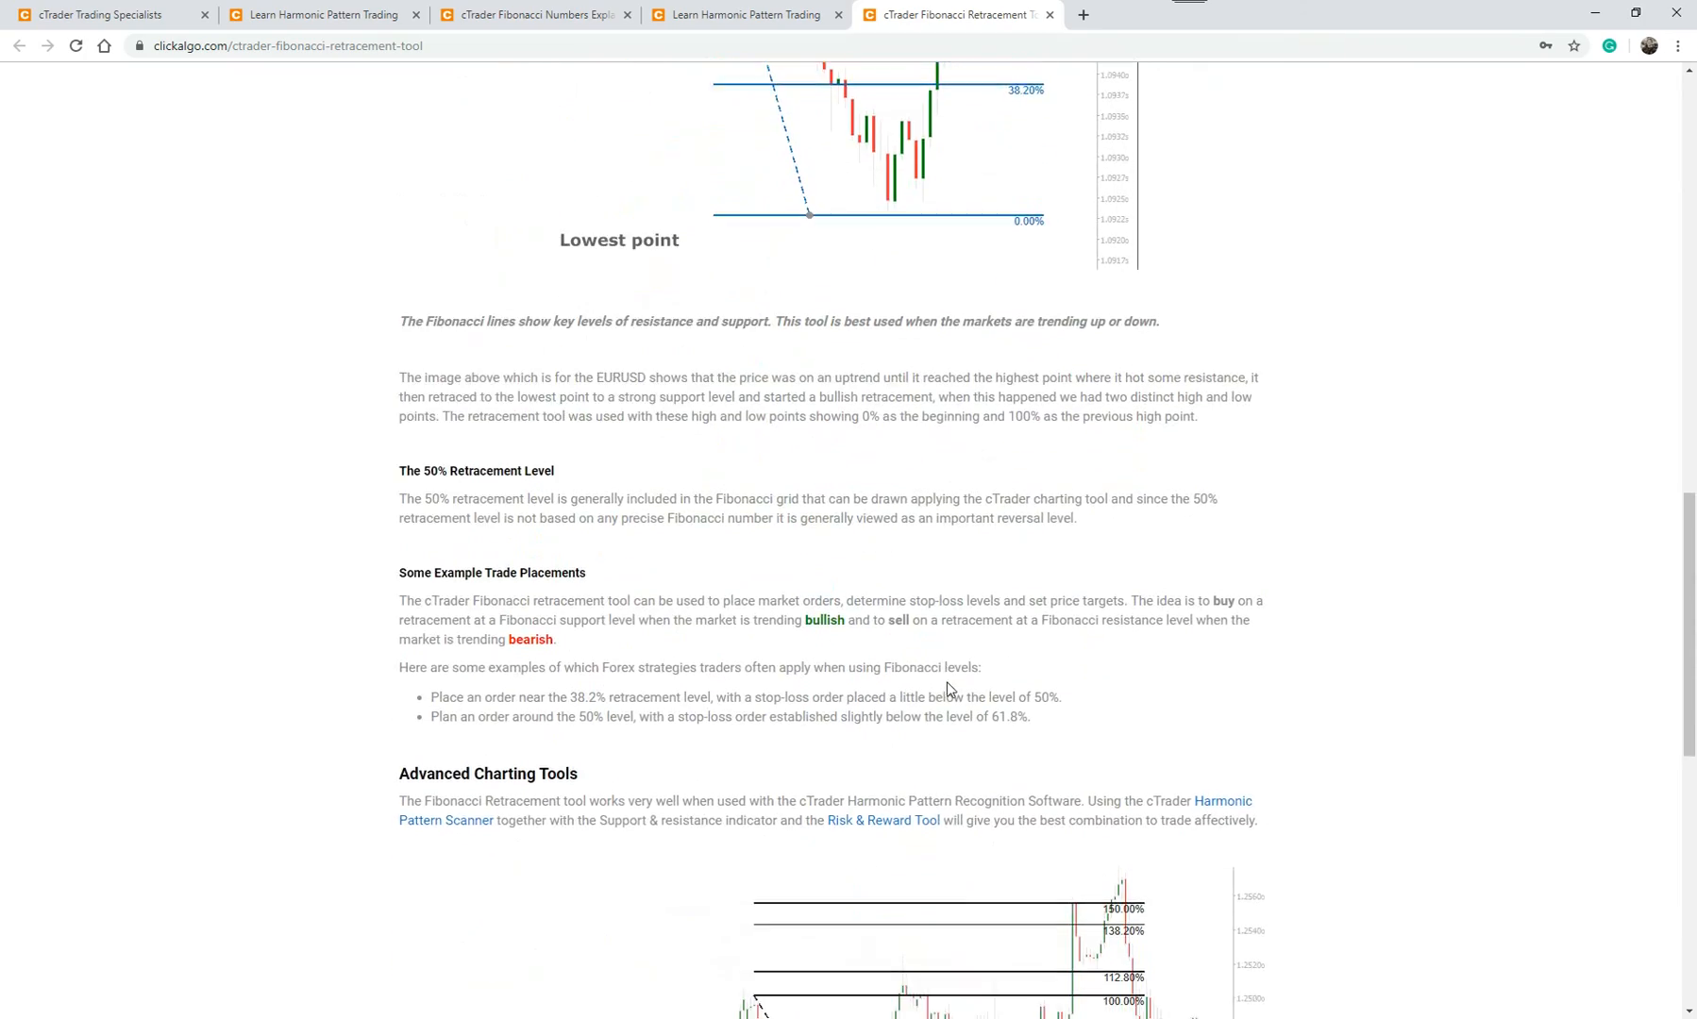
scroll("down", 3)
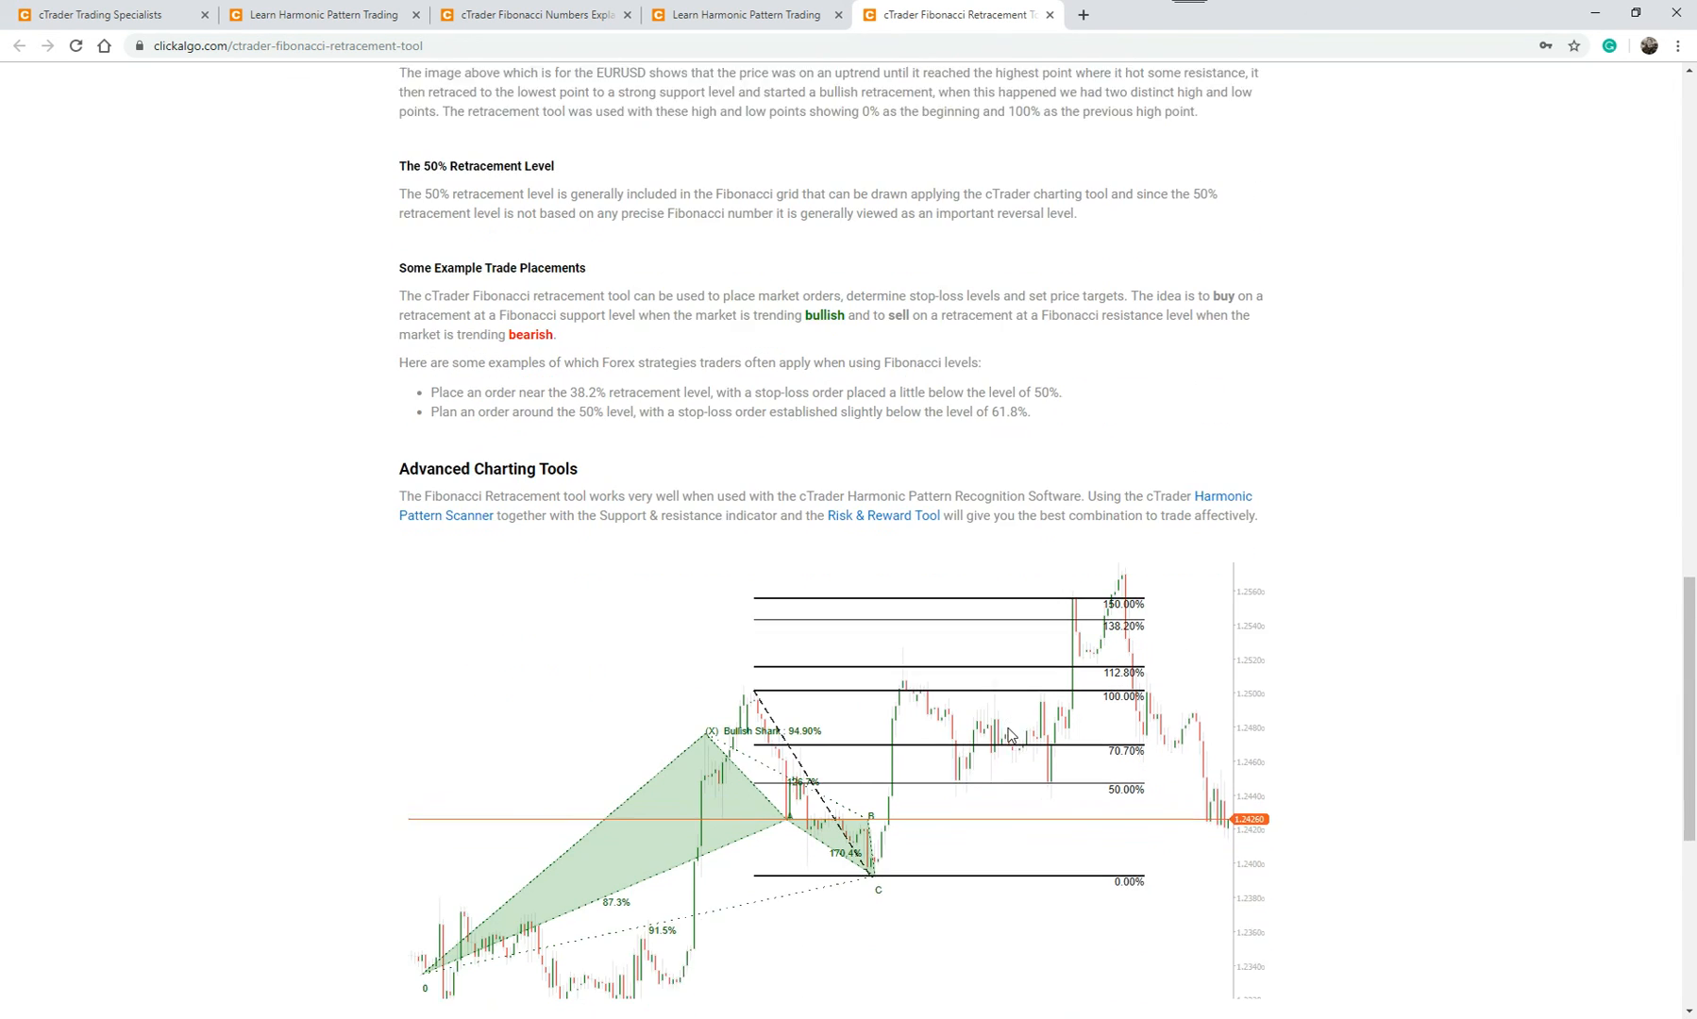
scroll("down", 3)
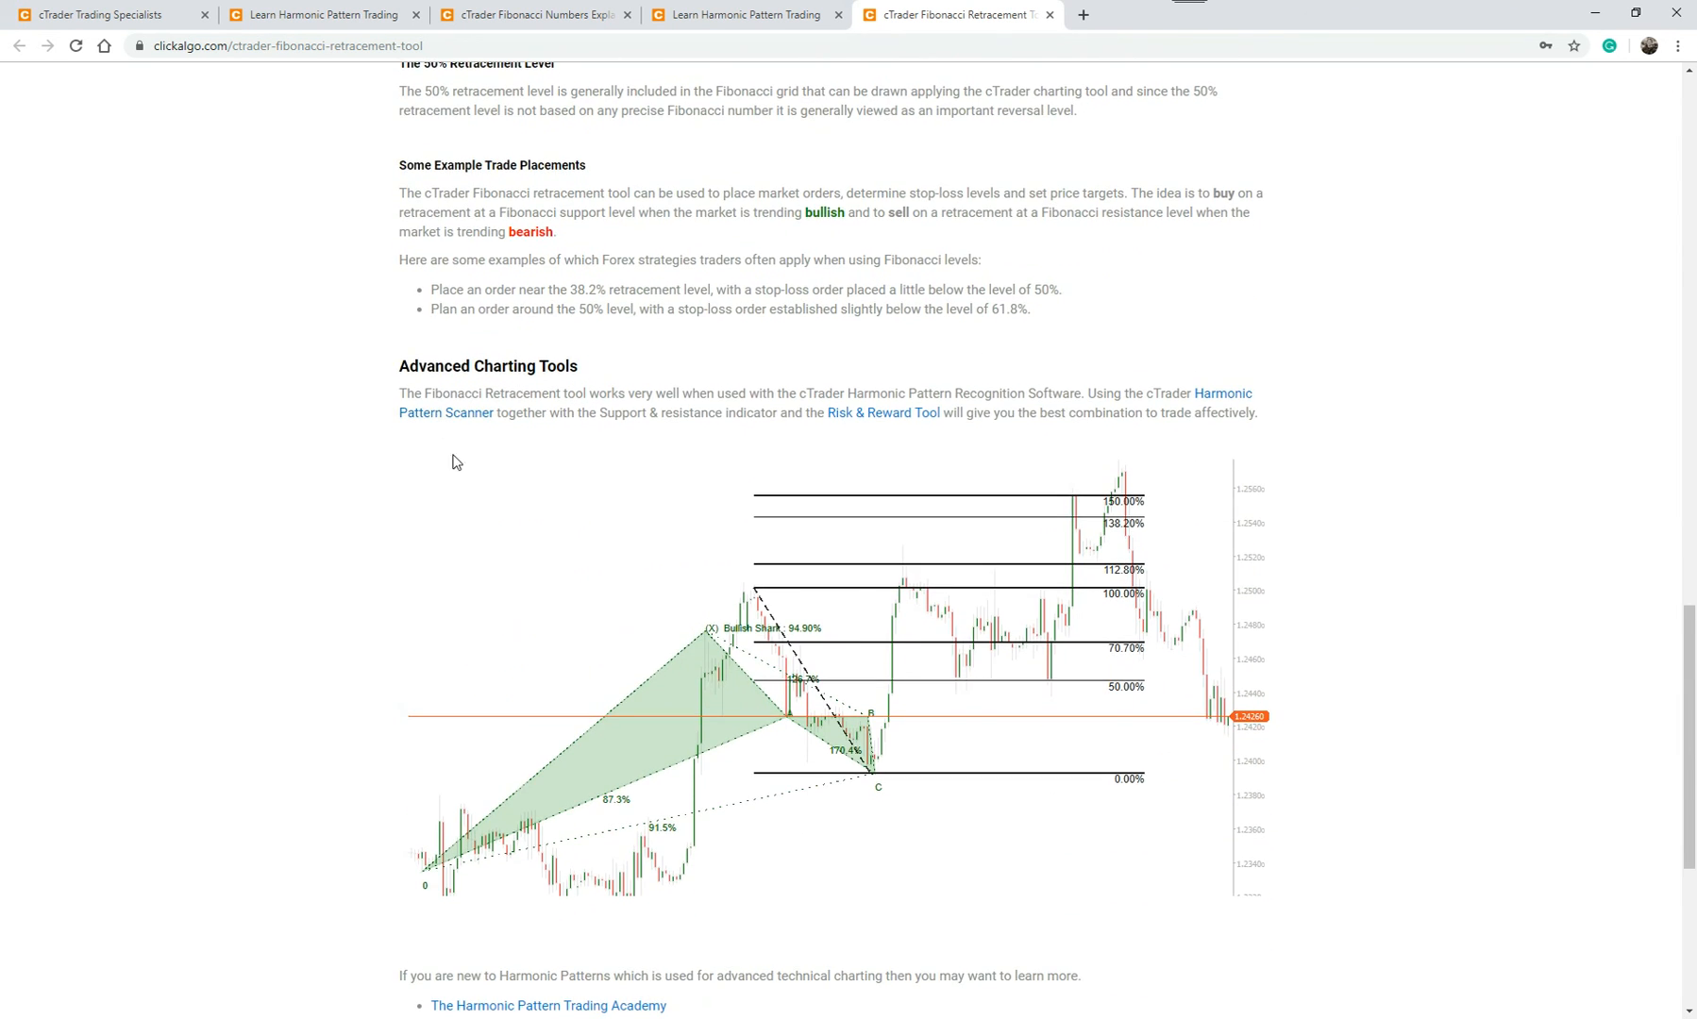
mouse_move(596, 754)
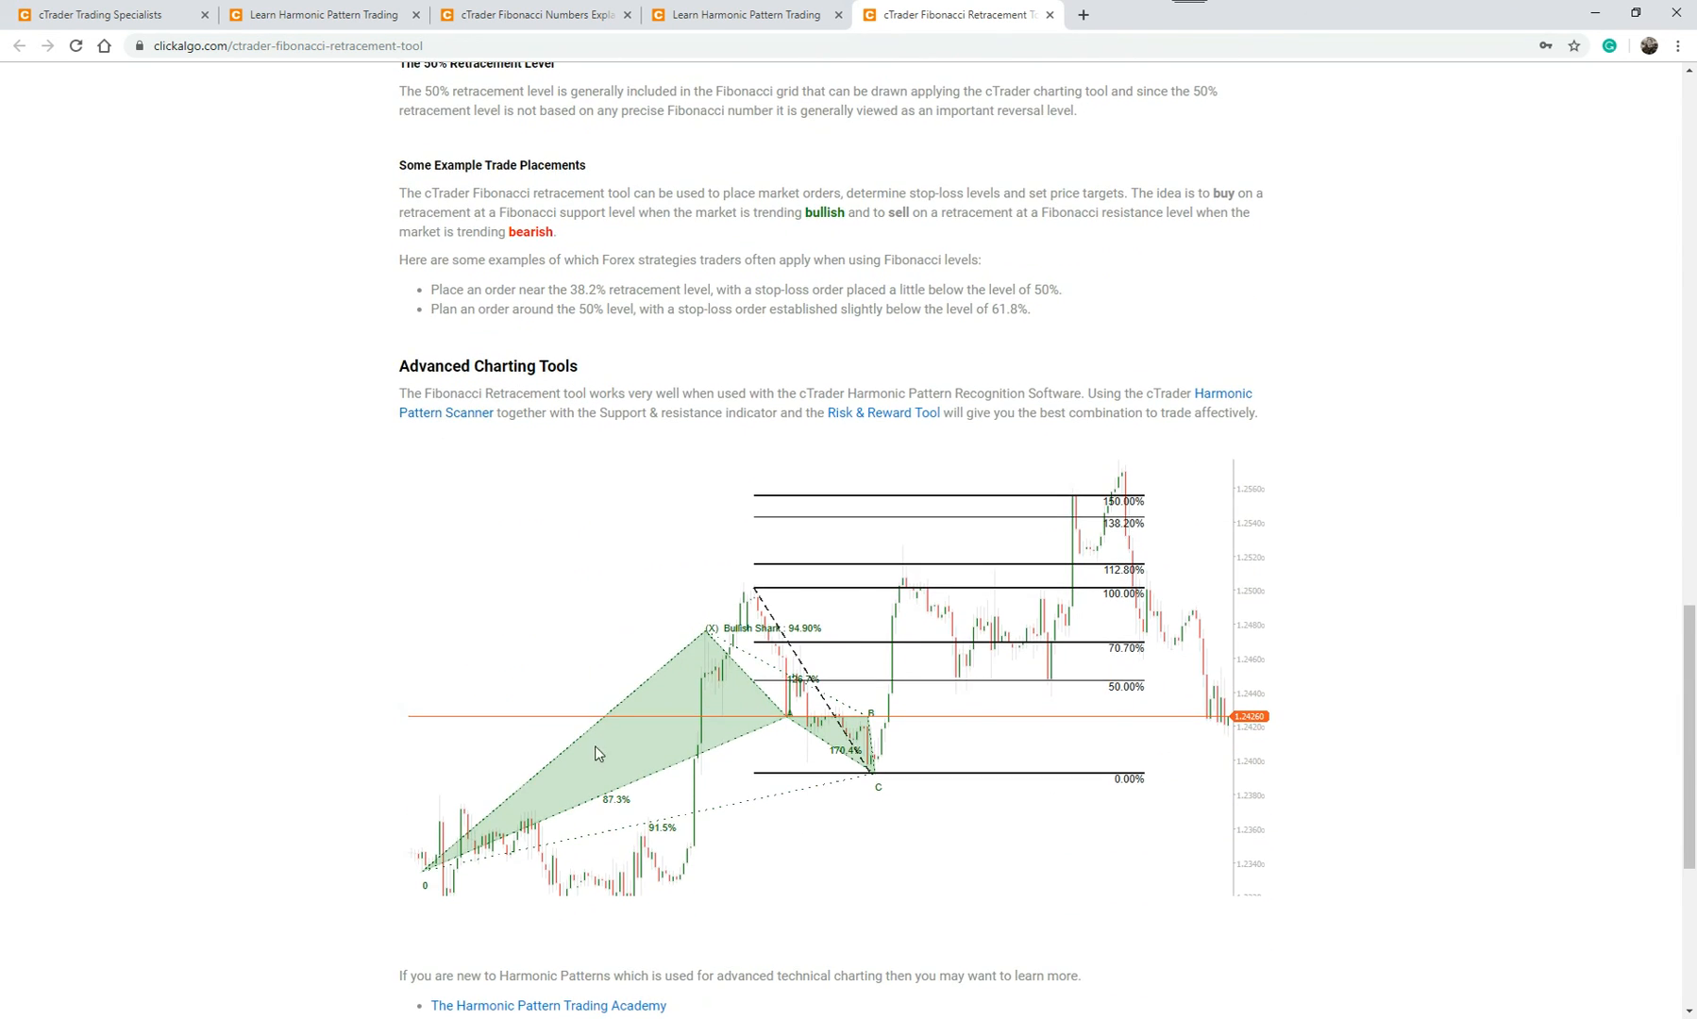
mouse_move(726, 790)
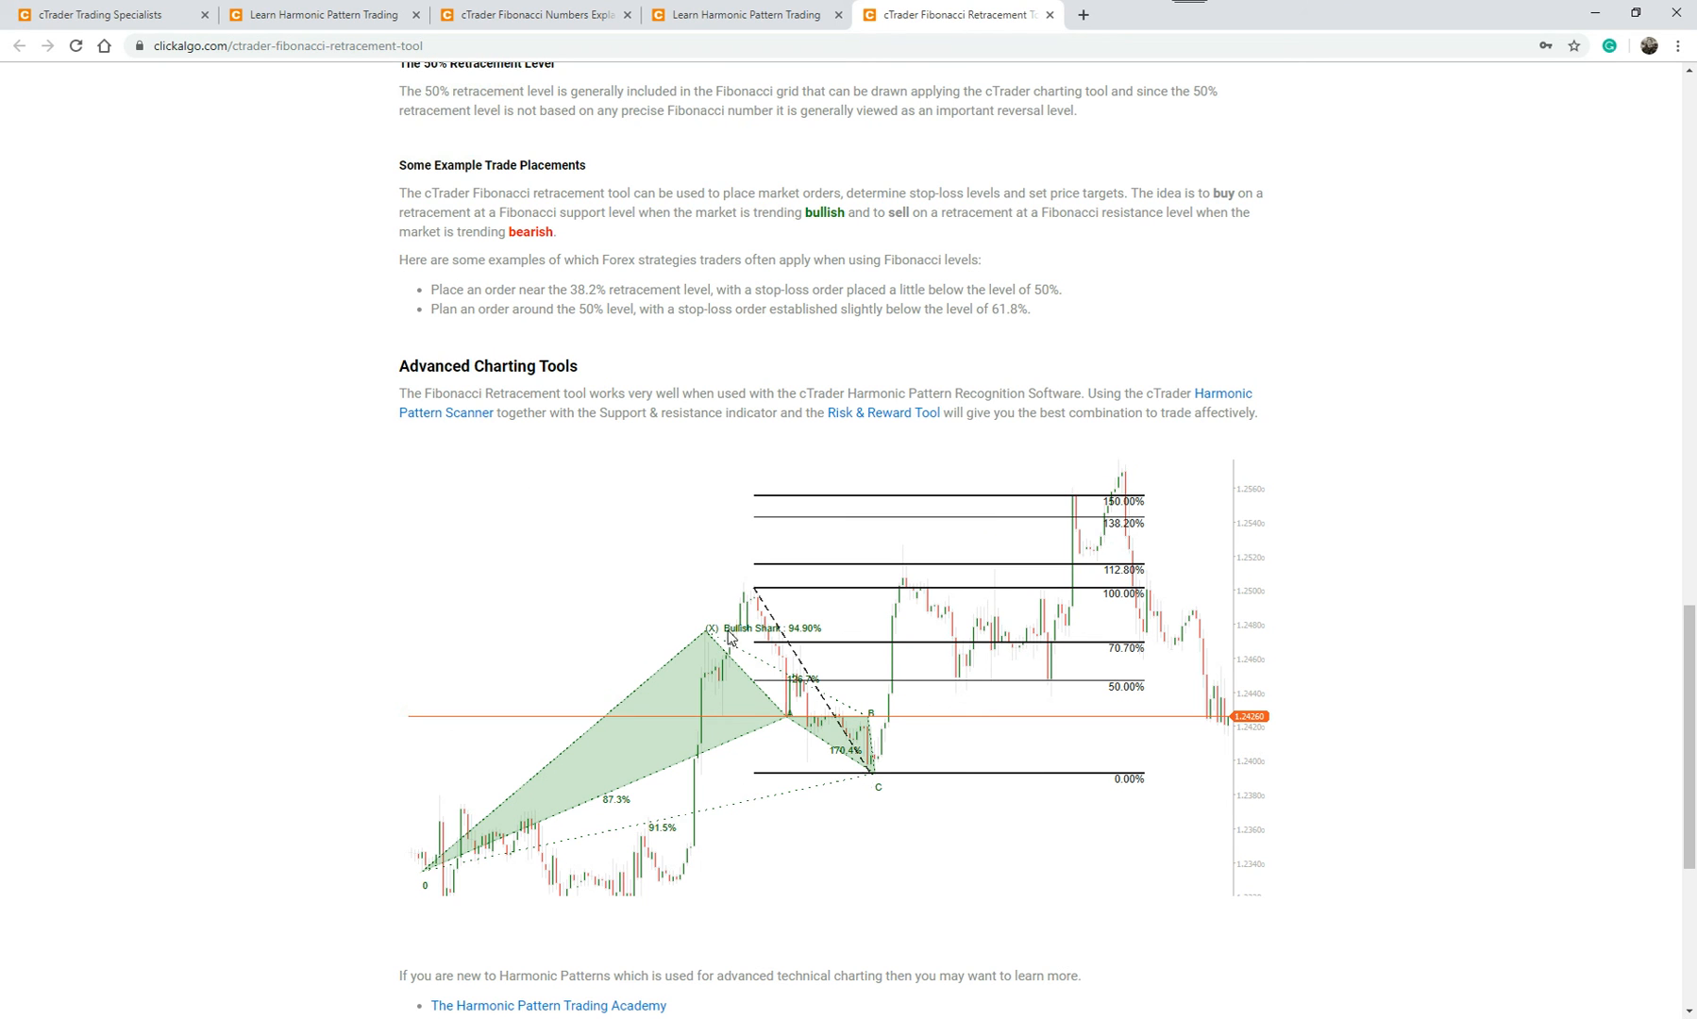
mouse_move(868, 831)
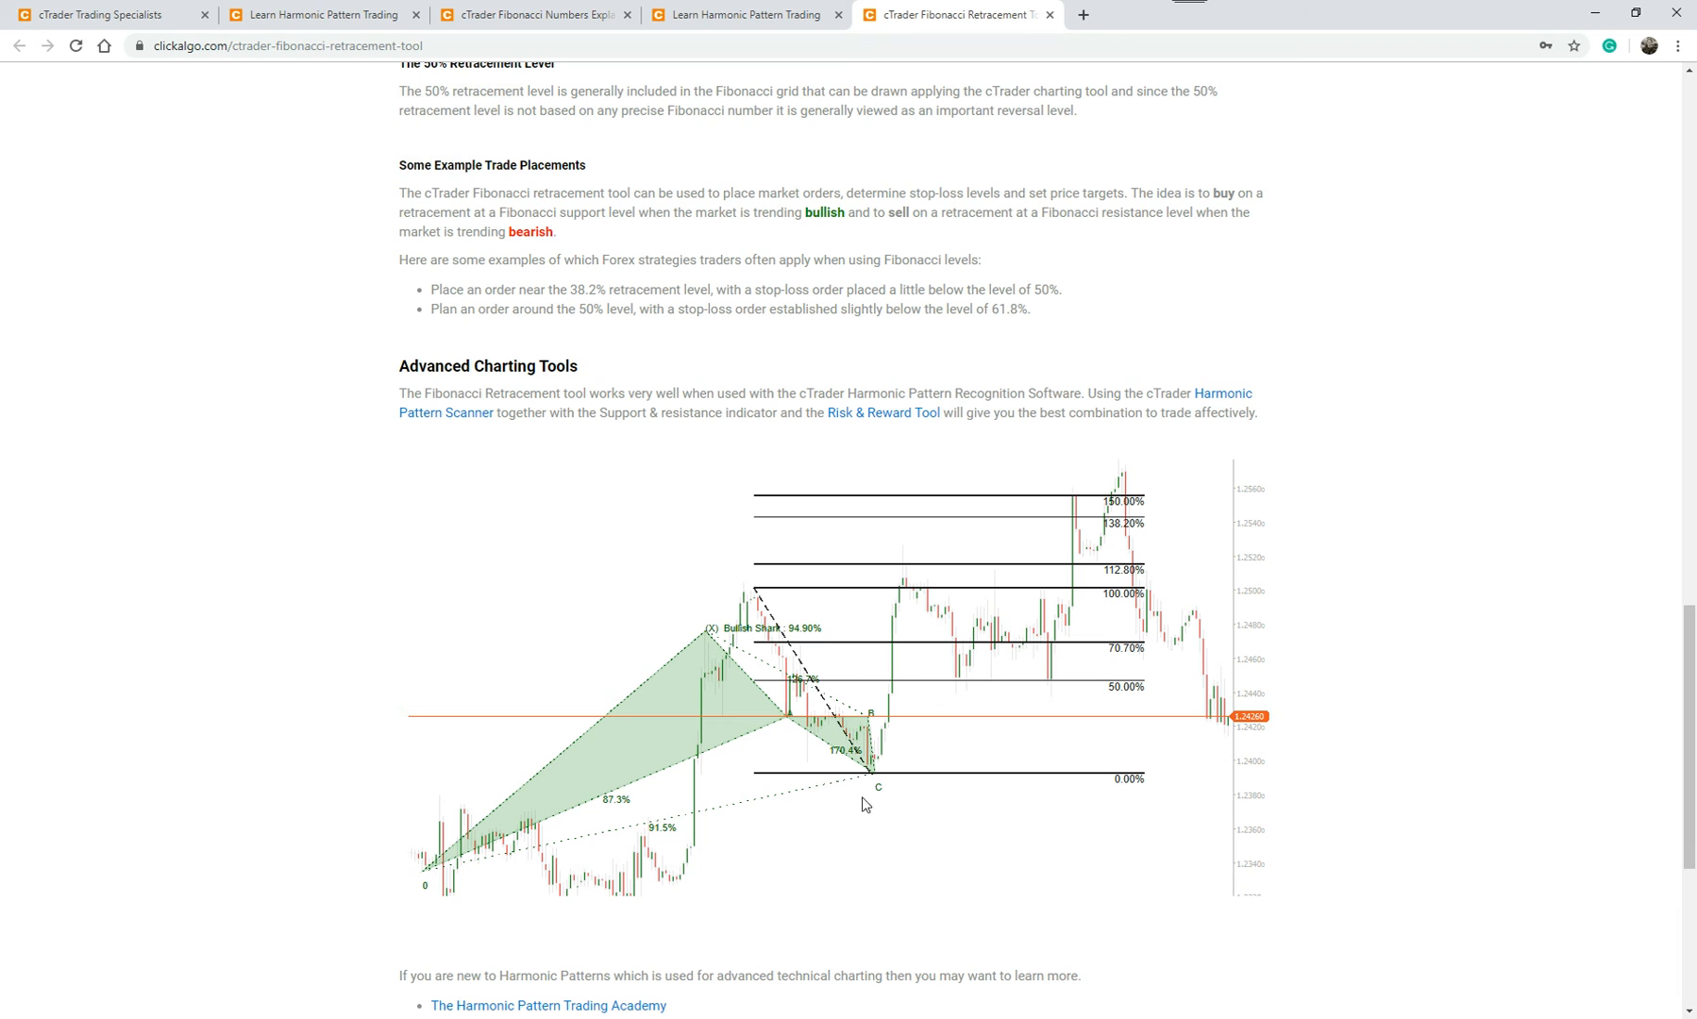
mouse_move(869, 787)
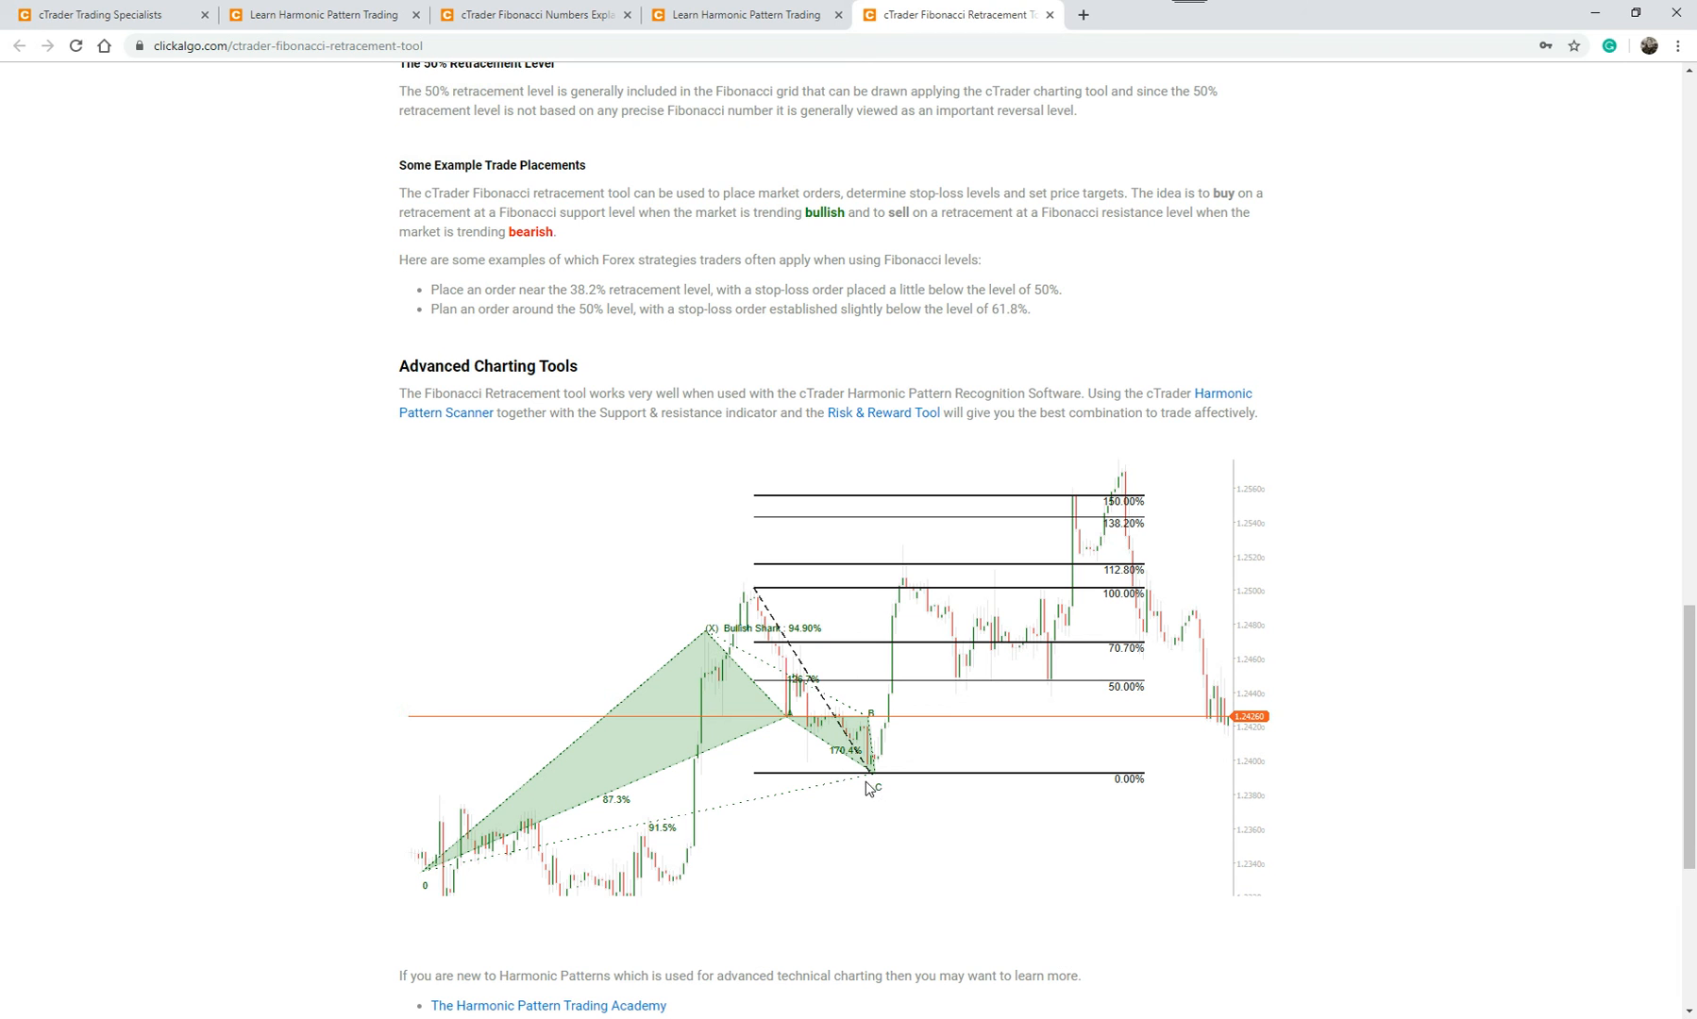
mouse_move(889, 753)
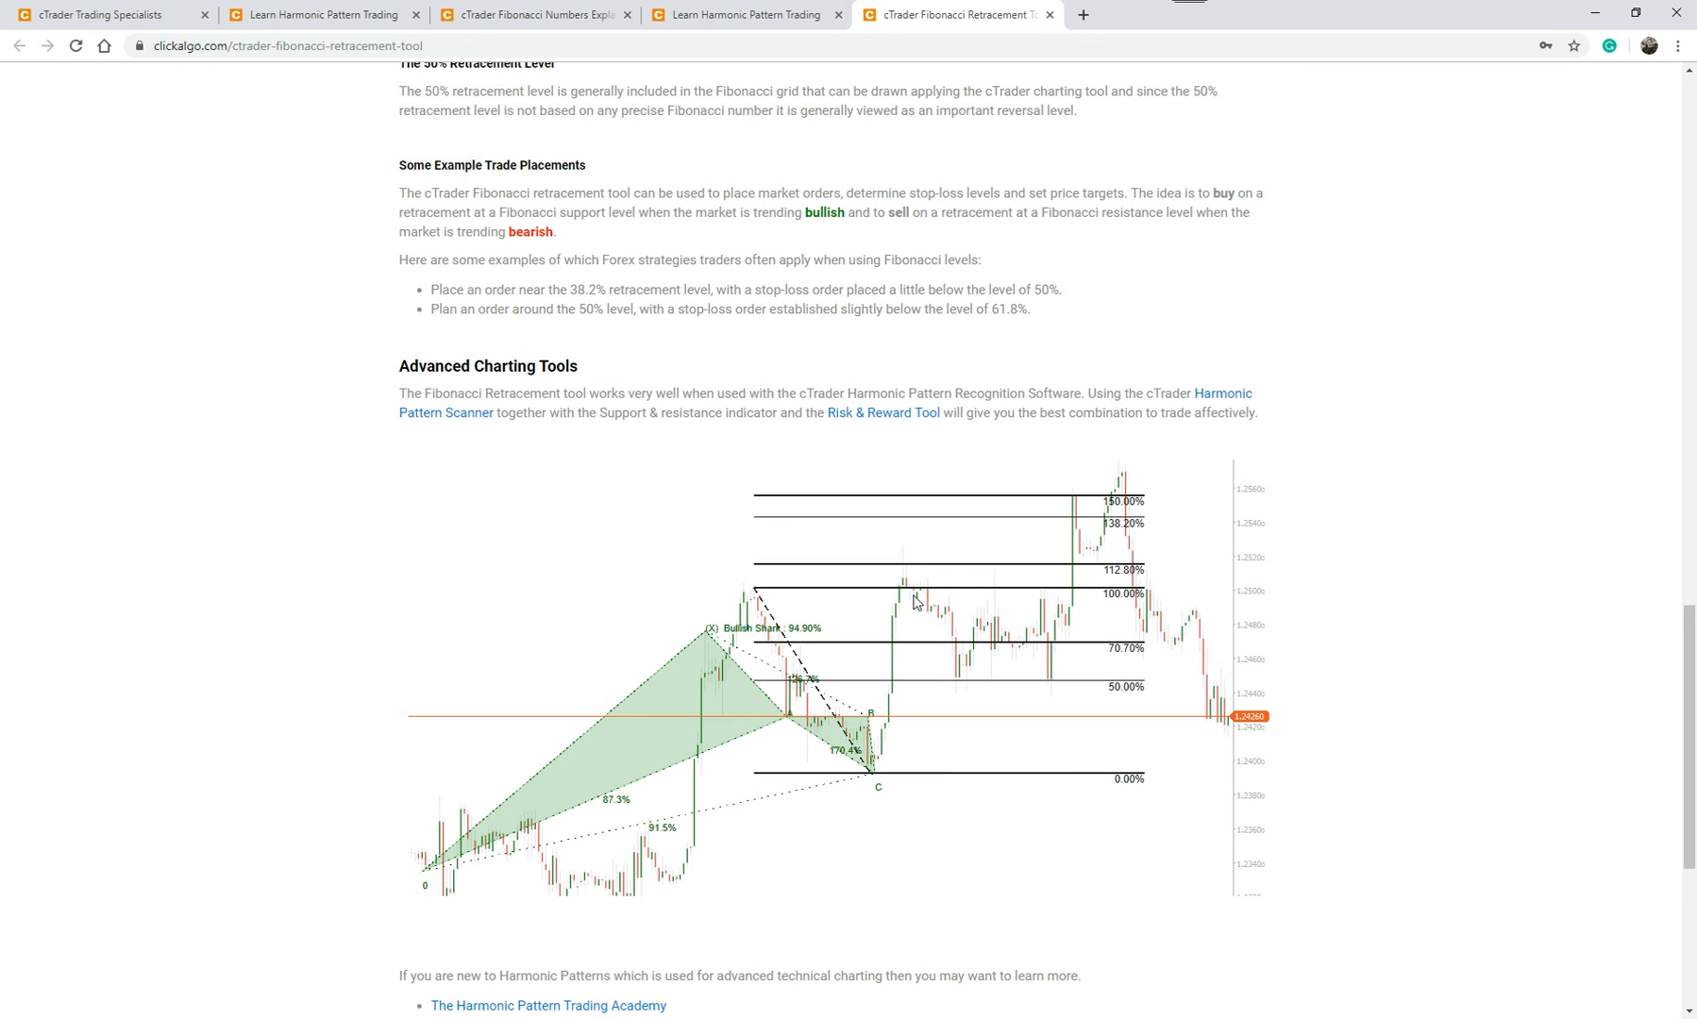
scroll("down", 3)
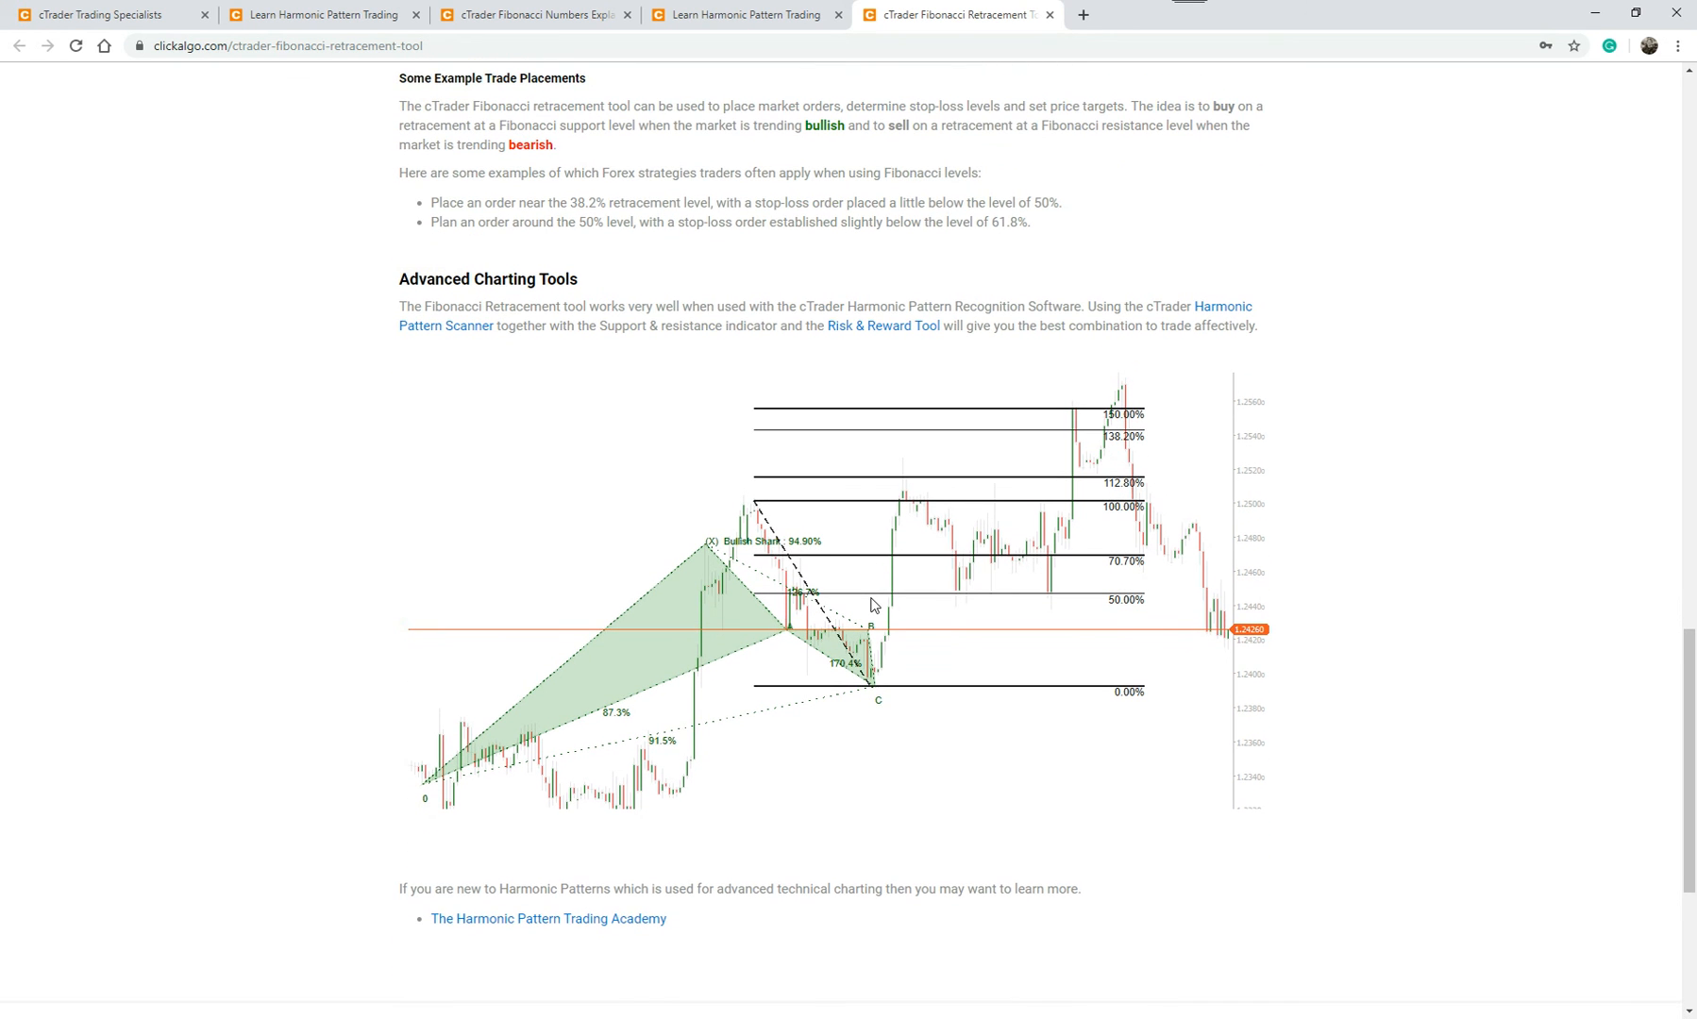